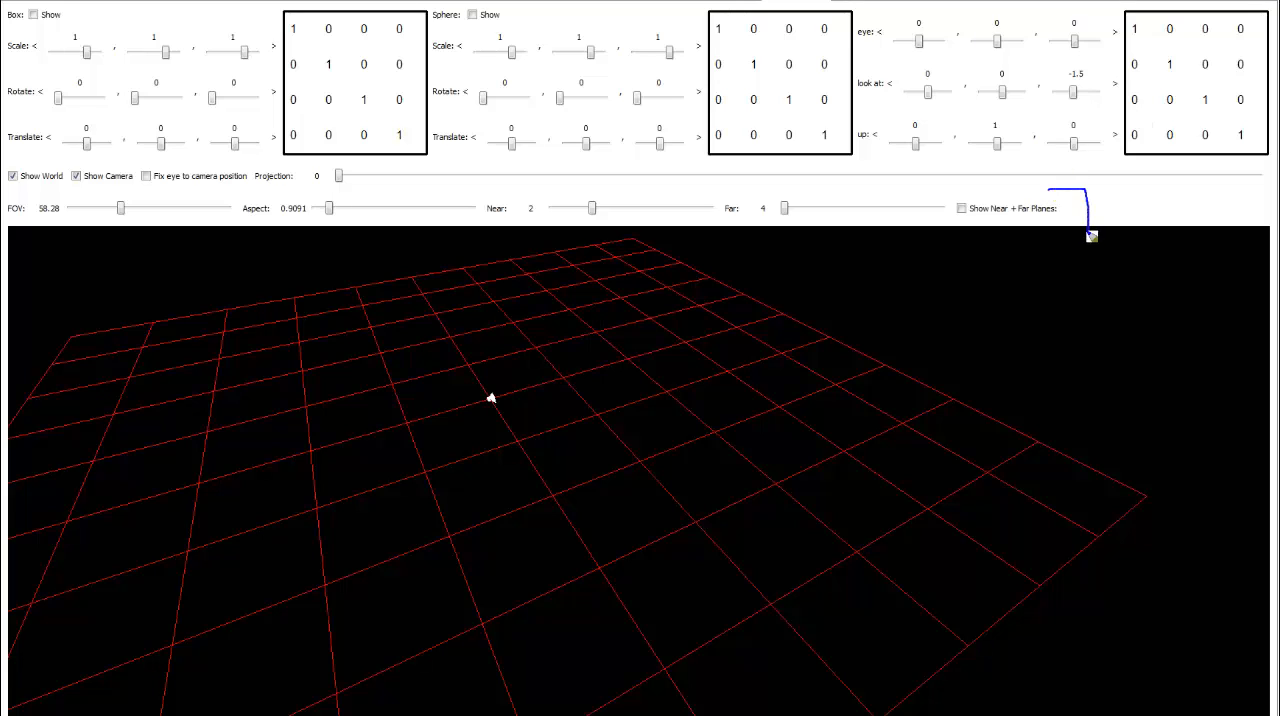
Underline the glm::perspective field-of-view, aspect and near arguments in MeGlWindow.cpp.
{"action": "left_click_drag", "start_coordinate": [1090, 235], "coordinate": [655, 188]}
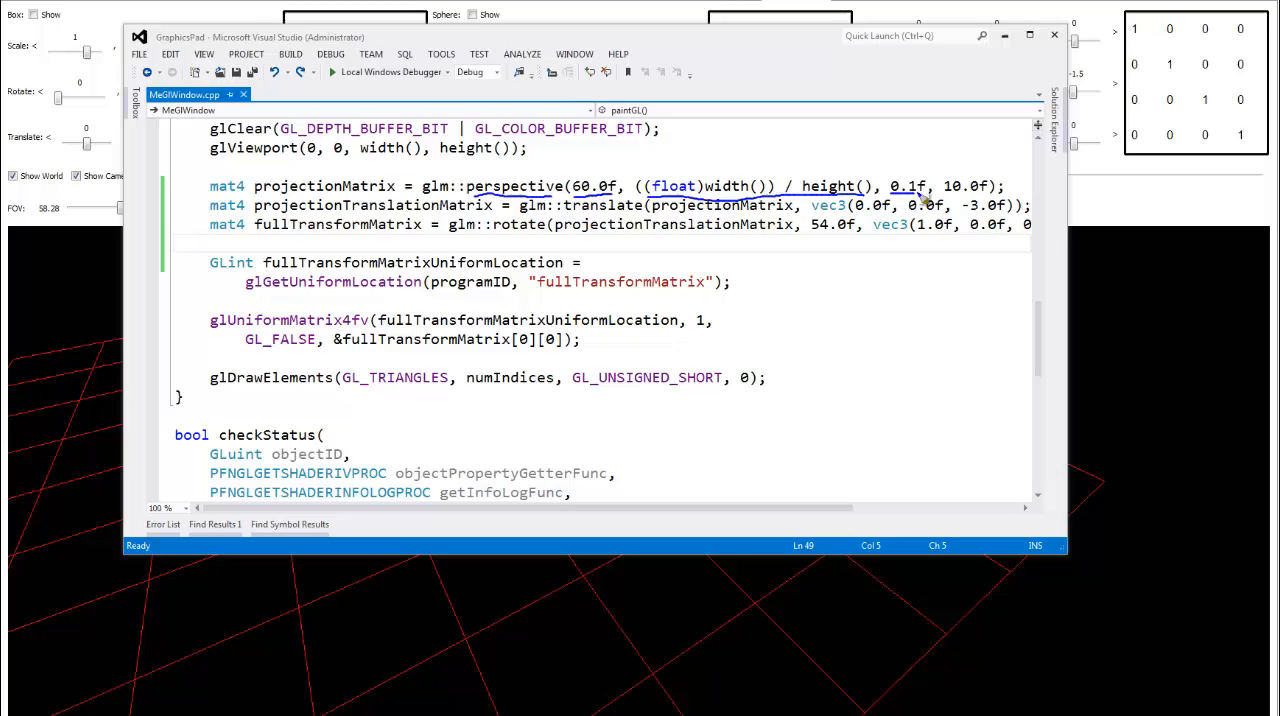
{"action": "mouse_move", "coordinate": [700, 190]}
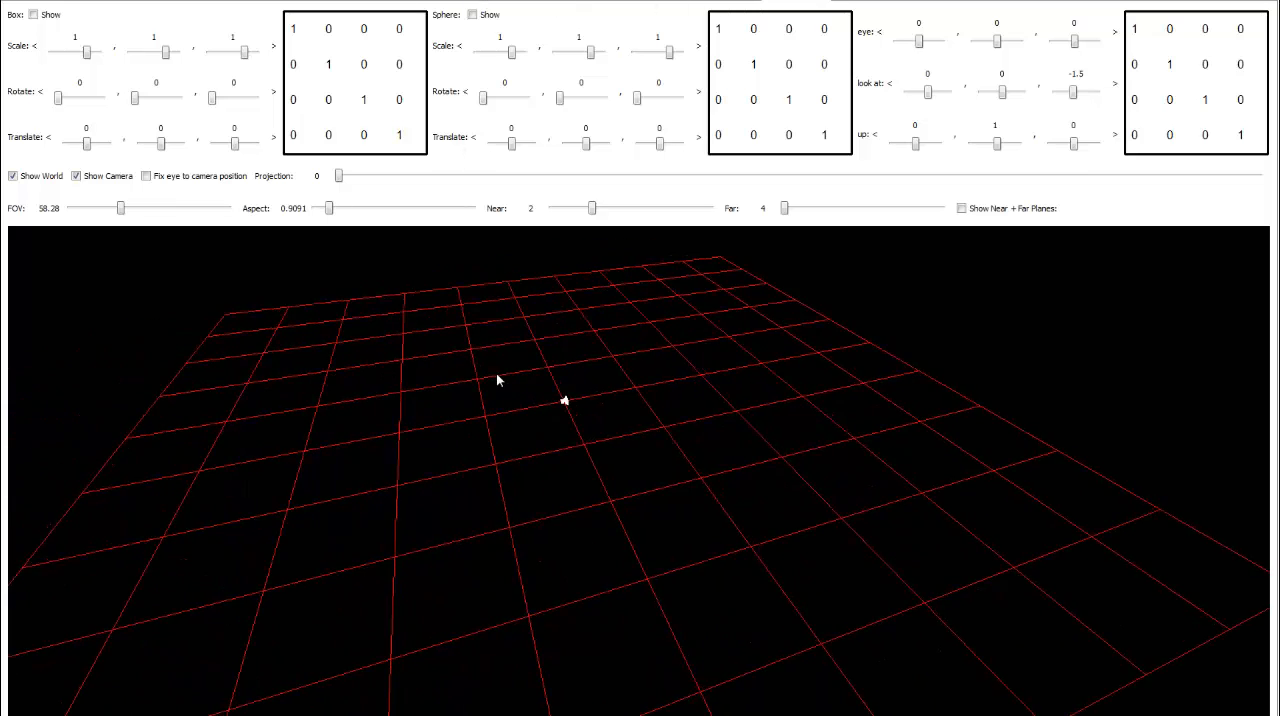
Show the colored cube and push it back to z = -3 with the Box translate Z slider.
{"action": "left_click", "coordinate": [33, 14]}
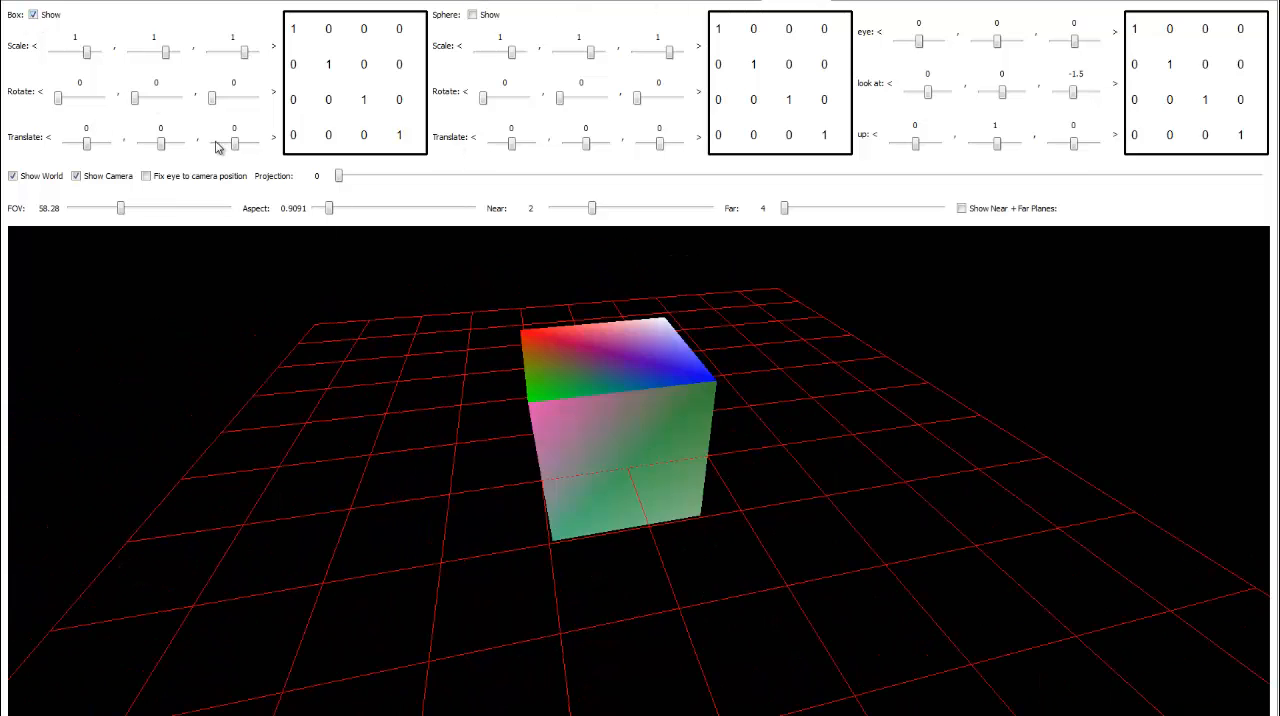
{"action": "left_click_drag", "start_coordinate": [233, 143], "coordinate": [230, 143]}
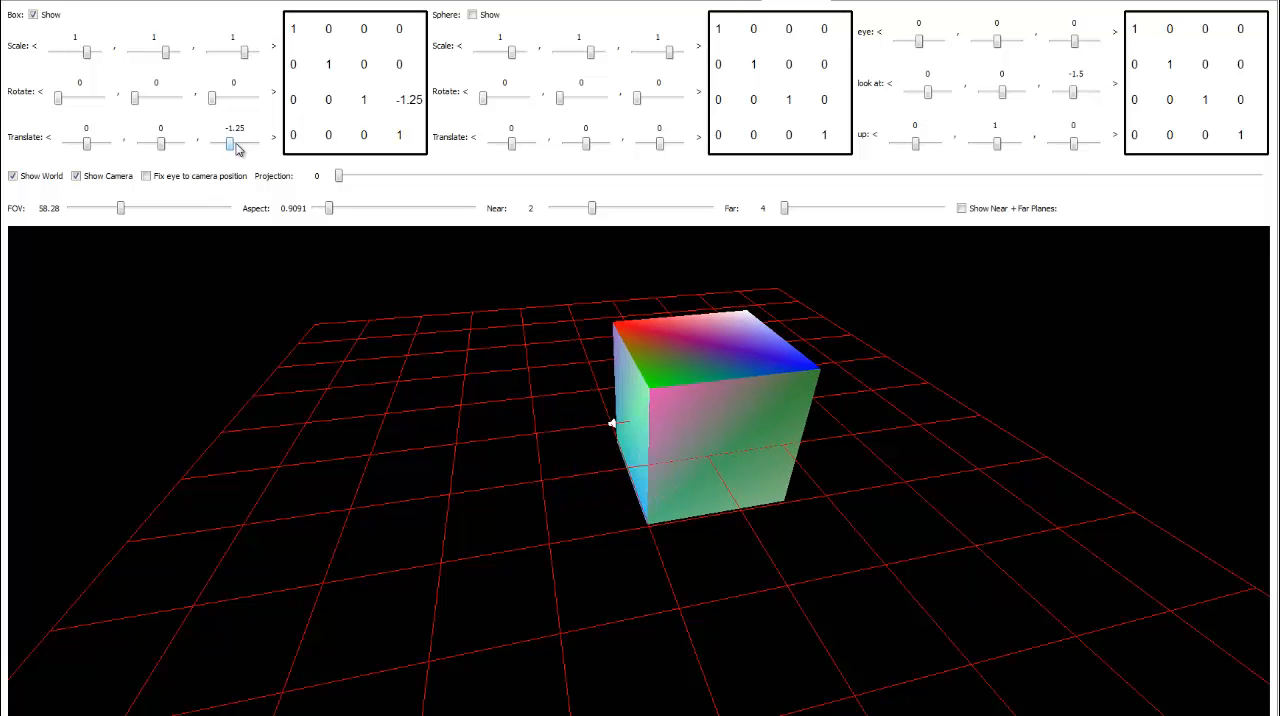
{"action": "left_click_drag", "start_coordinate": [230, 143], "coordinate": [222, 143]}
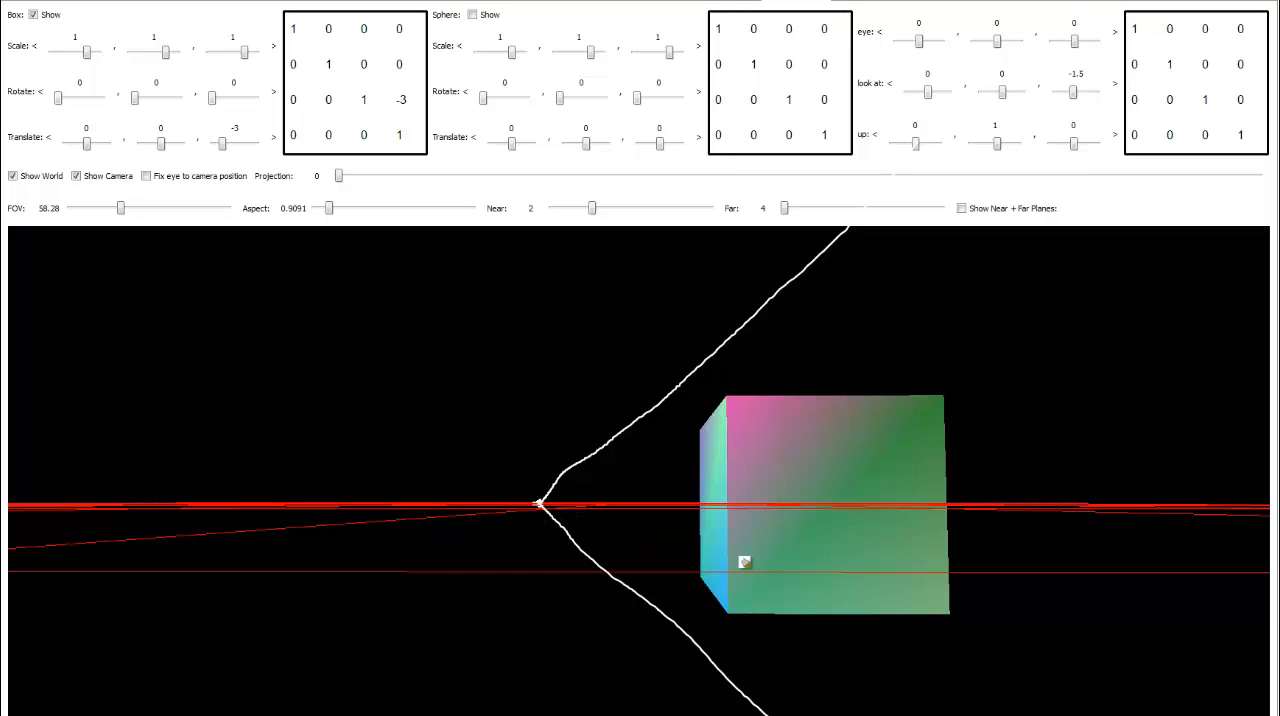
{"action": "mouse_move", "coordinate": [778, 317]}
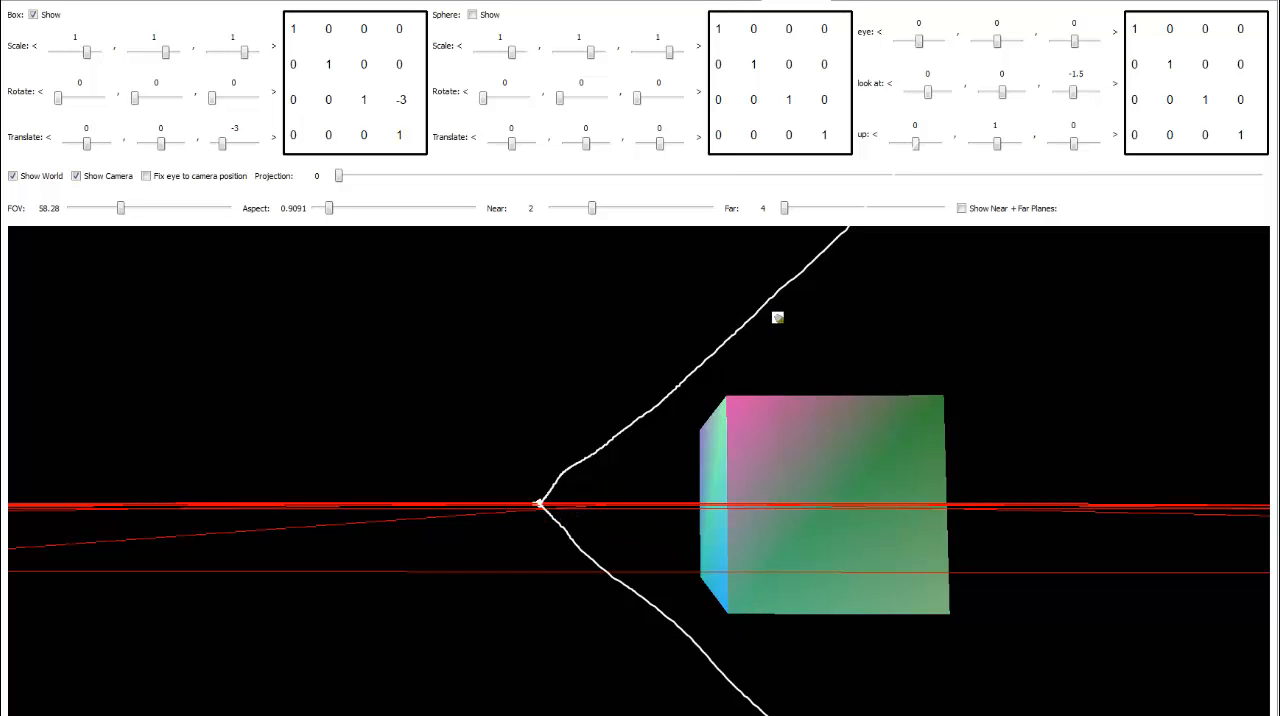
{"action": "mouse_move", "coordinate": [603, 454]}
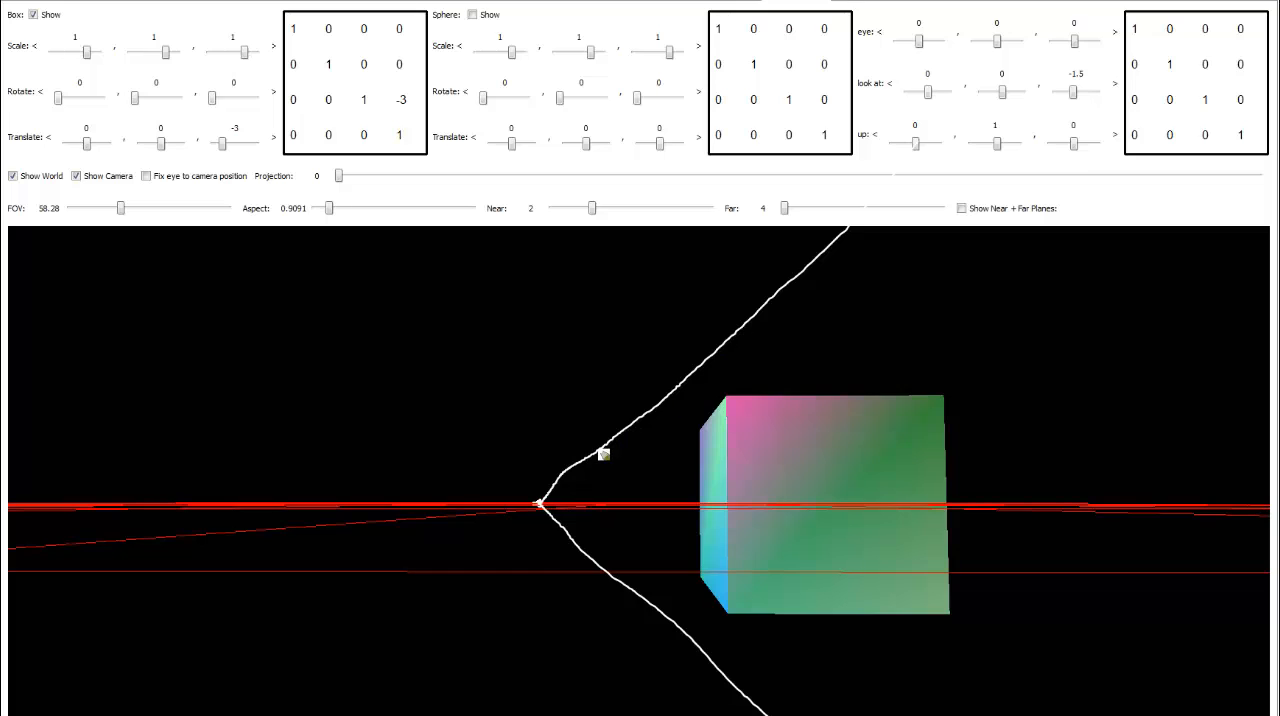
Draw an arc marking the frustum's field-of-view angle and pick an annotation pen colour.
{"action": "left_click_drag", "start_coordinate": [603, 452], "coordinate": [598, 558]}
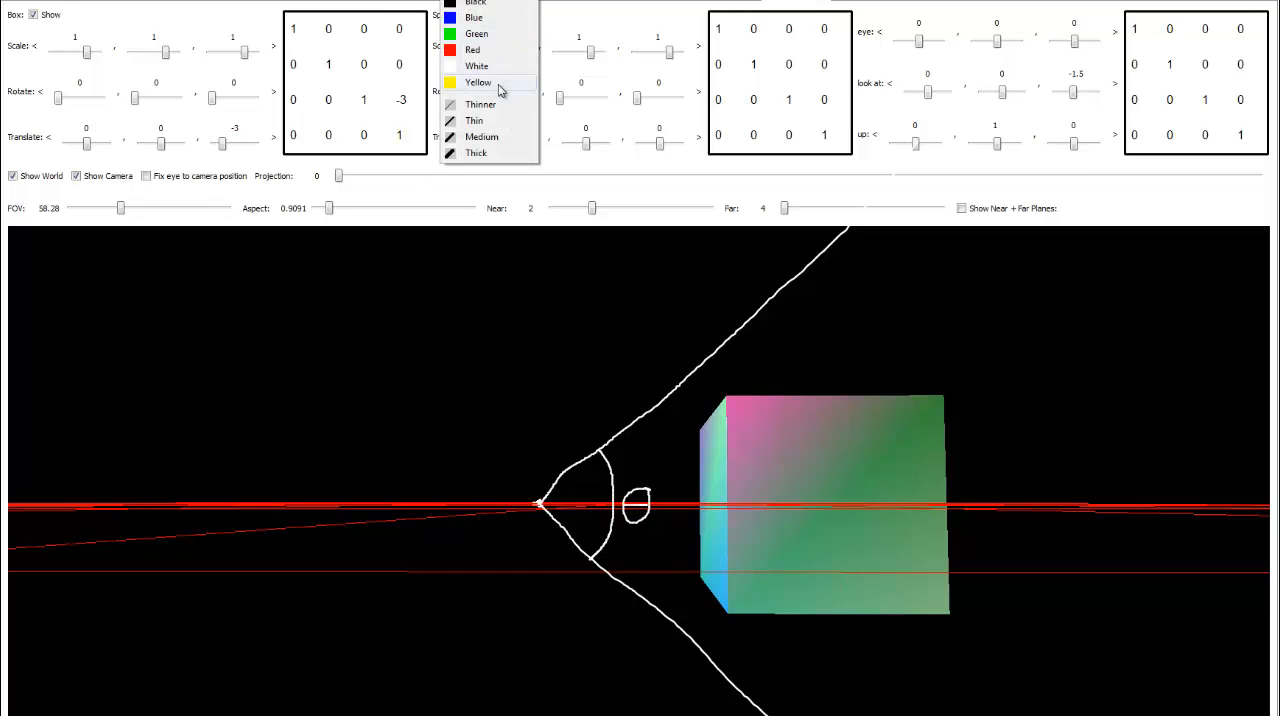
{"action": "left_click", "coordinate": [478, 82]}
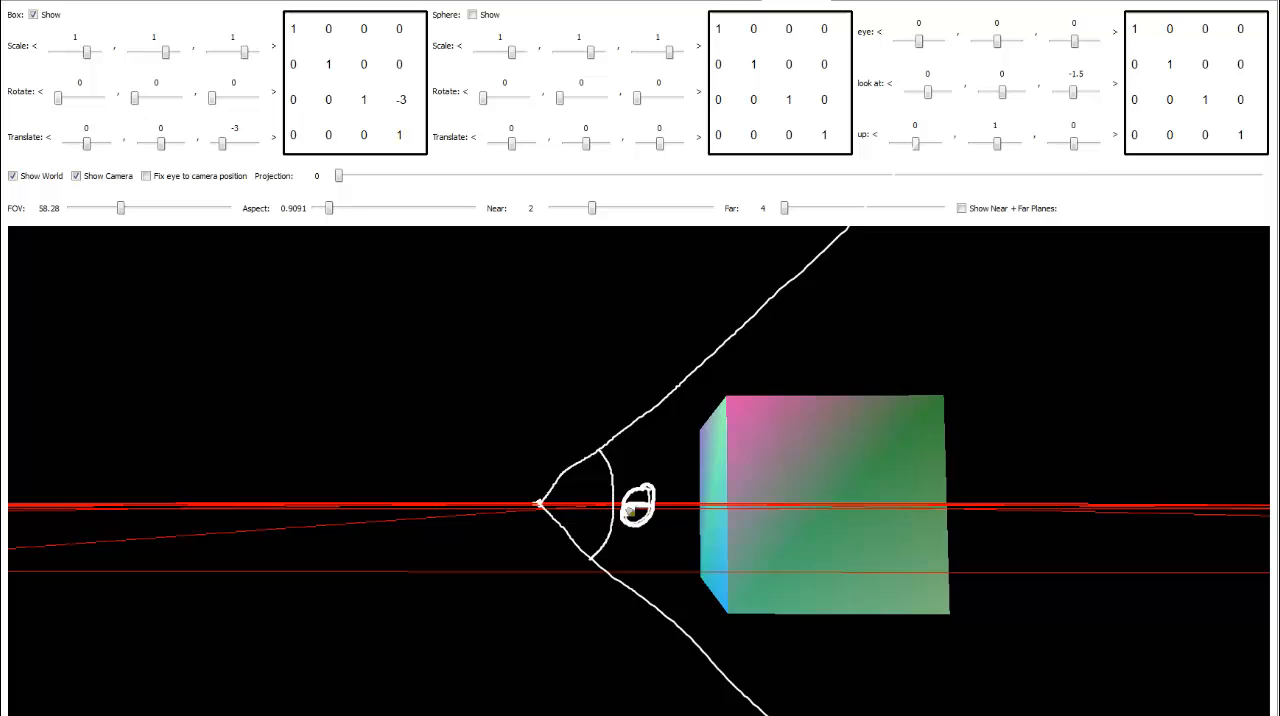
{"action": "mouse_move", "coordinate": [753, 487]}
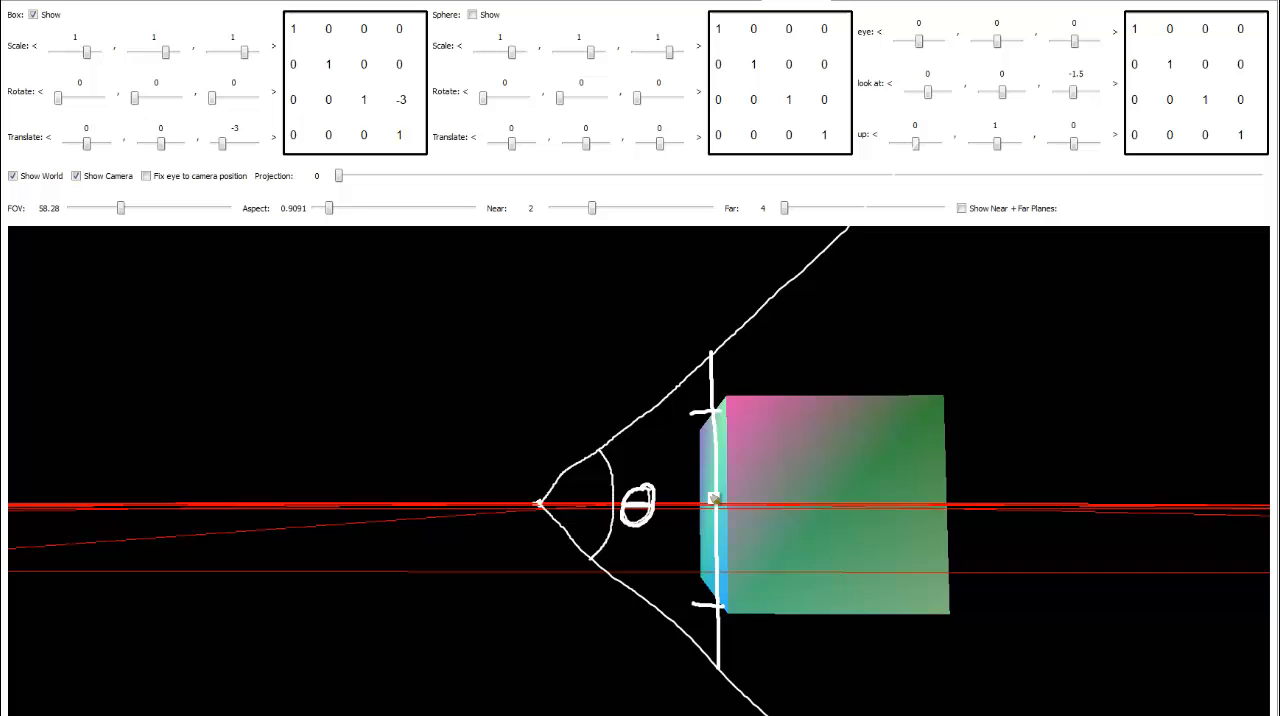
{"action": "mouse_move", "coordinate": [715, 638]}
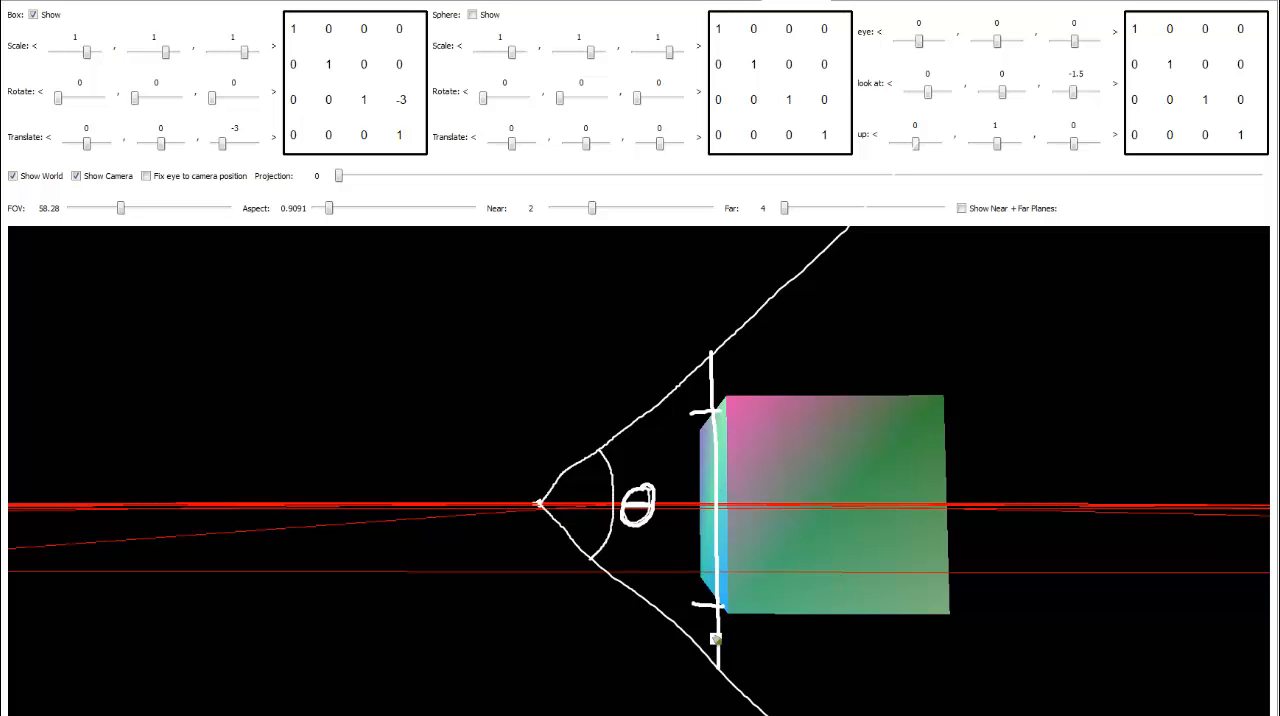
{"action": "mouse_move", "coordinate": [828, 618]}
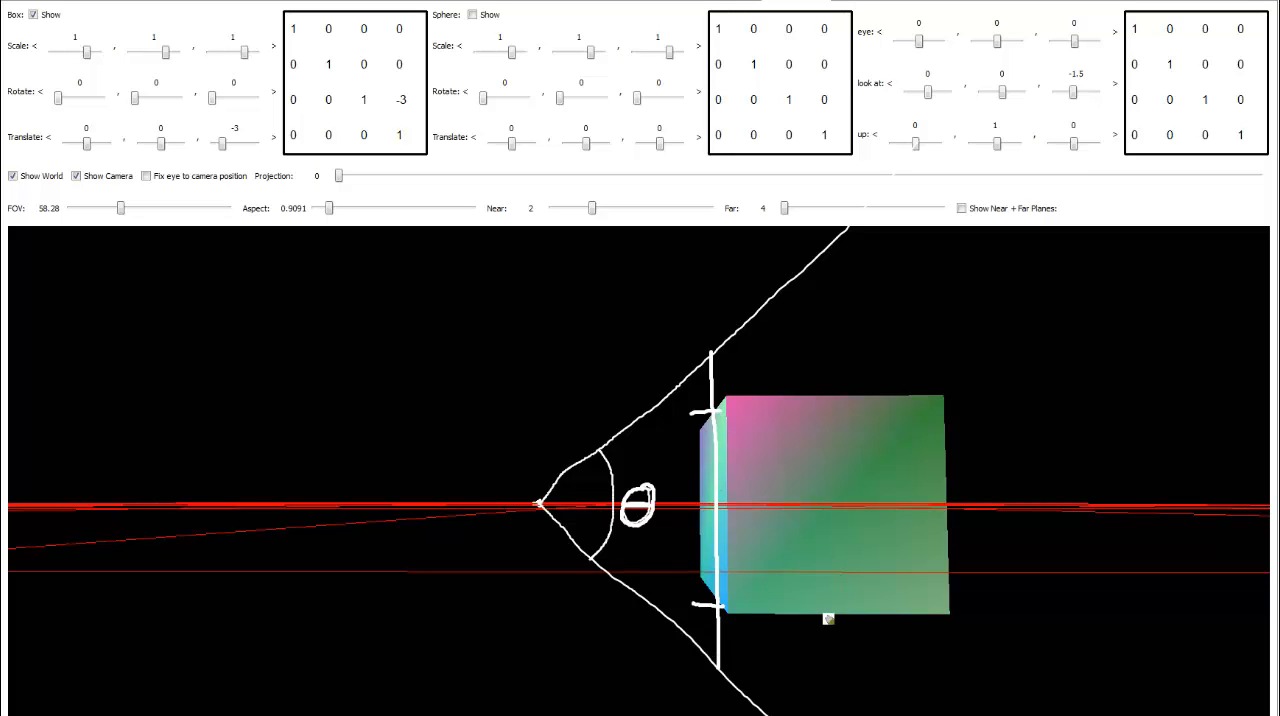
{"action": "mouse_move", "coordinate": [952, 472]}
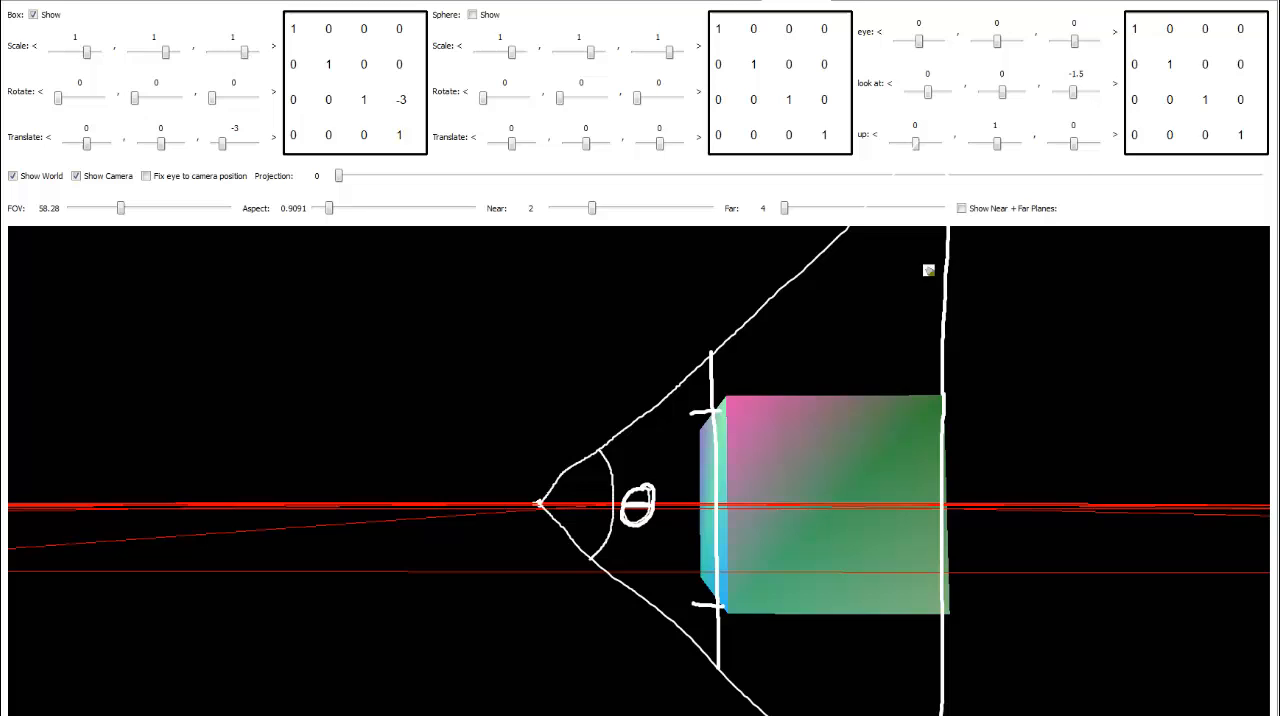
{"action": "mouse_move", "coordinate": [940, 666]}
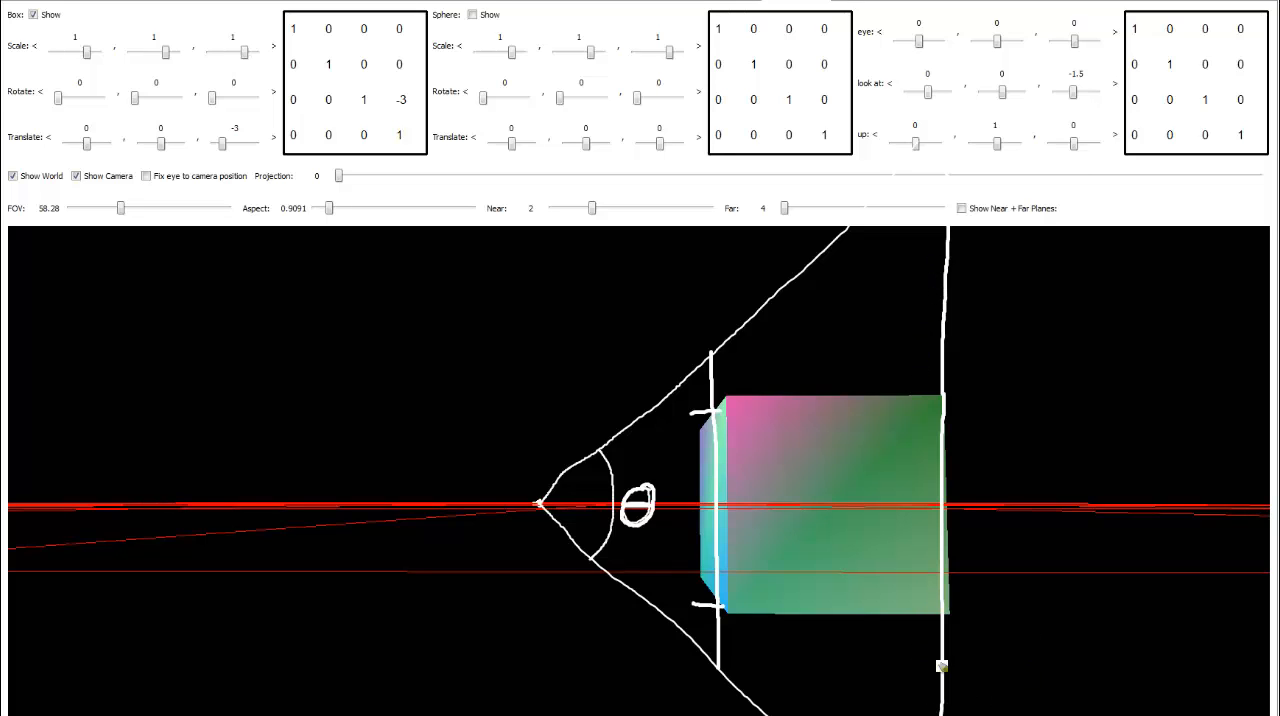
{"action": "mouse_move", "coordinate": [968, 405]}
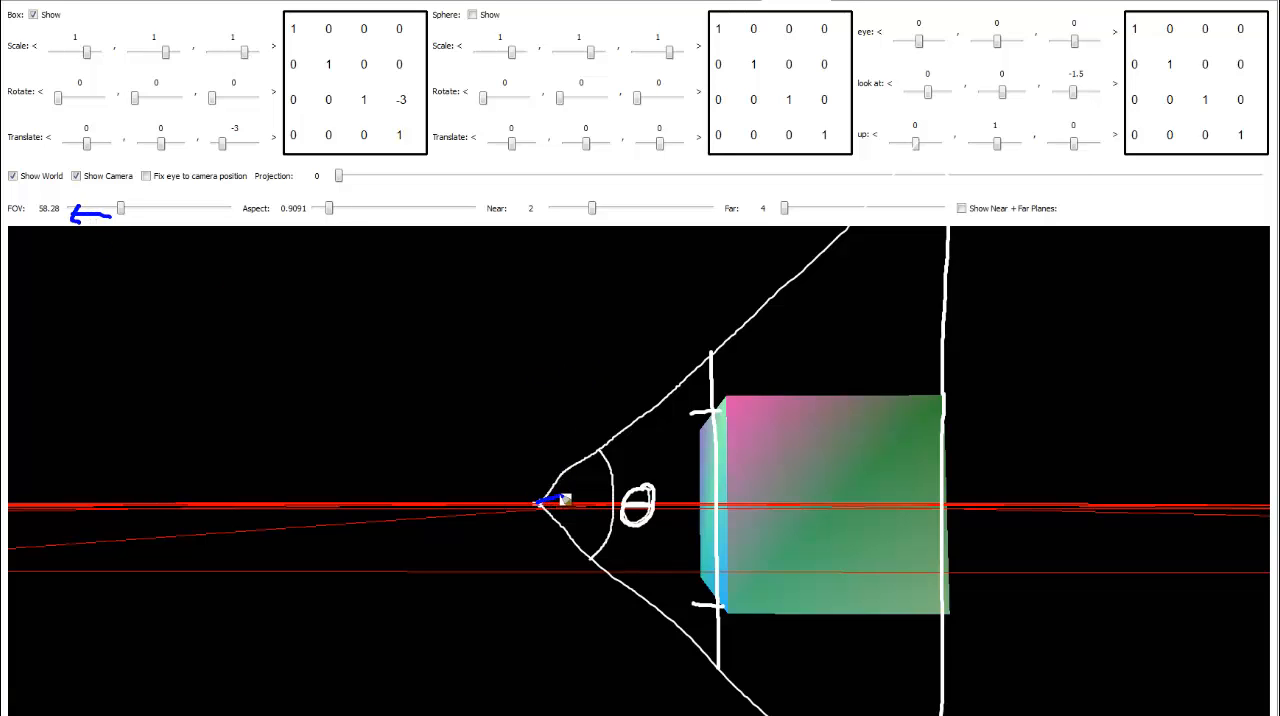
Sketch a narrower blue frustum and a wider red frustum from the eye point.
{"action": "left_click_drag", "start_coordinate": [540, 503], "coordinate": [1205, 425]}
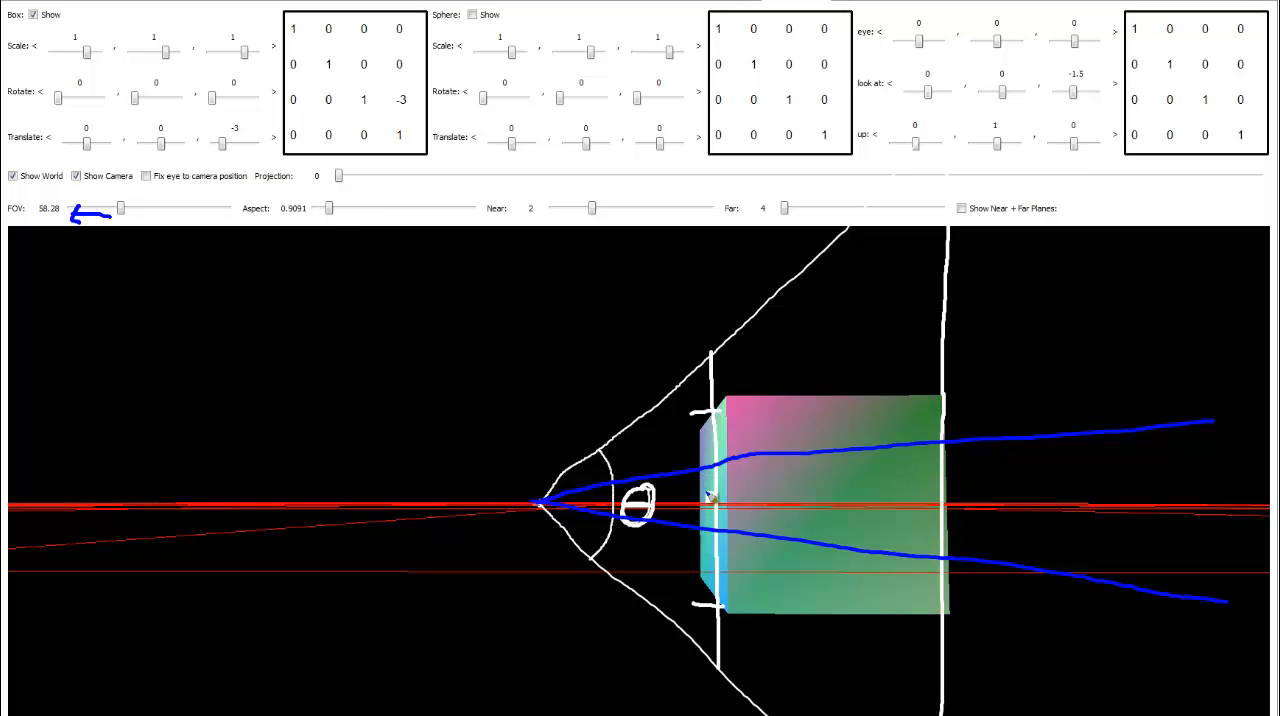
{"action": "mouse_move", "coordinate": [680, 482]}
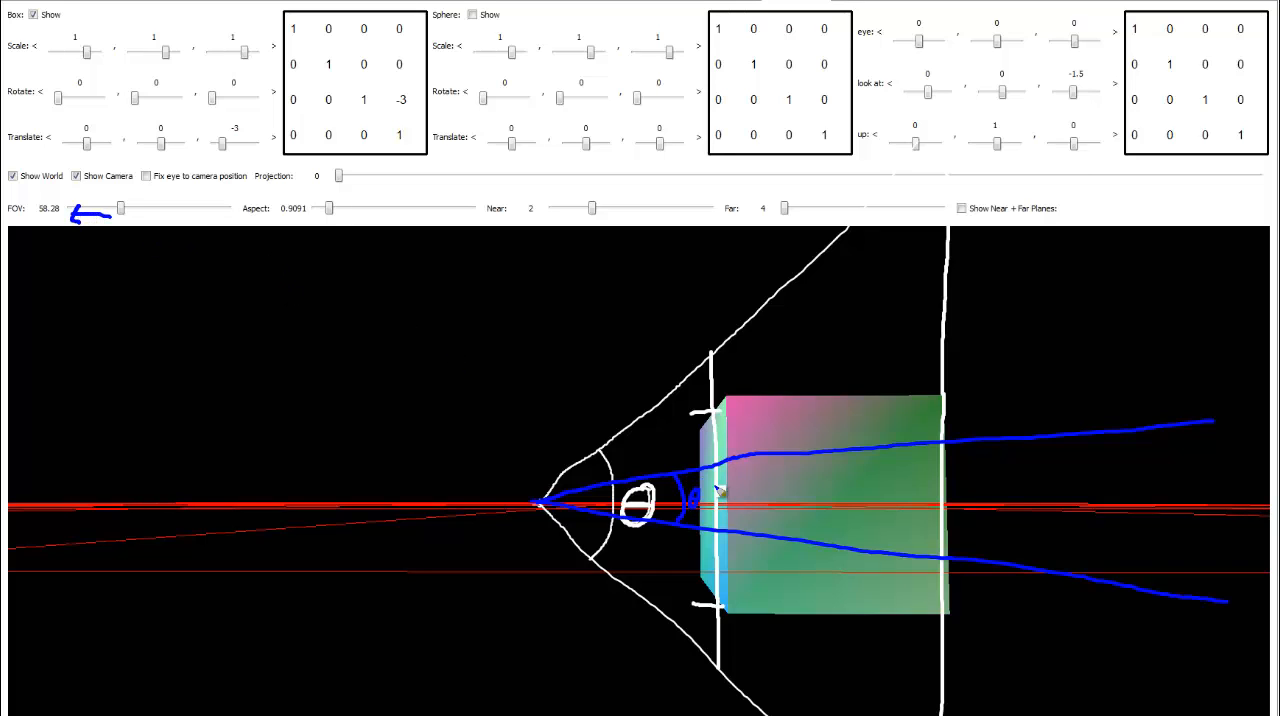
{"action": "mouse_move", "coordinate": [793, 538]}
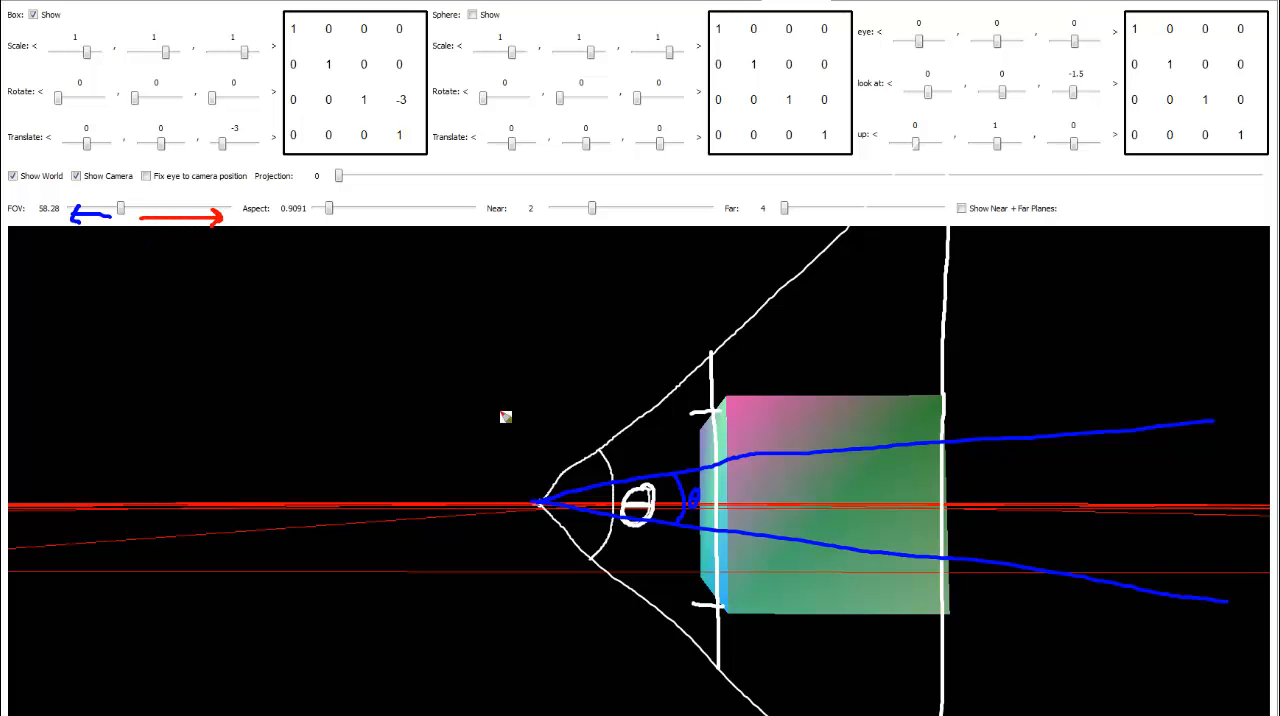
{"action": "left_click_drag", "start_coordinate": [537, 502], "coordinate": [640, 338]}
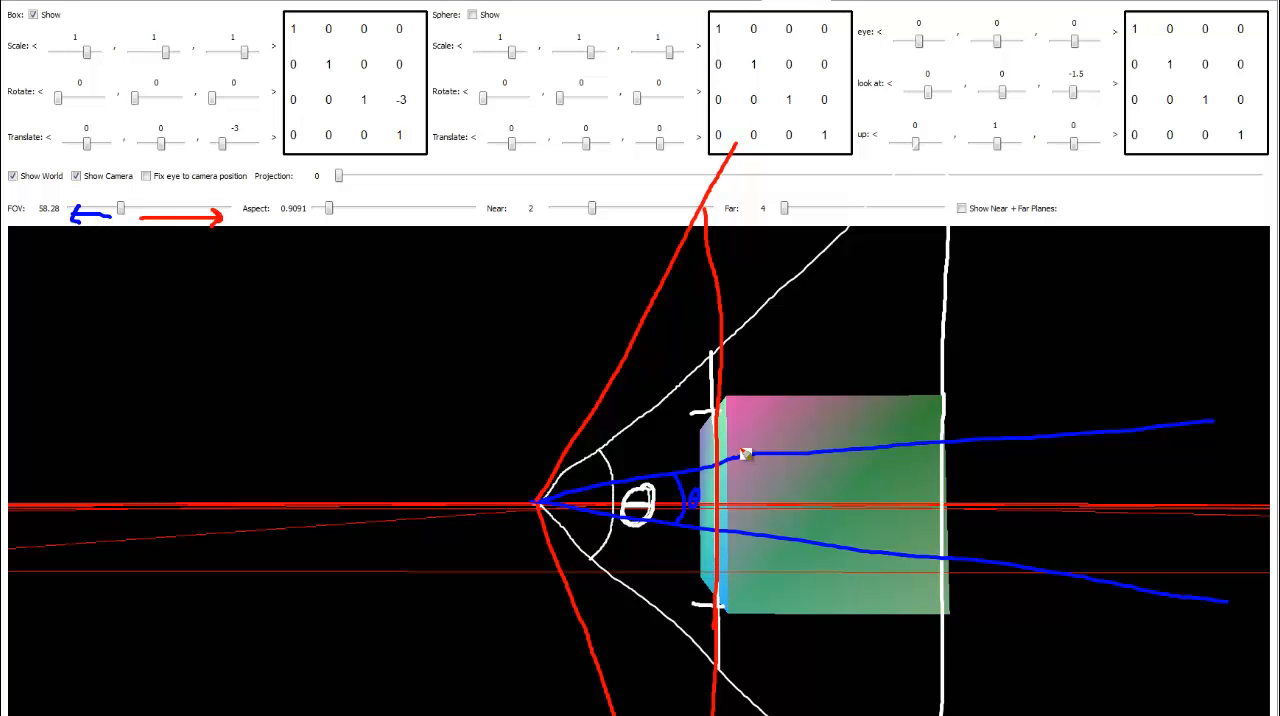
{"action": "mouse_move", "coordinate": [710, 455]}
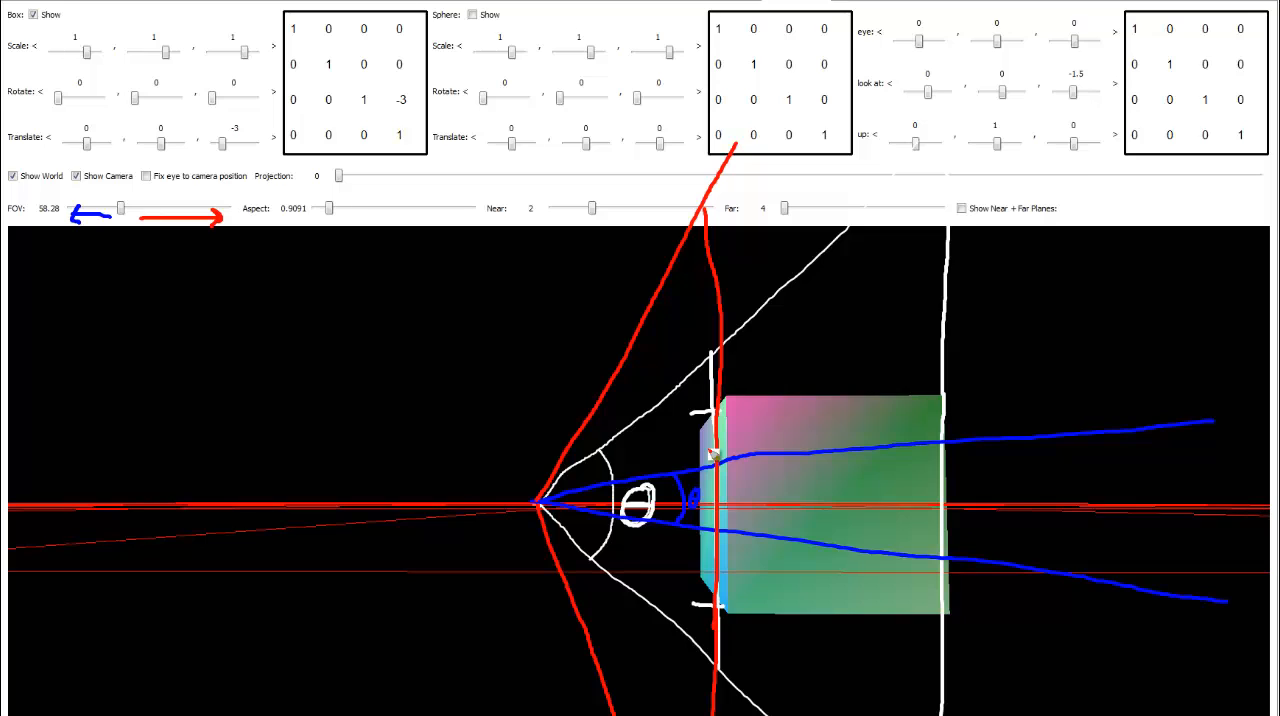
{"action": "mouse_move", "coordinate": [722, 488]}
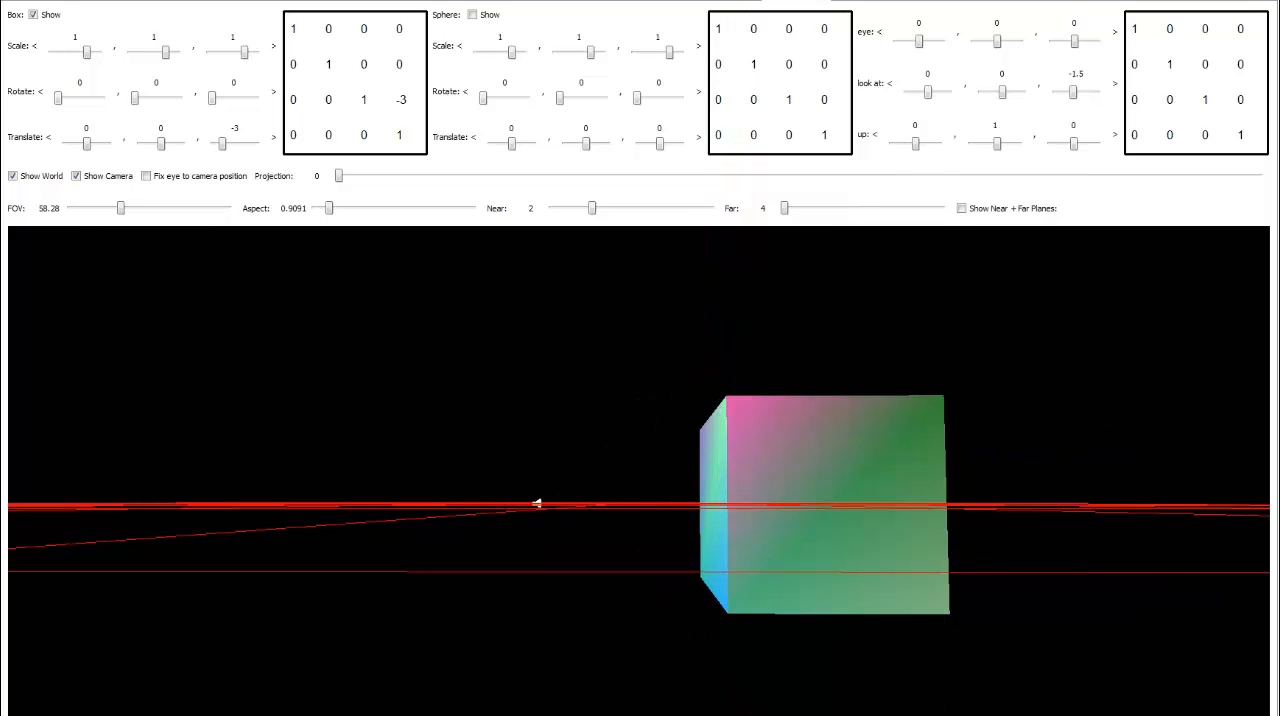
Switch to the camera's-eye view and widen the field of view to about 92.
{"action": "left_click", "coordinate": [146, 176]}
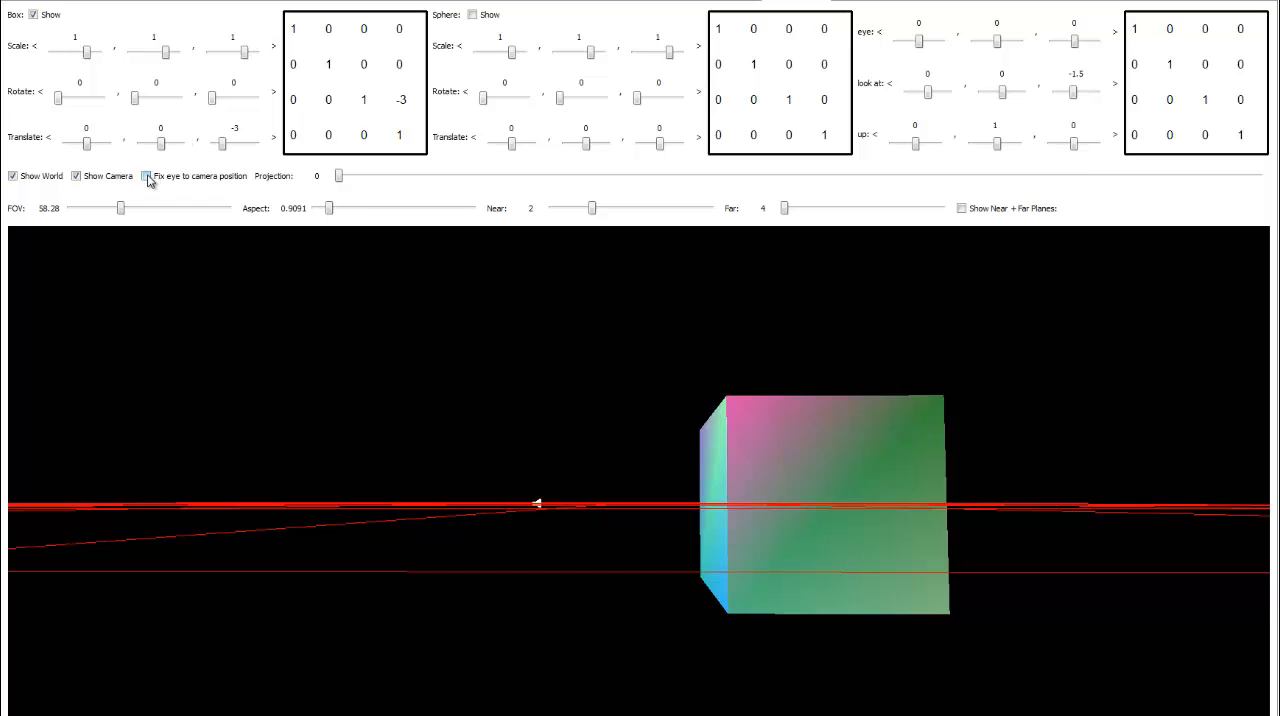
{"action": "left_click", "coordinate": [146, 176]}
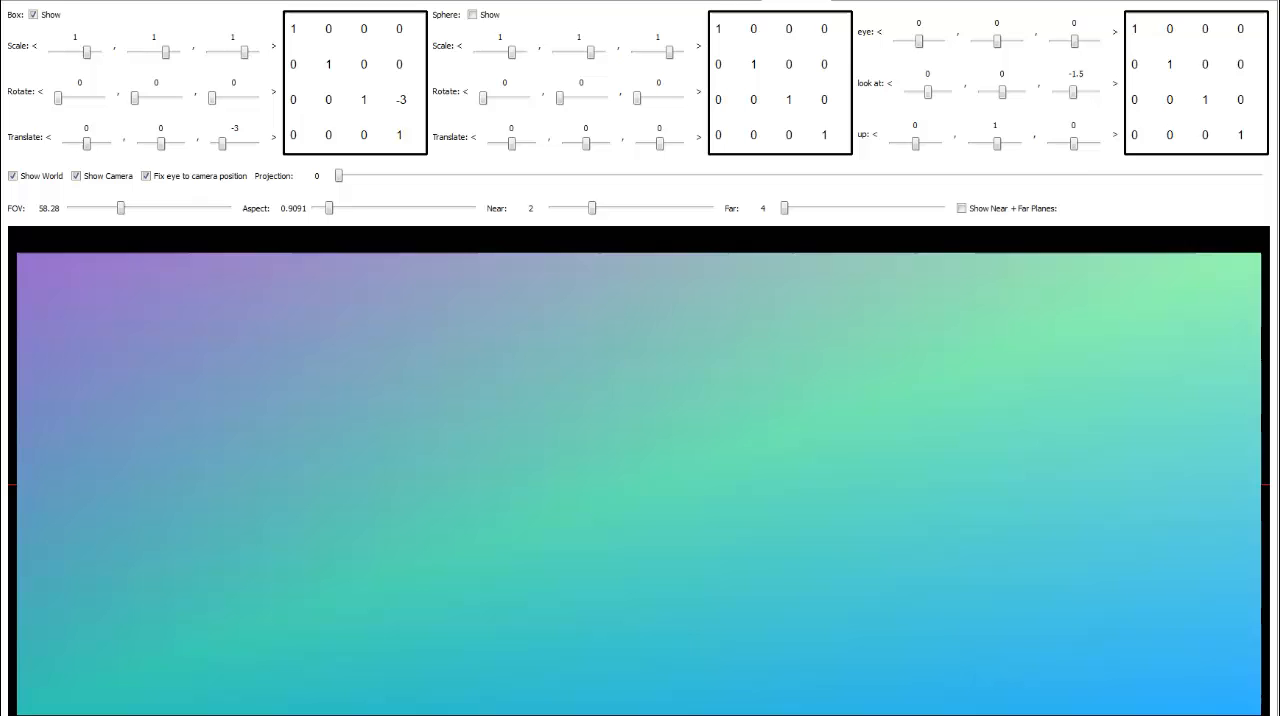
{"action": "left_click_drag", "start_coordinate": [122, 207], "coordinate": [119, 207]}
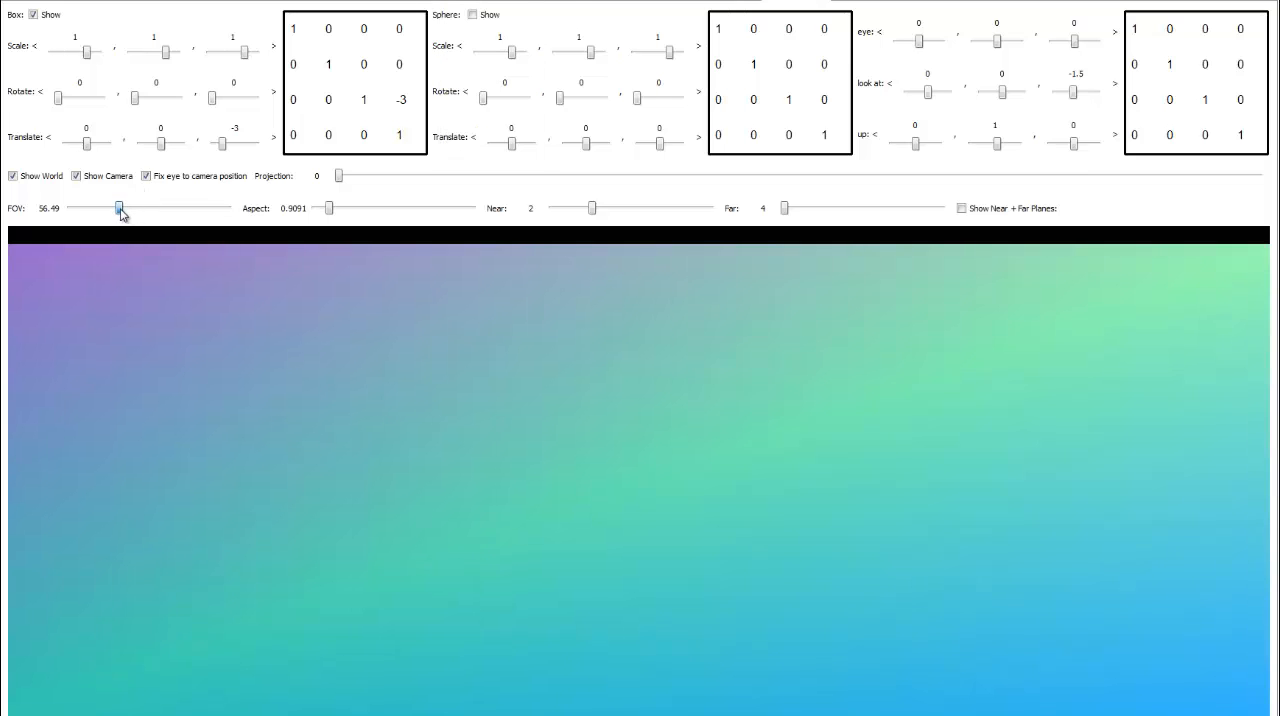
{"action": "left_click_drag", "start_coordinate": [120, 208], "coordinate": [127, 208]}
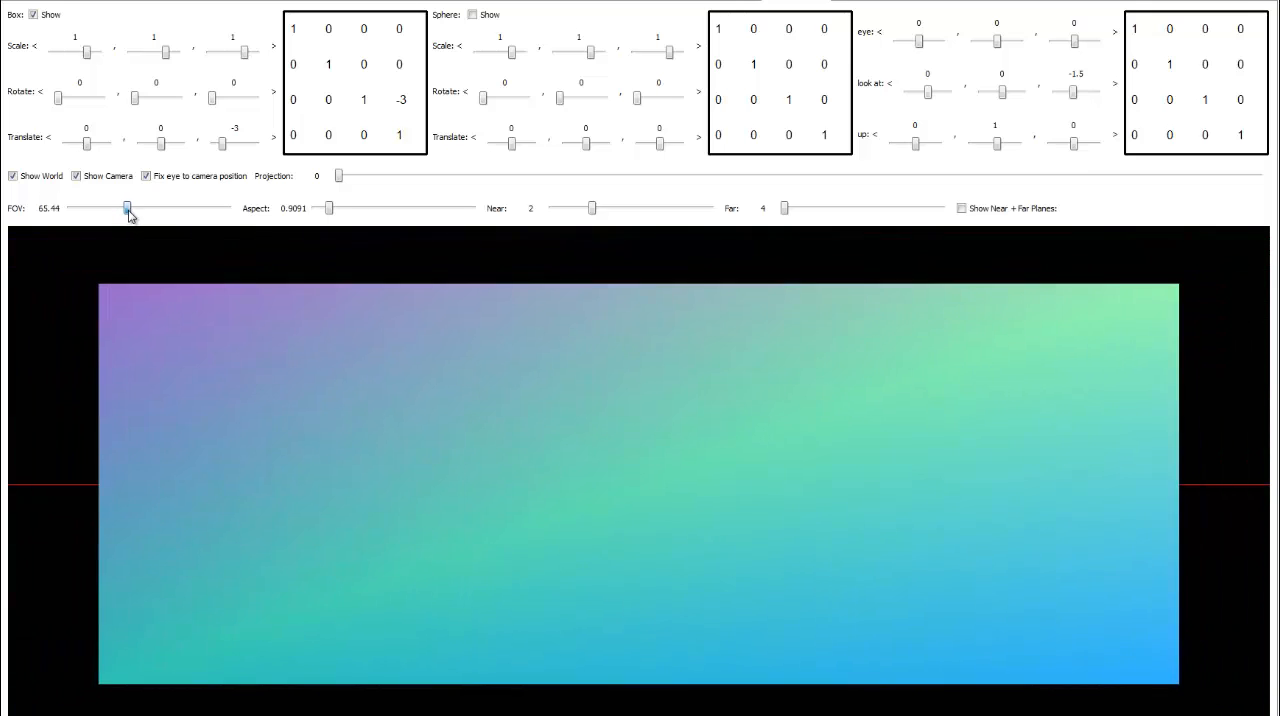
{"action": "left_click_drag", "start_coordinate": [126, 208], "coordinate": [138, 208]}
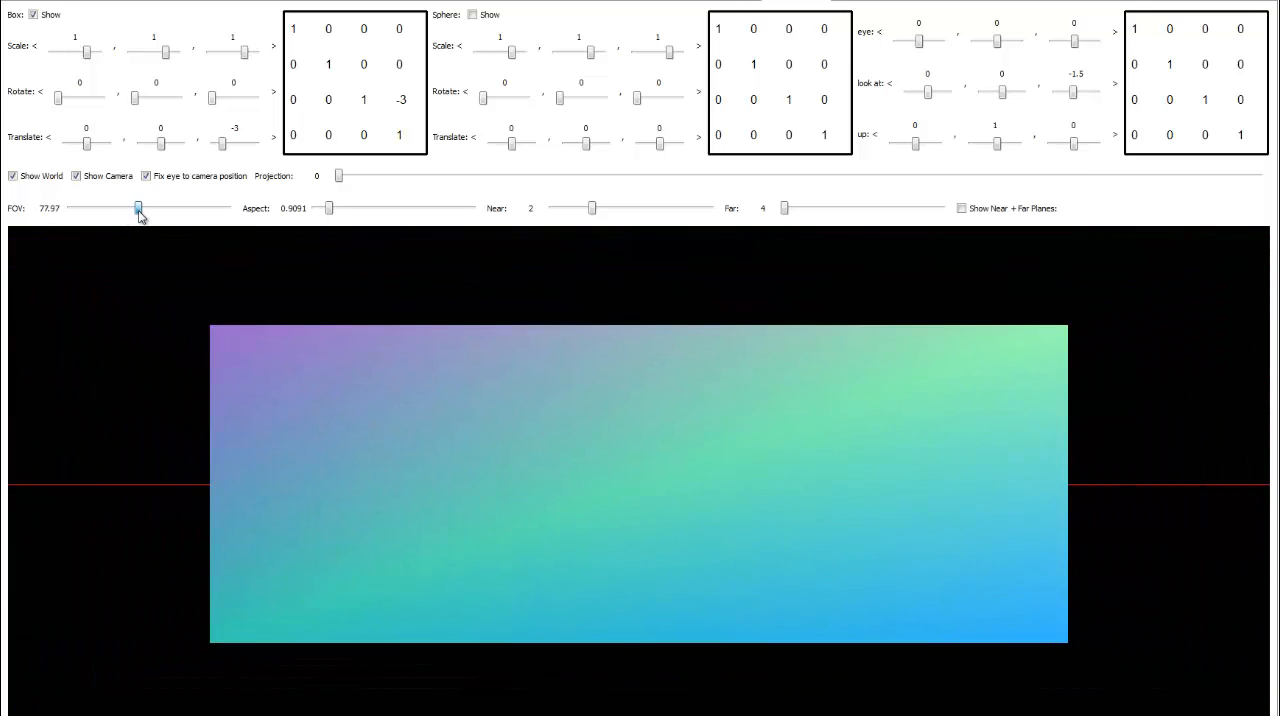
{"action": "left_click_drag", "start_coordinate": [138, 208], "coordinate": [150, 208]}
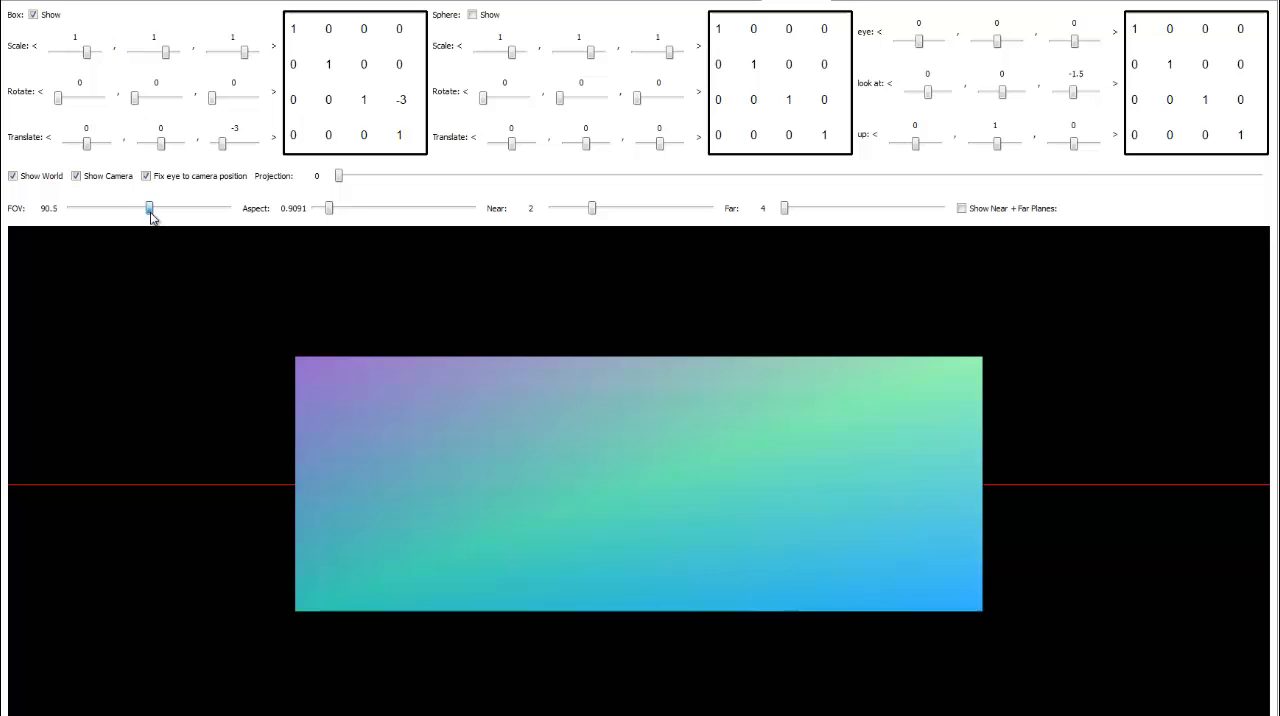
{"action": "left_click_drag", "start_coordinate": [148, 208], "coordinate": [152, 208]}
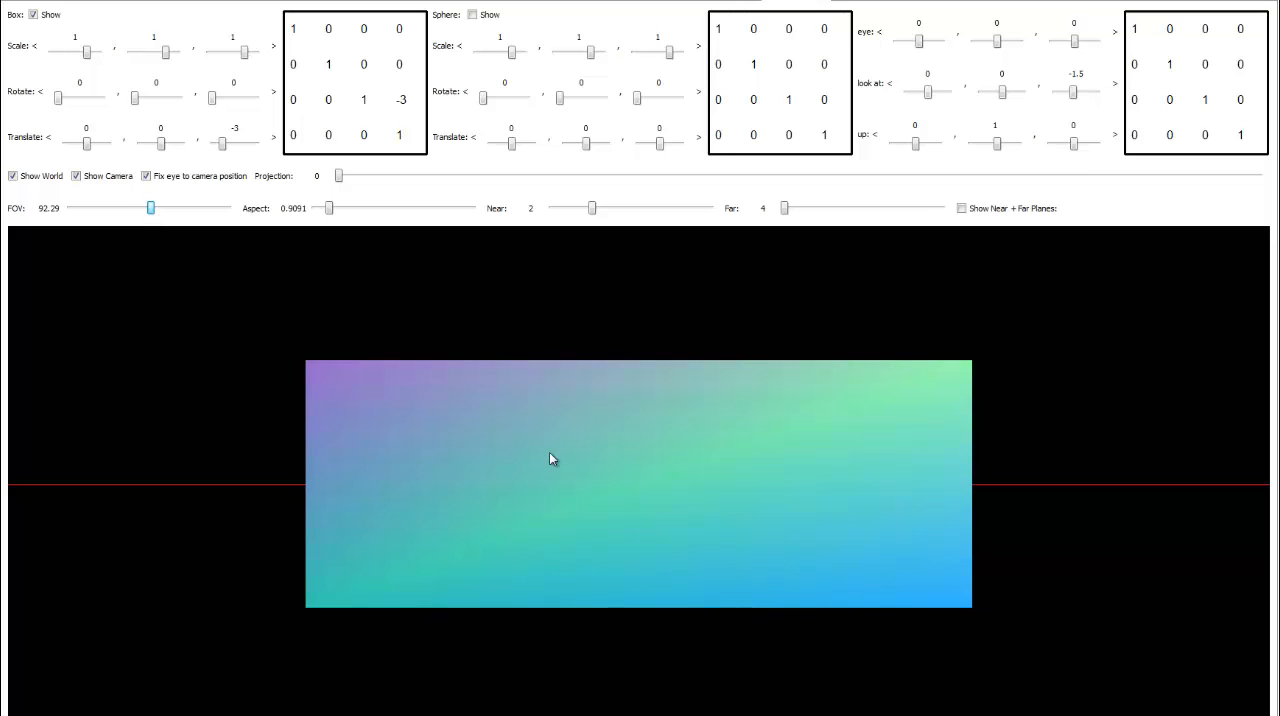
{"action": "mouse_move", "coordinate": [207, 196]}
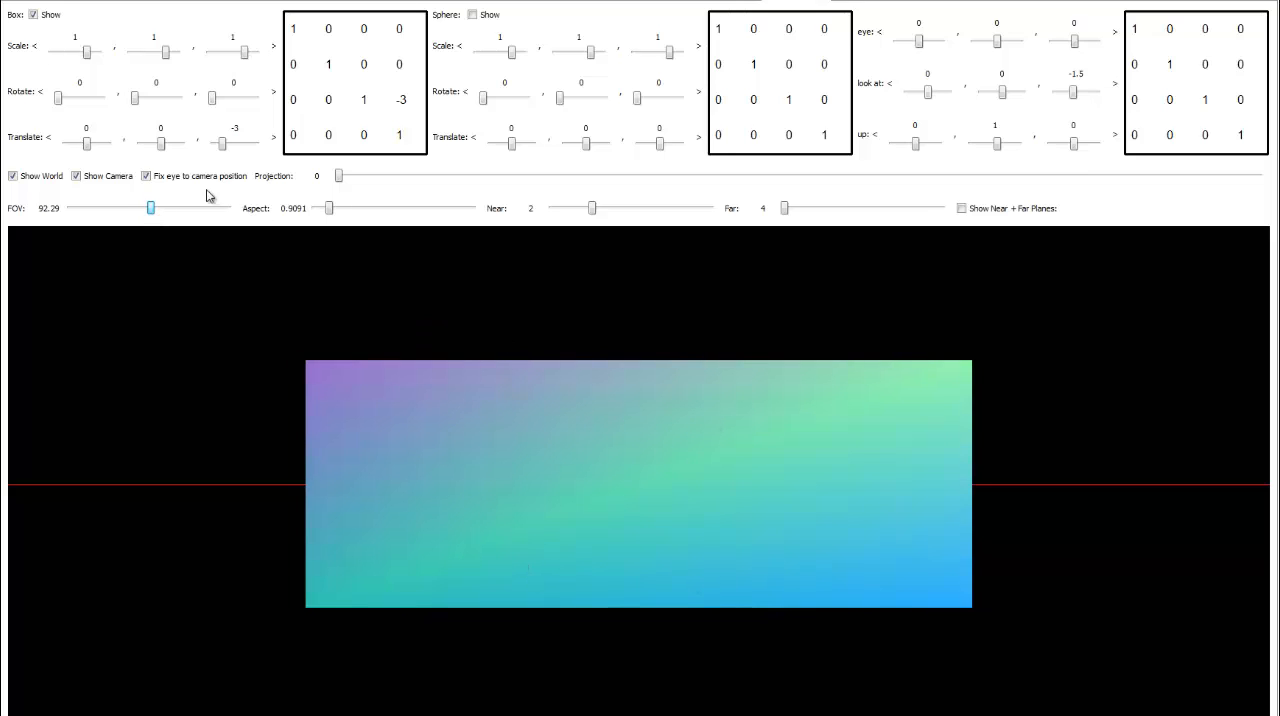
Sweep the field of view between about 56 and 92, settling near 60.07.
{"action": "left_click_drag", "start_coordinate": [150, 208], "coordinate": [152, 208]}
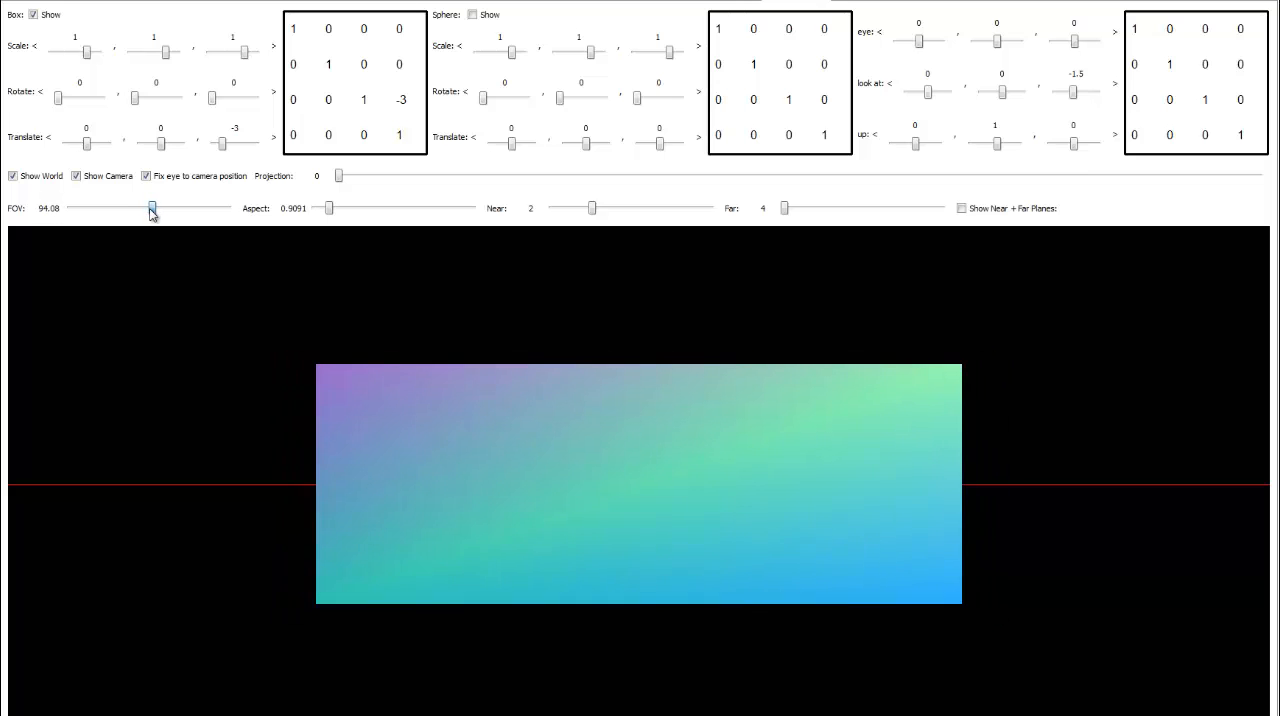
{"action": "left_click_drag", "start_coordinate": [151, 208], "coordinate": [139, 208]}
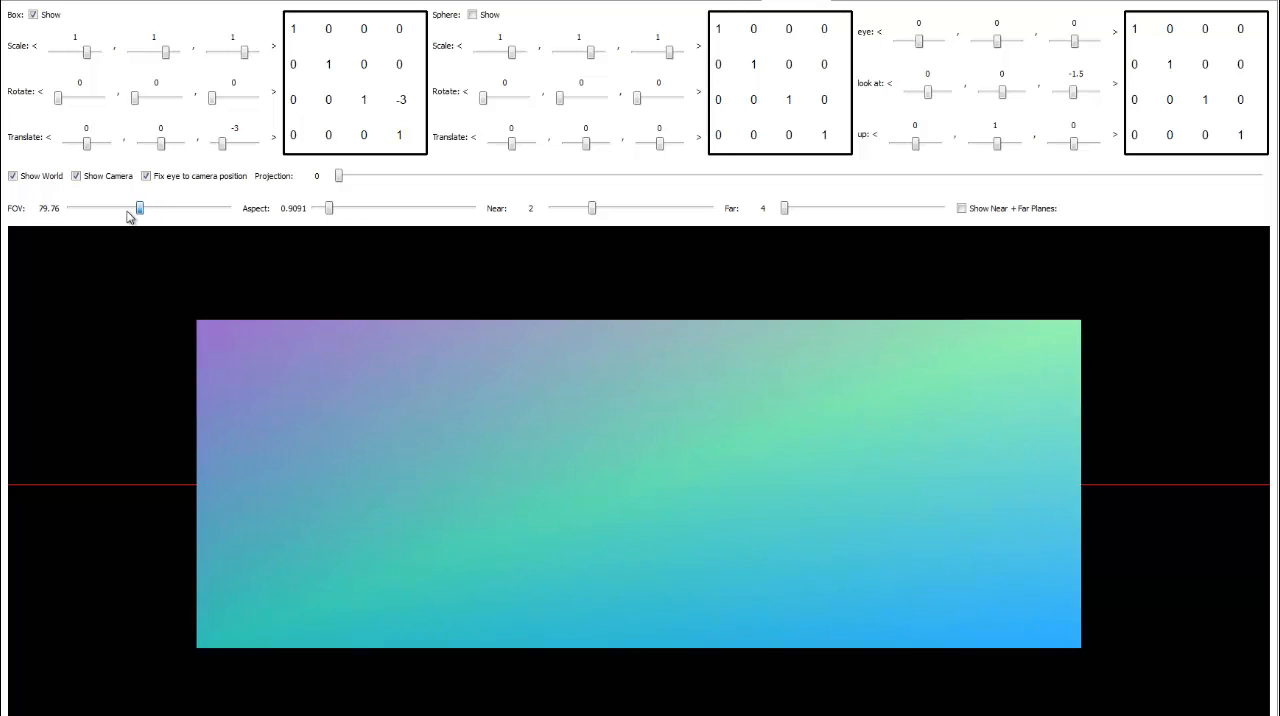
{"action": "left_click_drag", "start_coordinate": [138, 208], "coordinate": [141, 208]}
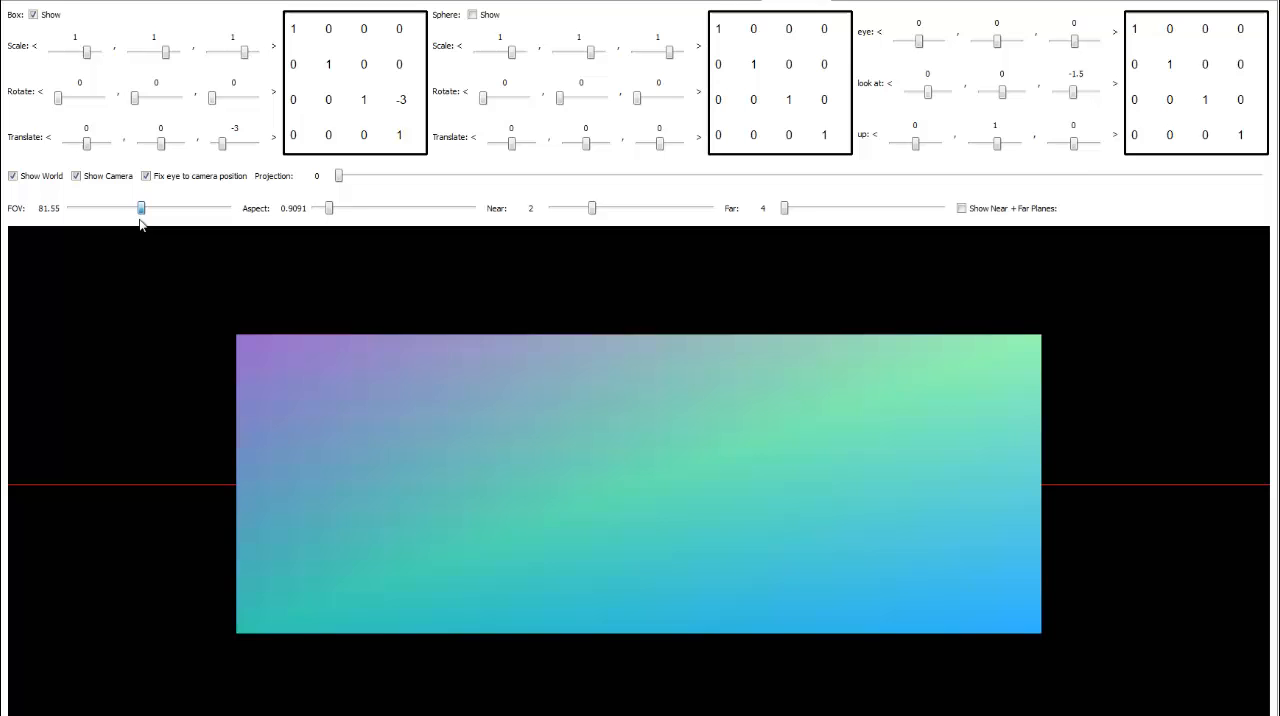
{"action": "left_click_drag", "start_coordinate": [140, 208], "coordinate": [109, 208]}
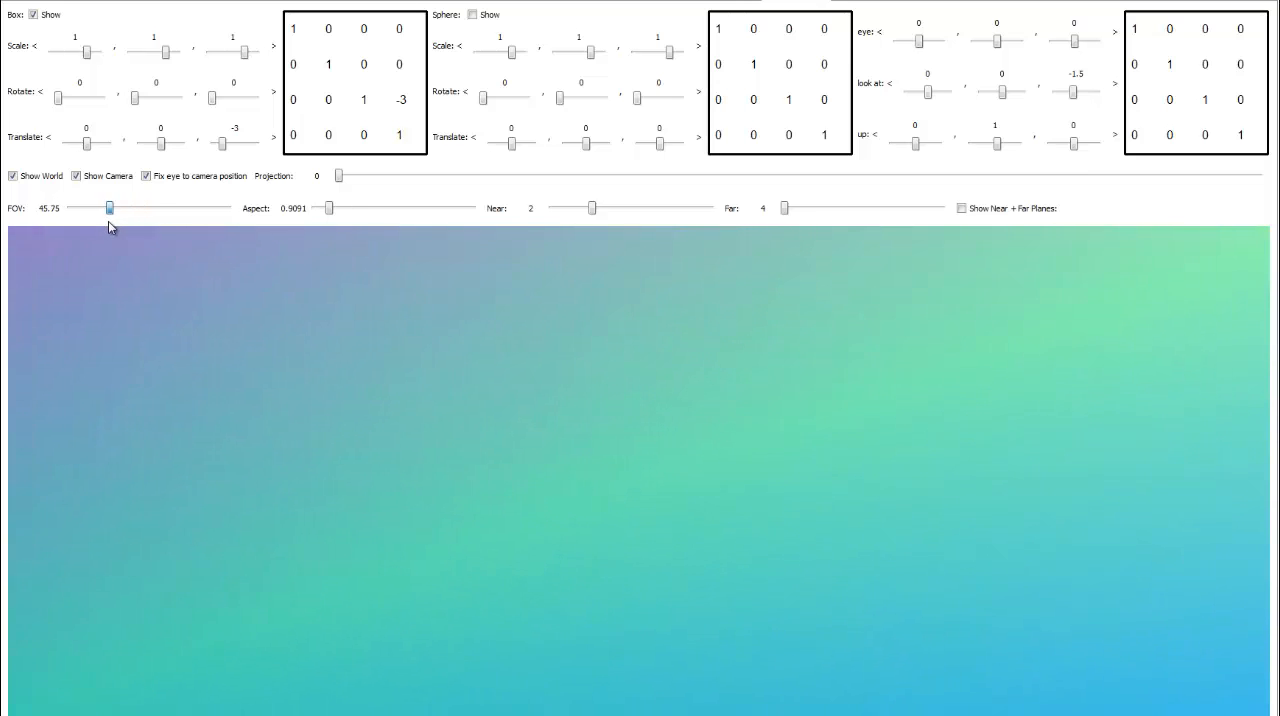
{"action": "left_click_drag", "start_coordinate": [109, 208], "coordinate": [128, 208]}
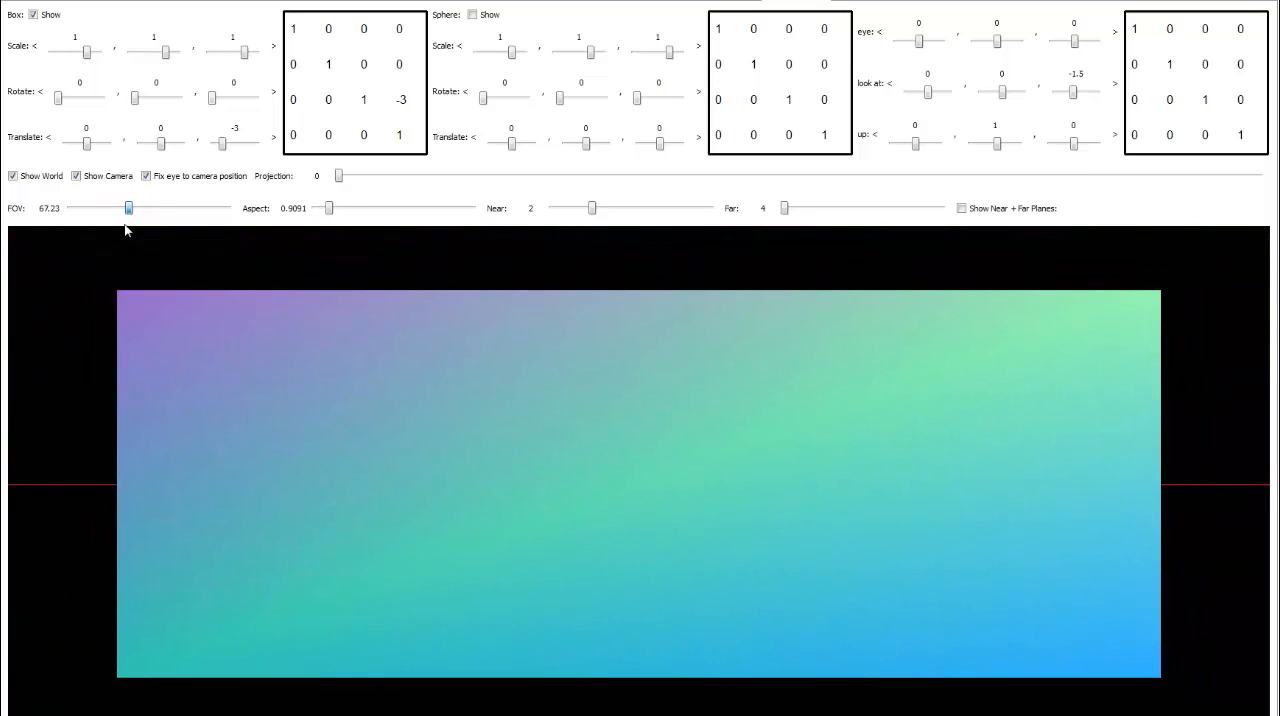
{"action": "left_click_drag", "start_coordinate": [128, 208], "coordinate": [122, 208]}
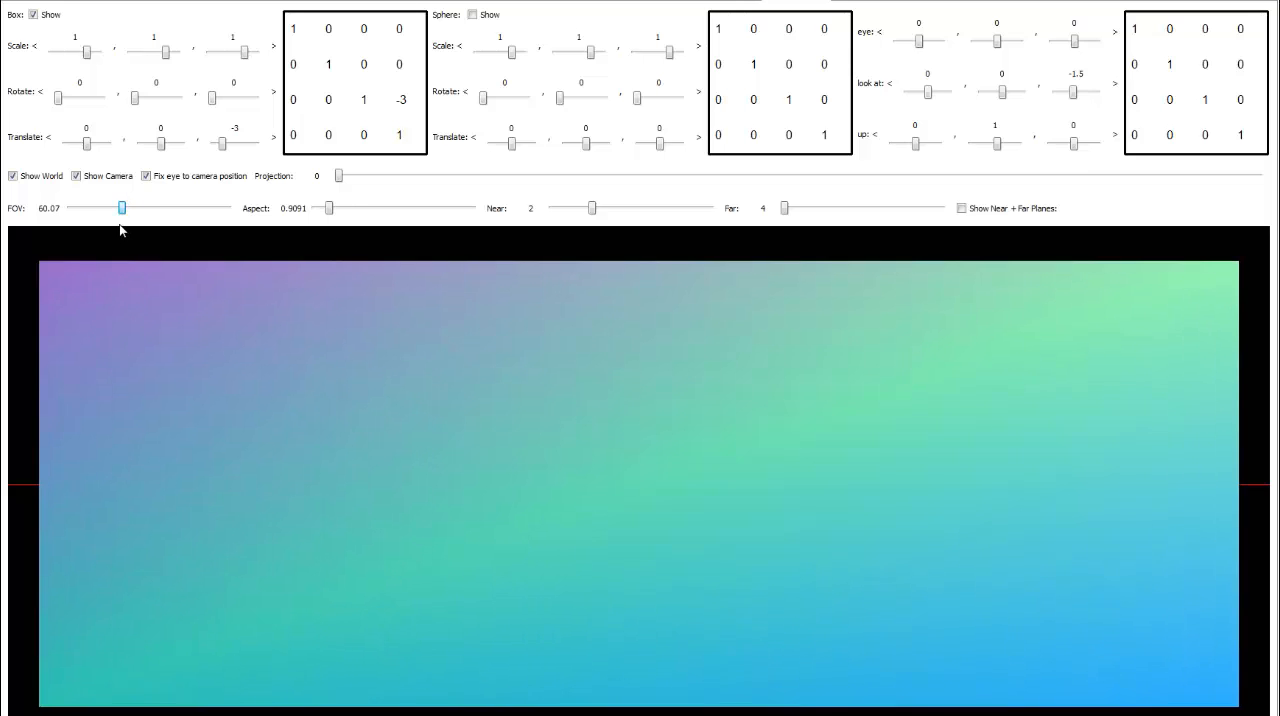
{"action": "left_click_drag", "start_coordinate": [122, 208], "coordinate": [139, 208]}
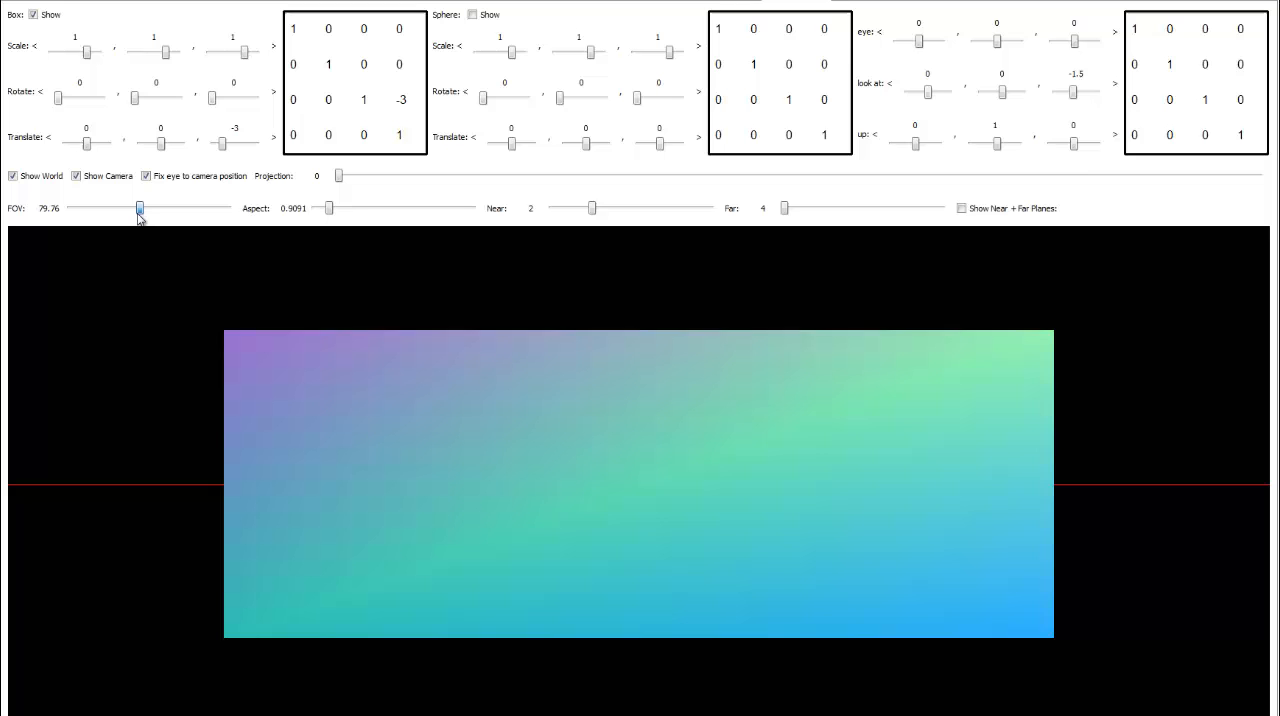
{"action": "left_click_drag", "start_coordinate": [139, 208], "coordinate": [119, 208]}
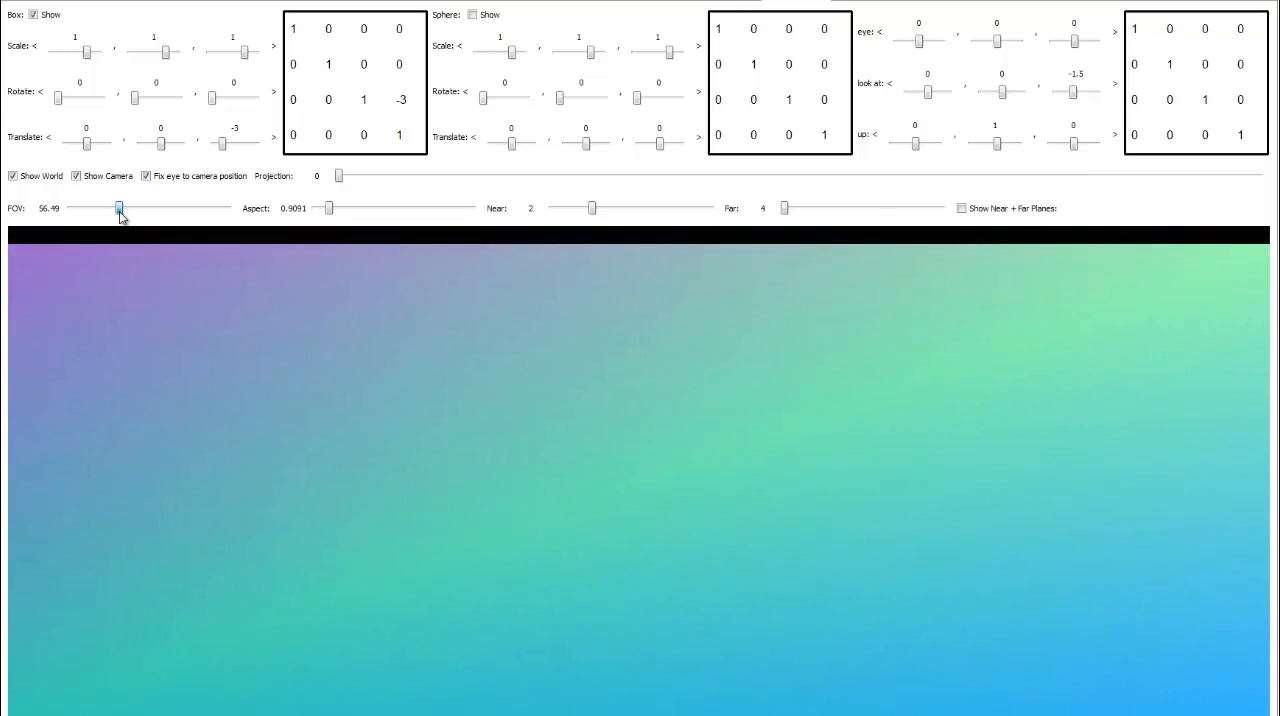
{"action": "left_click_drag", "start_coordinate": [119, 208], "coordinate": [122, 208]}
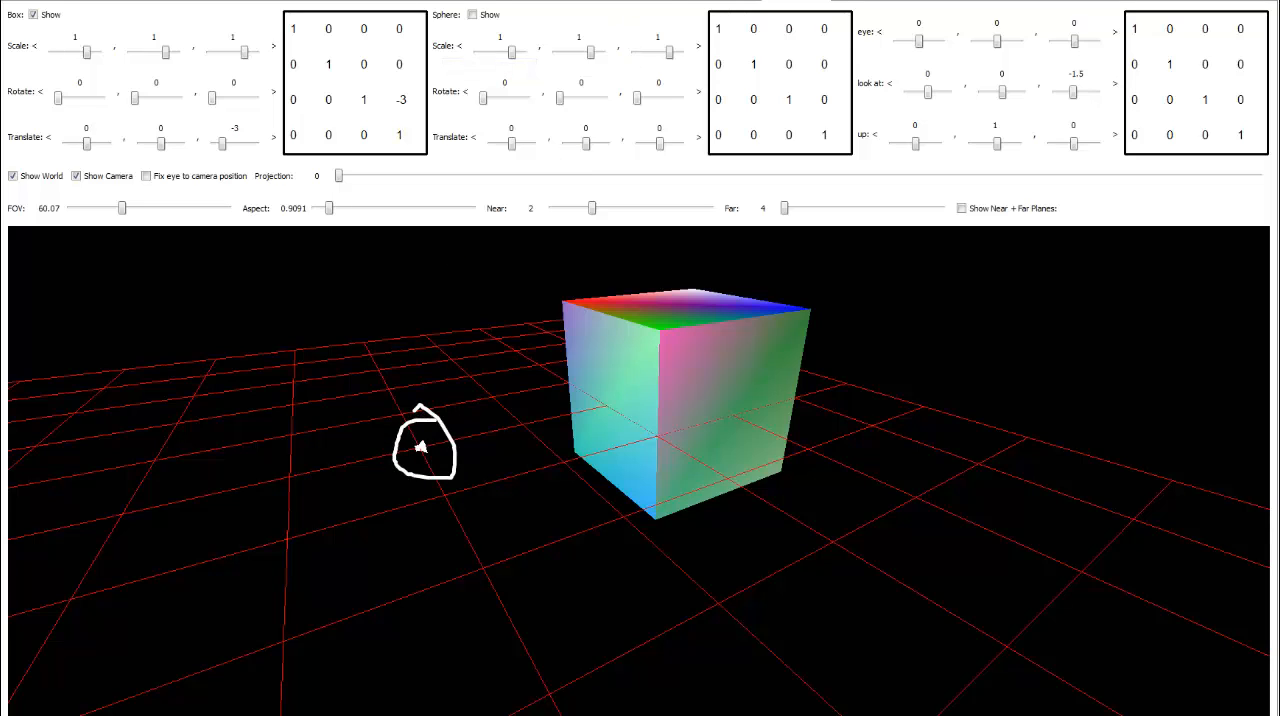
Sweep the Projection slider between 0 and 1 repeatedly, ending at full projection 1.
{"action": "left_click_drag", "start_coordinate": [338, 176], "coordinate": [360, 176]}
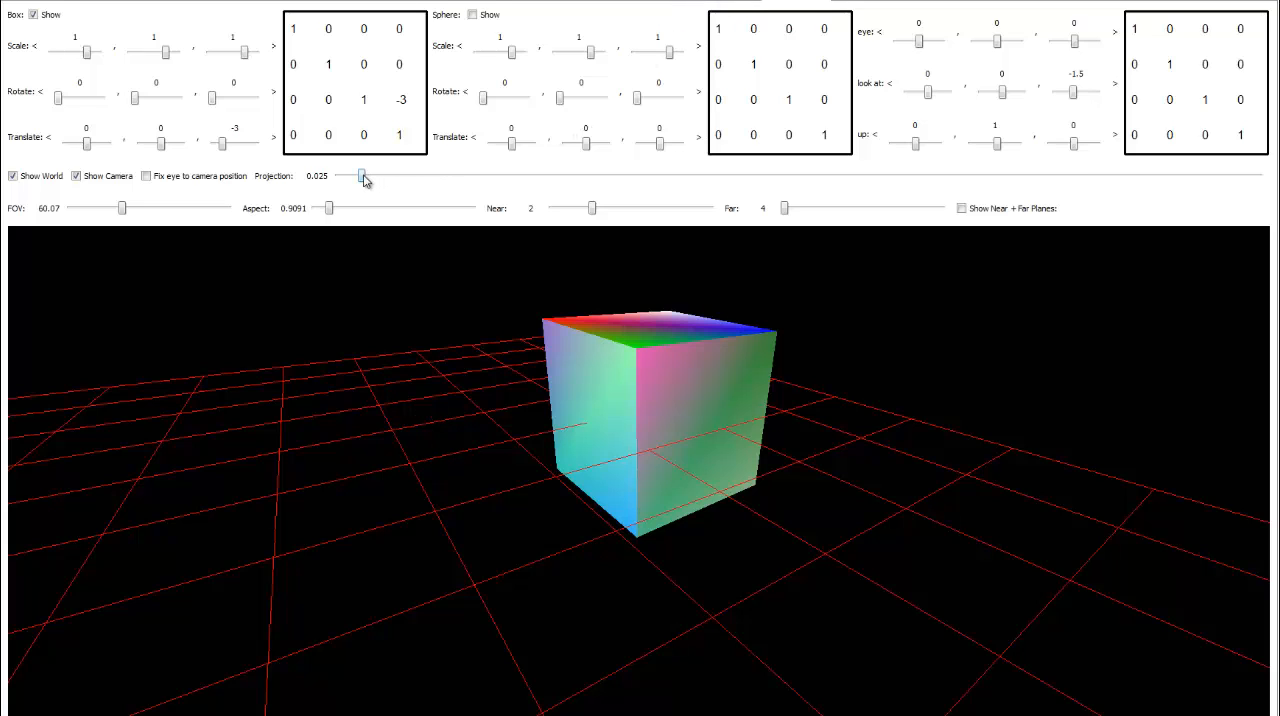
{"action": "left_click_drag", "start_coordinate": [362, 176], "coordinate": [476, 176]}
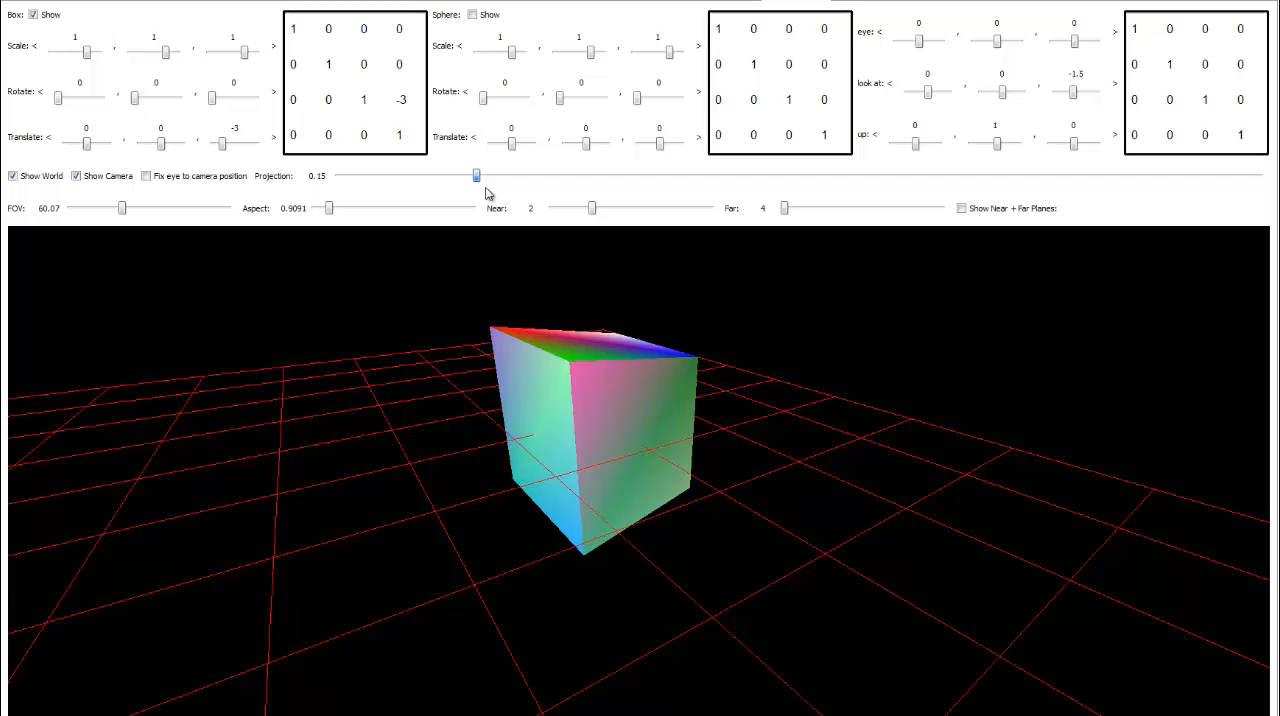
{"action": "left_click_drag", "start_coordinate": [476, 176], "coordinate": [338, 176]}
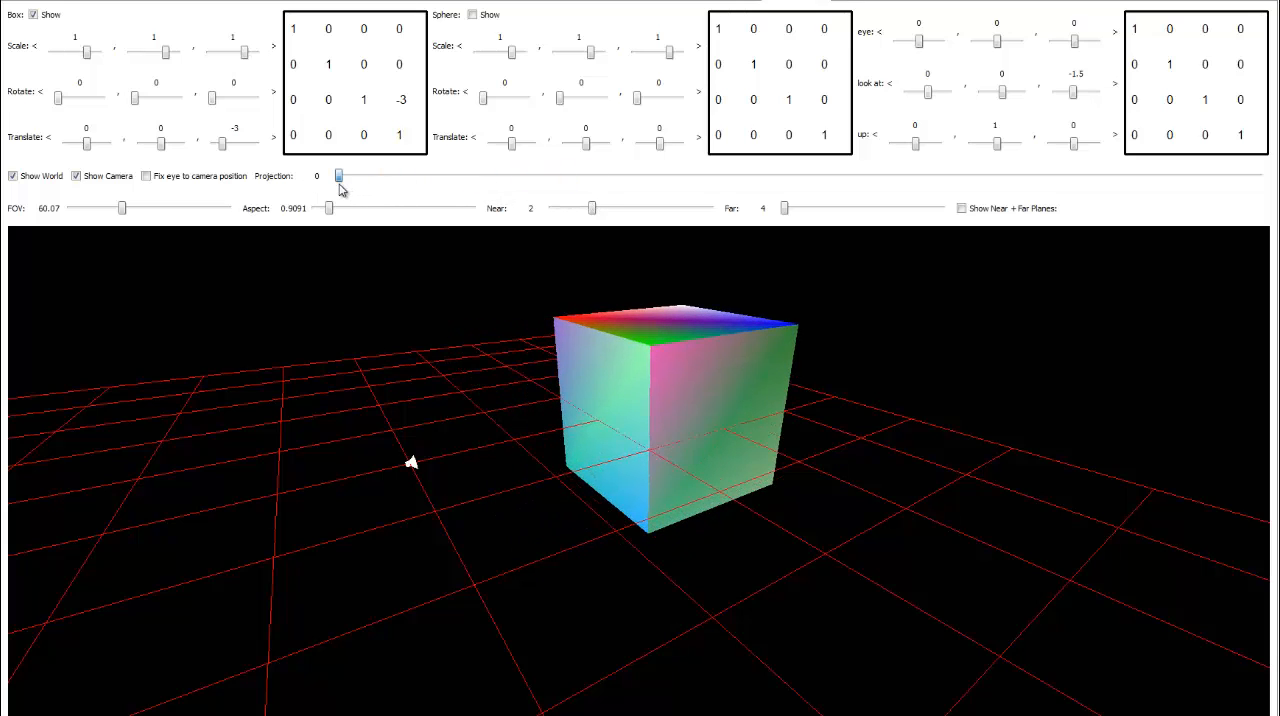
{"action": "left_click_drag", "start_coordinate": [338, 176], "coordinate": [1212, 176]}
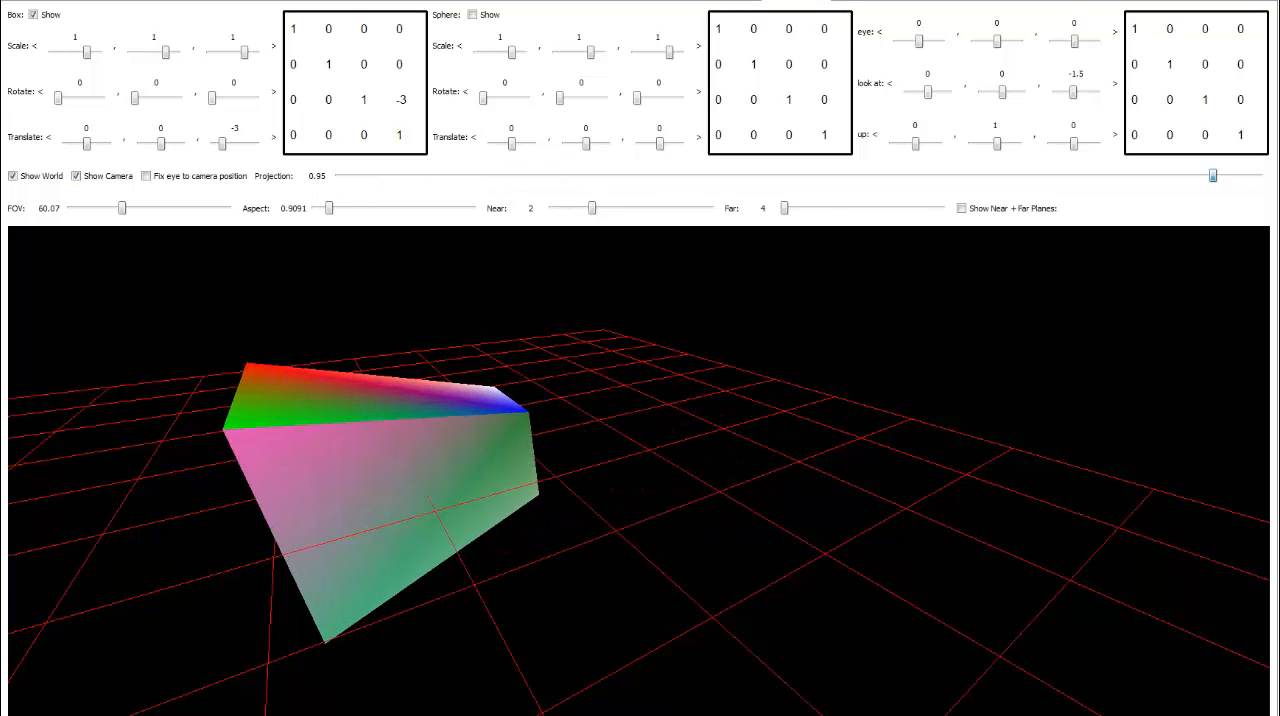
{"action": "left_click_drag", "start_coordinate": [1213, 176], "coordinate": [1256, 176]}
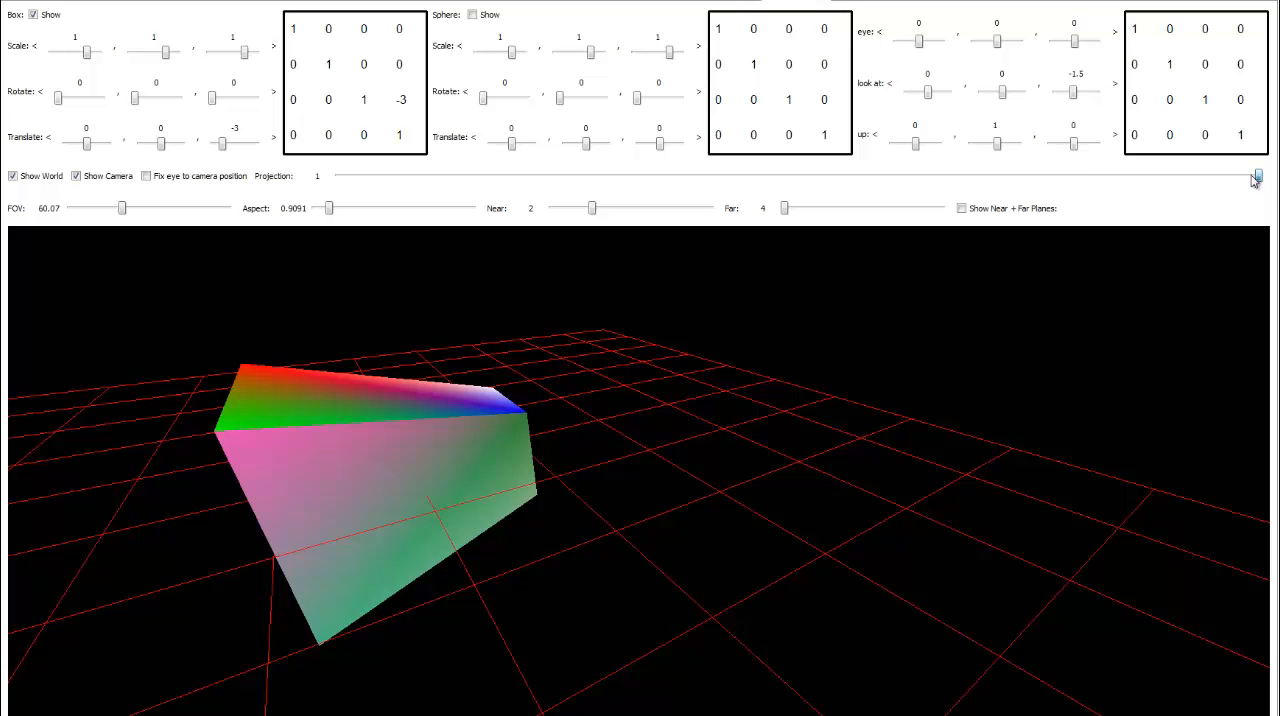
{"action": "left_click_drag", "start_coordinate": [1257, 176], "coordinate": [568, 176]}
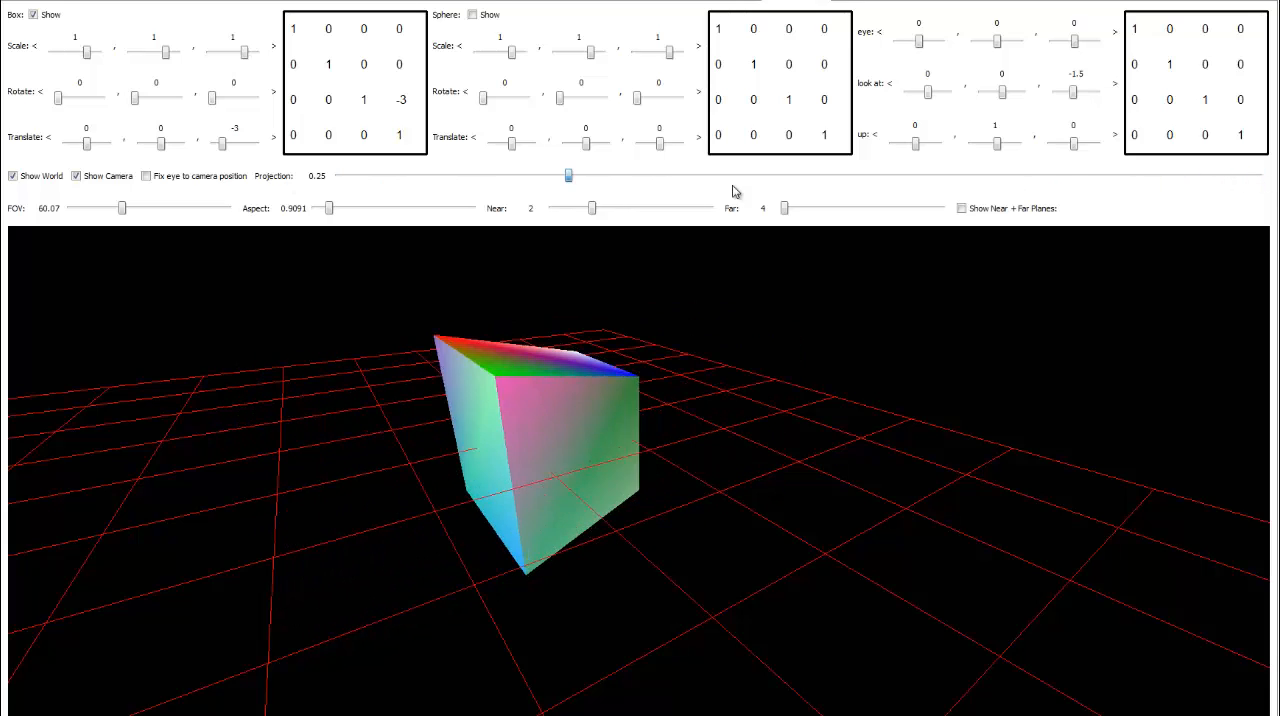
{"action": "left_click_drag", "start_coordinate": [568, 176], "coordinate": [1259, 176]}
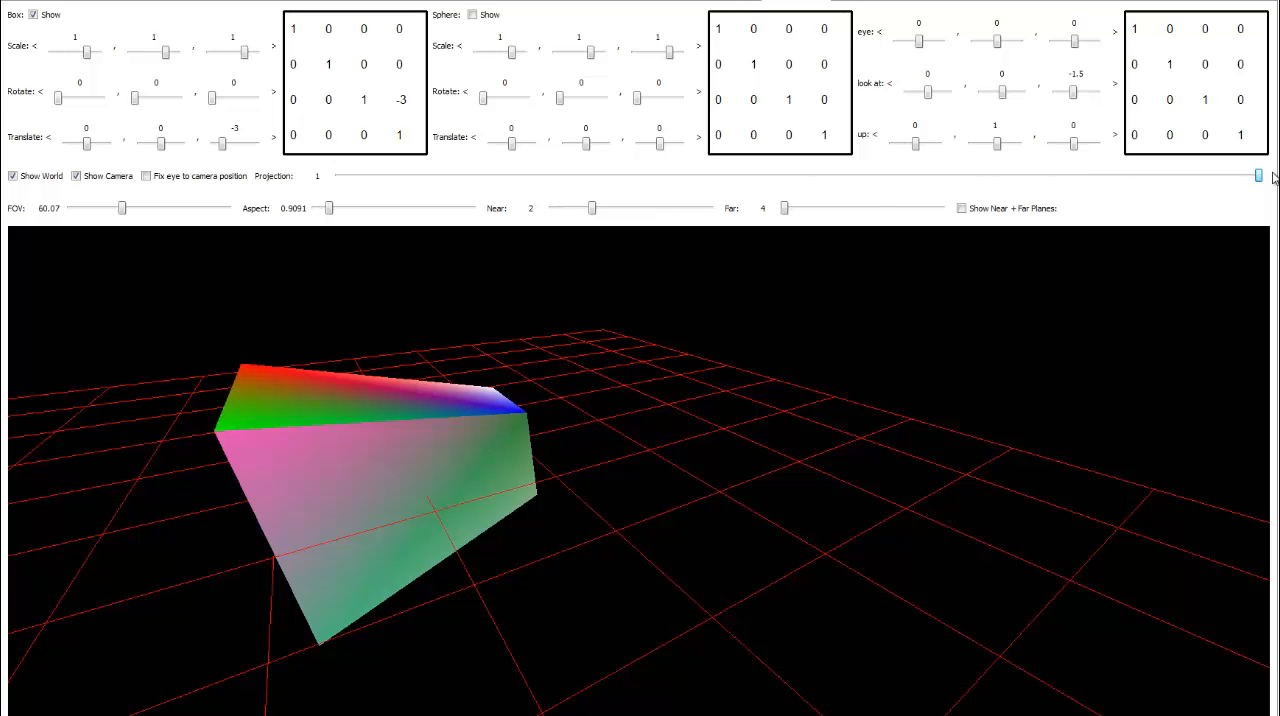
{"action": "left_click_drag", "start_coordinate": [1258, 176], "coordinate": [337, 176]}
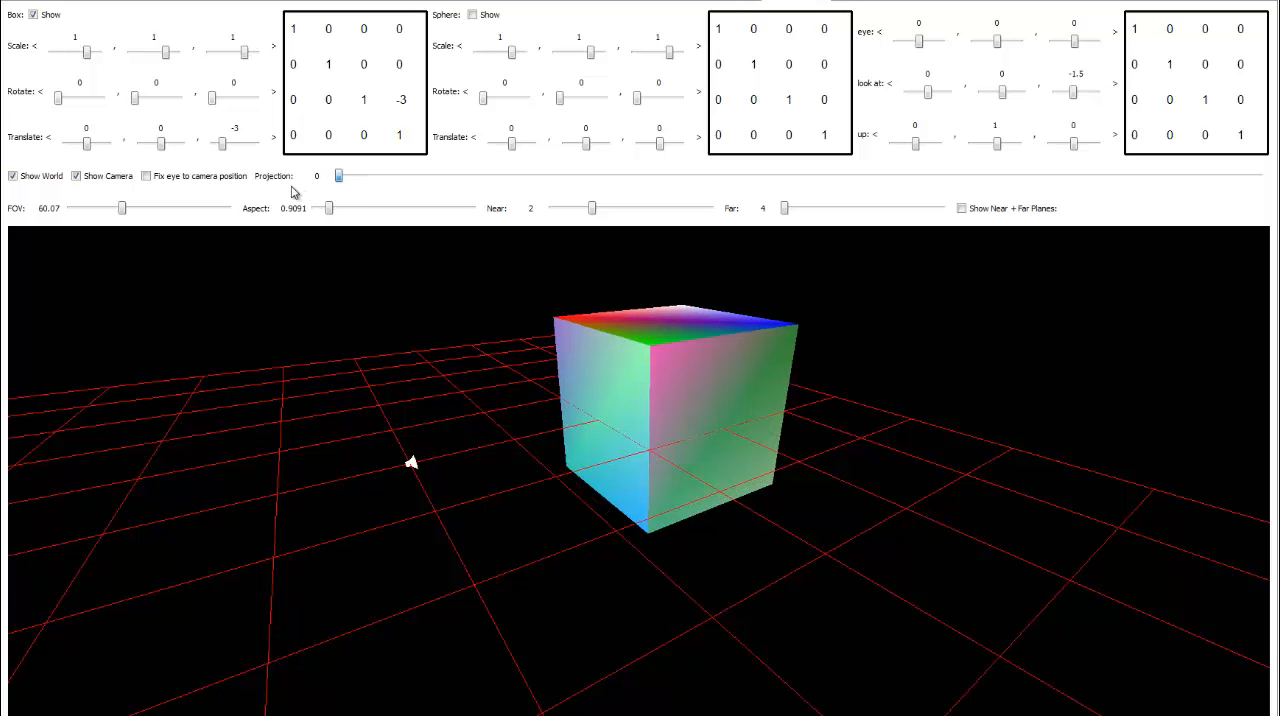
{"action": "left_click_drag", "start_coordinate": [337, 175], "coordinate": [1166, 175]}
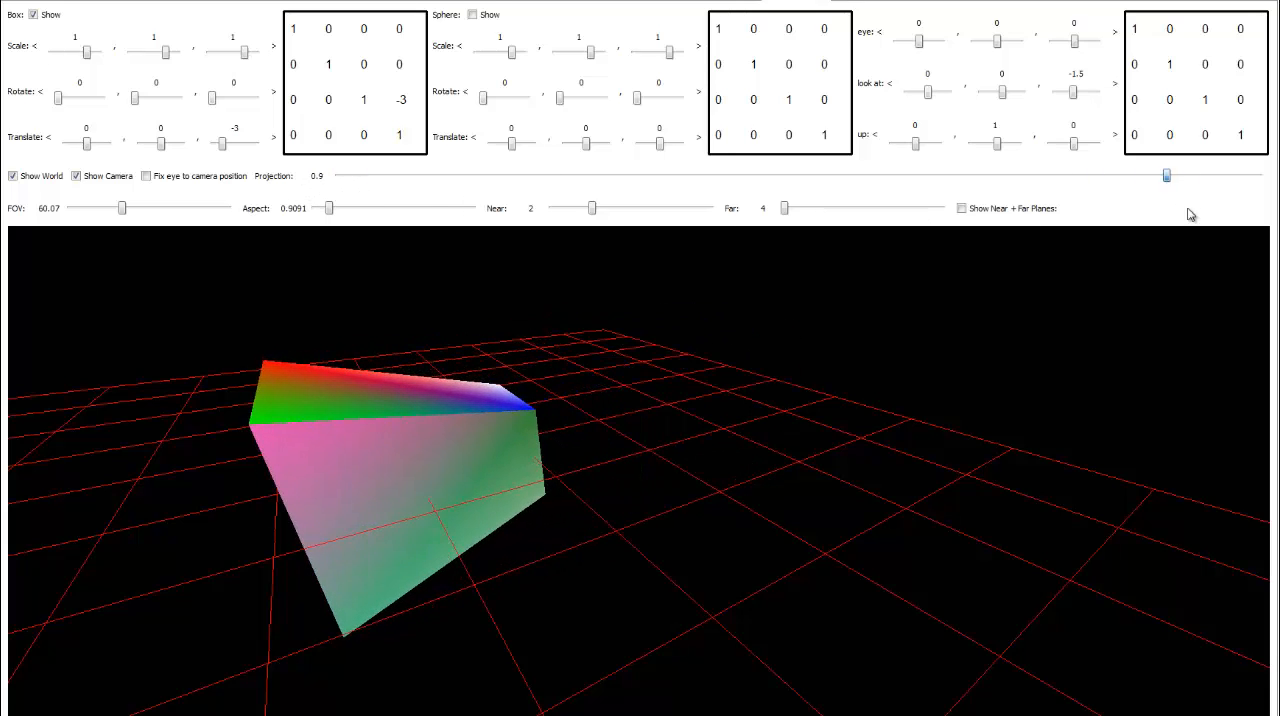
{"action": "left_click_drag", "start_coordinate": [1166, 175], "coordinate": [1260, 175]}
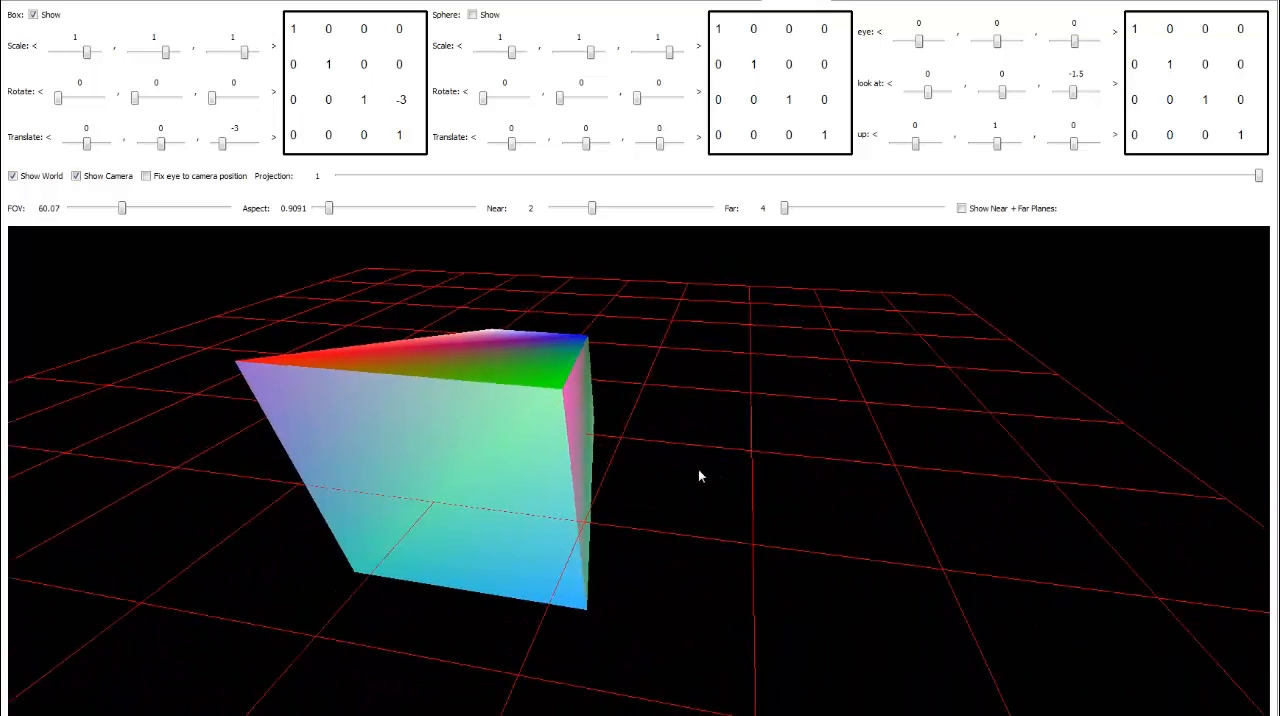
Toggle 'Fix eye to camera position' repeatedly to compare camera and world views, ending unchecked.
{"action": "left_click", "coordinate": [147, 176]}
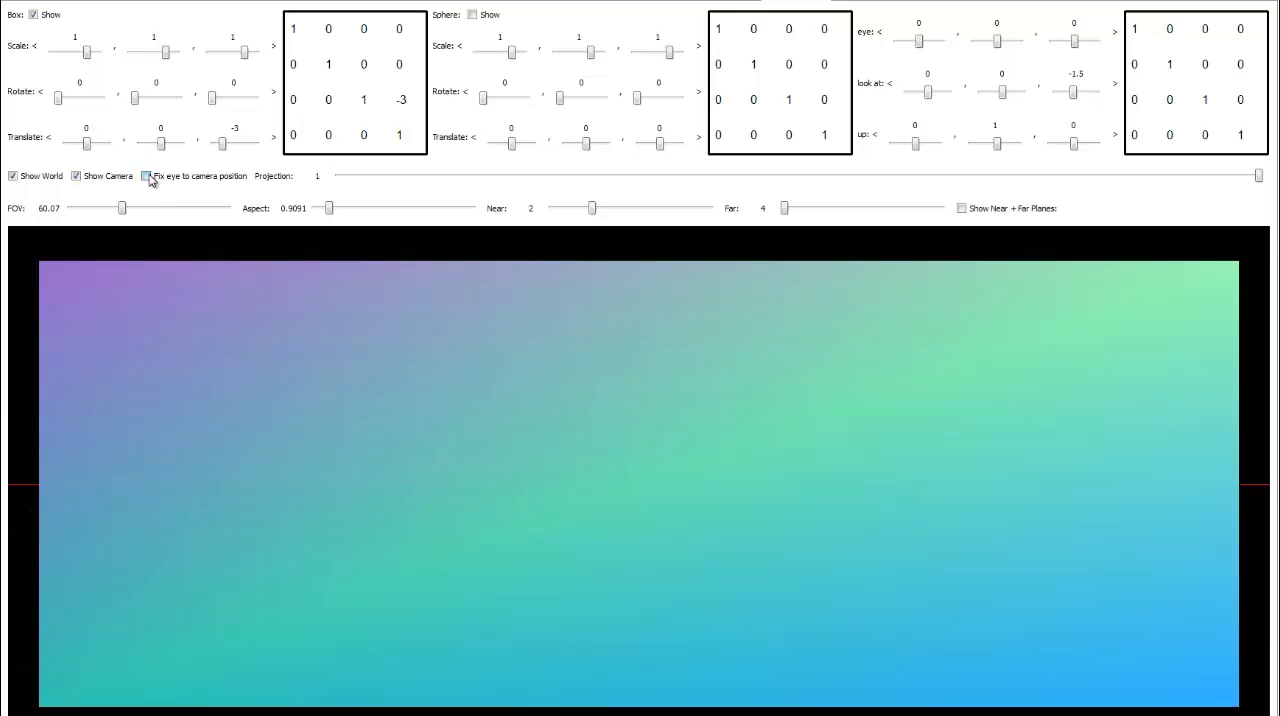
{"action": "left_click", "coordinate": [146, 176]}
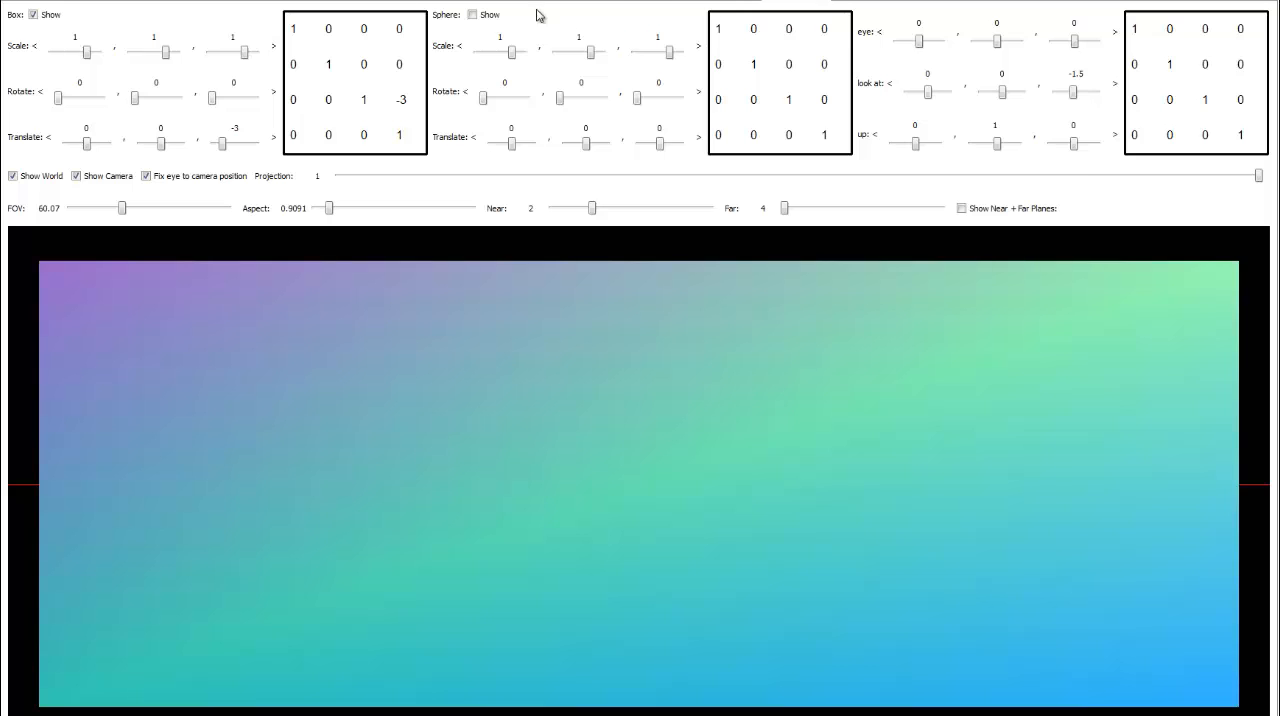
{"action": "left_click", "coordinate": [146, 176]}
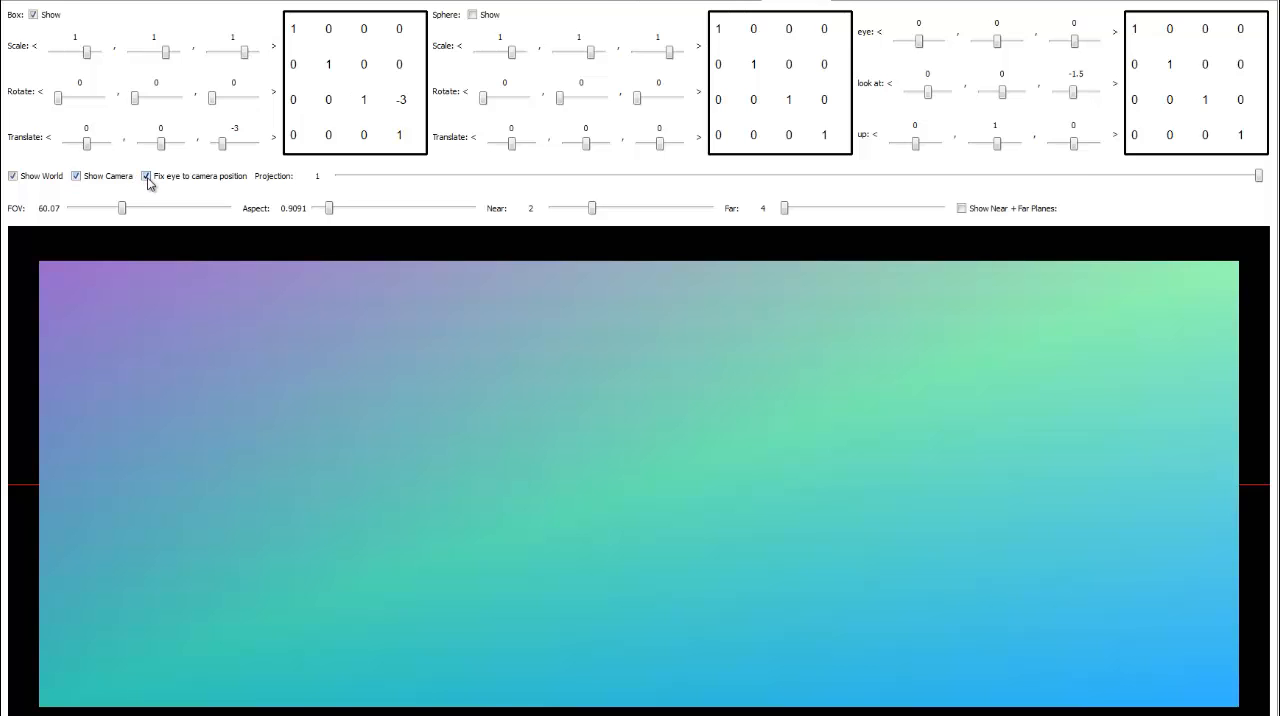
{"action": "left_click", "coordinate": [147, 176]}
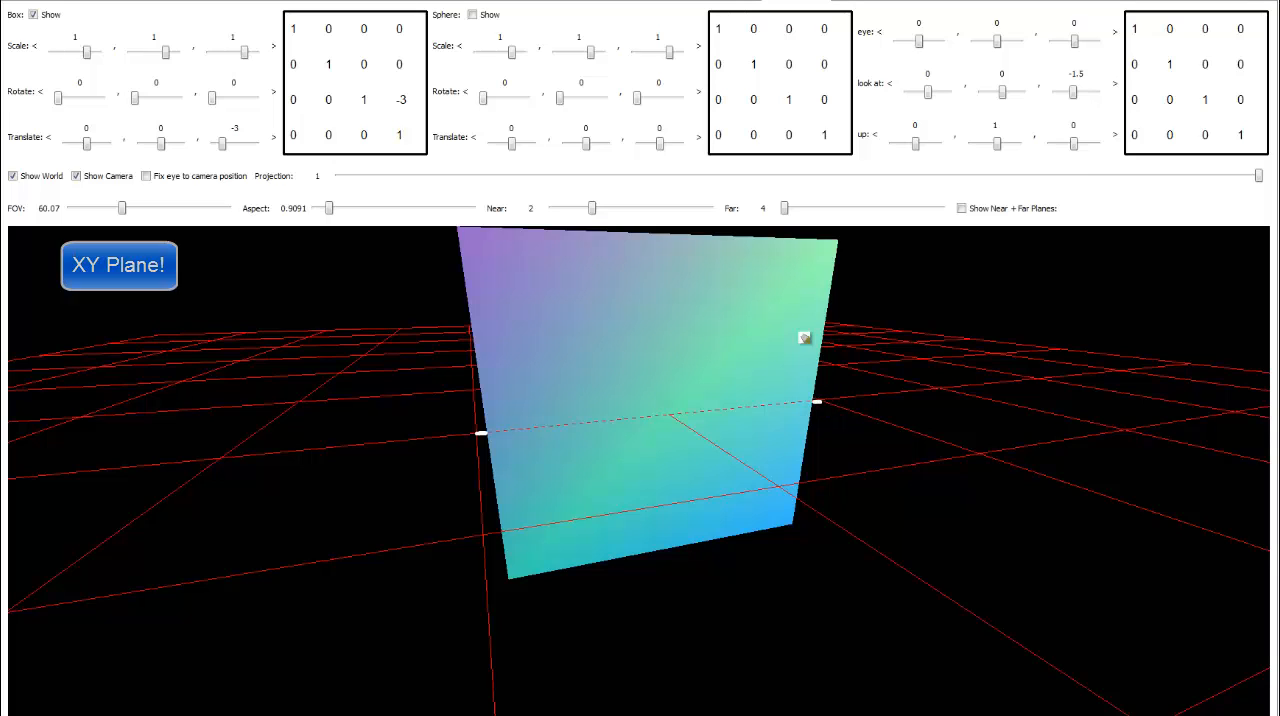
{"action": "left_click", "coordinate": [146, 176]}
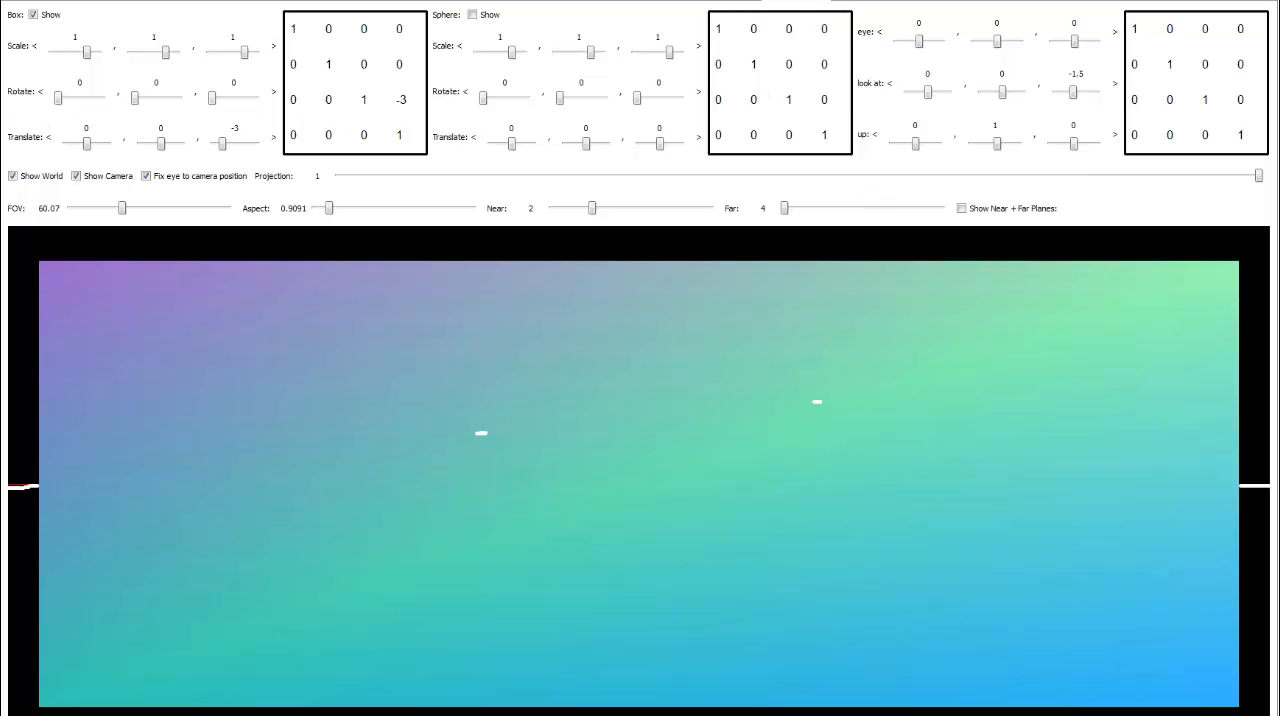
{"action": "left_click", "coordinate": [146, 176]}
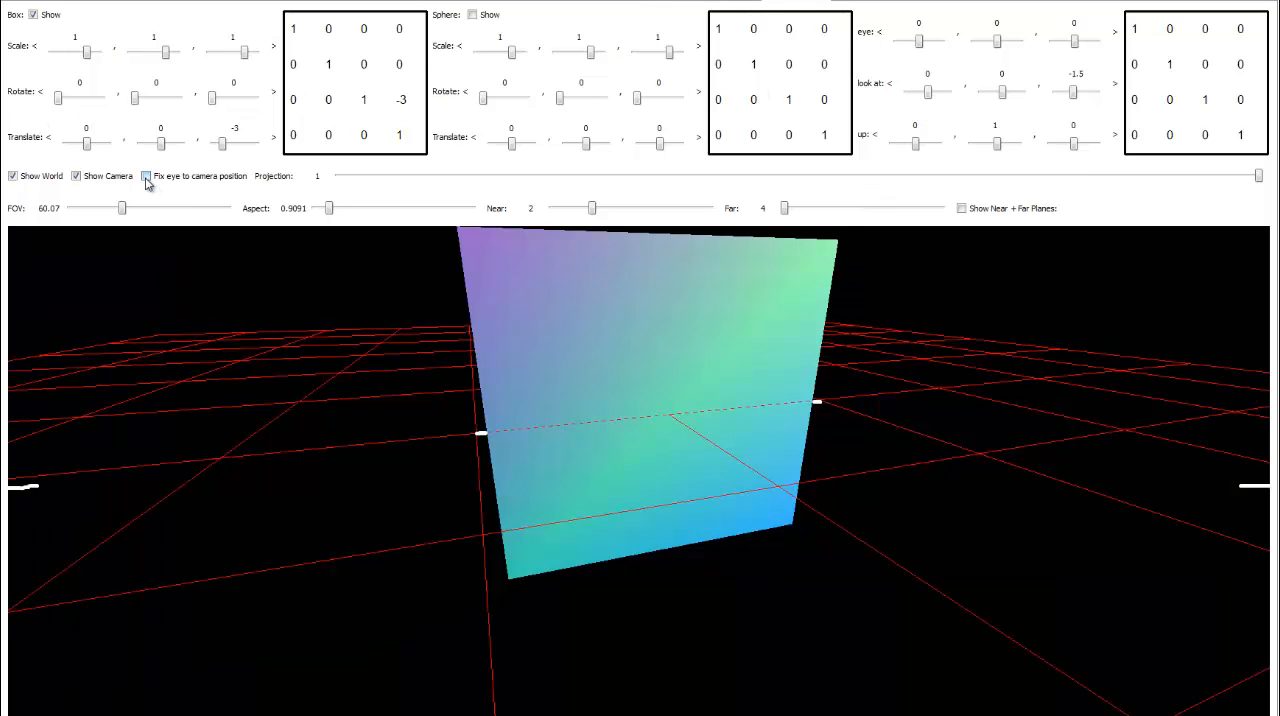
{"action": "left_click", "coordinate": [146, 176]}
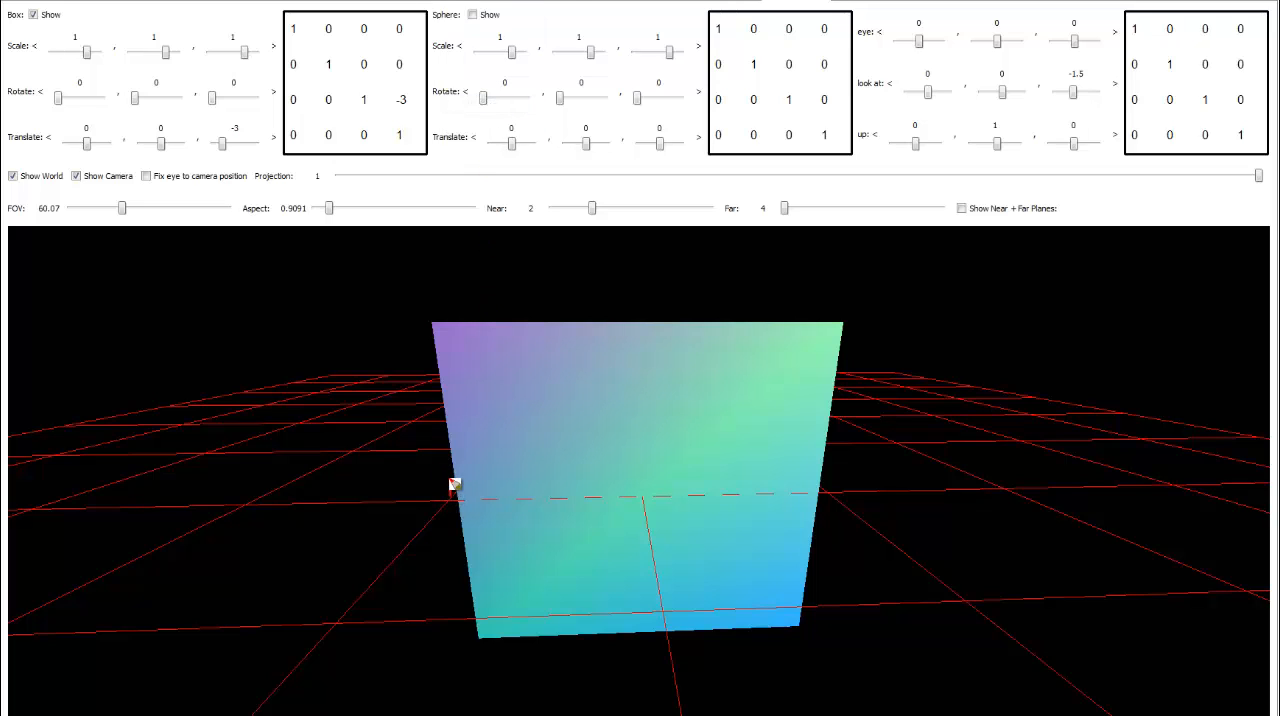
Trace a red outline along the left, top, right and bottom edges of the cube's front face.
{"action": "left_click_drag", "start_coordinate": [453, 485], "coordinate": [435, 360]}
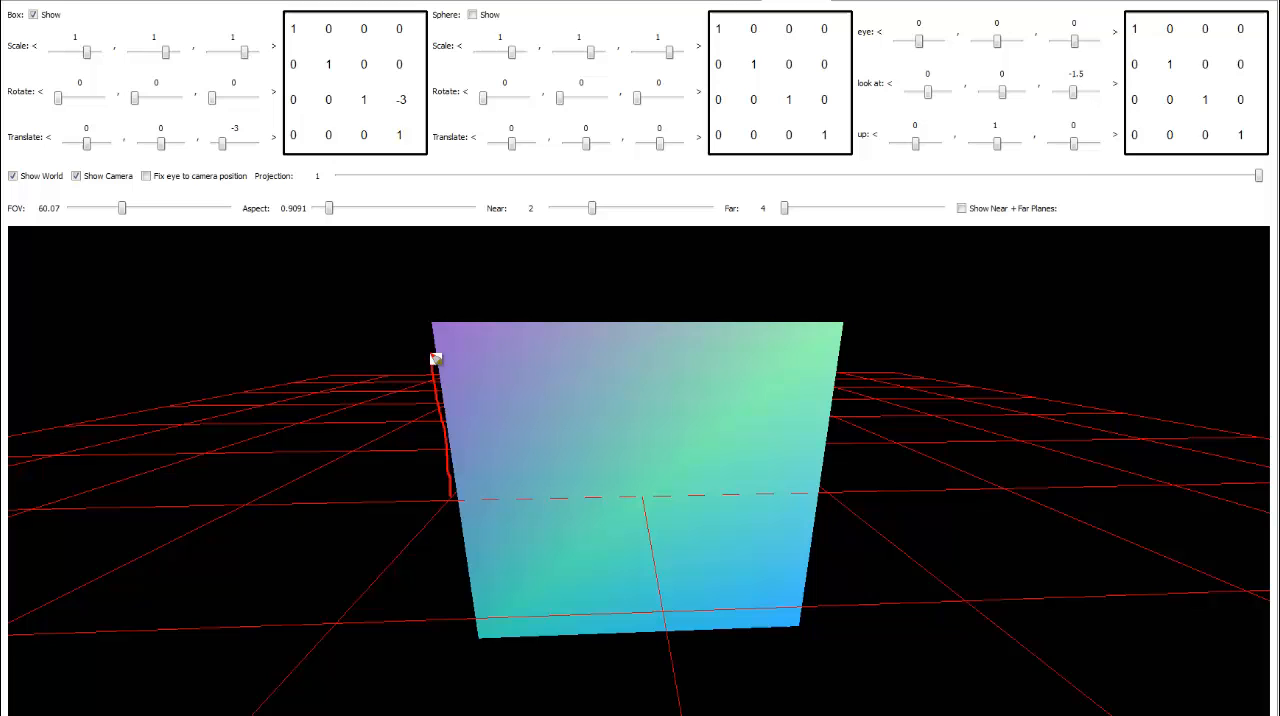
{"action": "left_click_drag", "start_coordinate": [435, 360], "coordinate": [565, 318]}
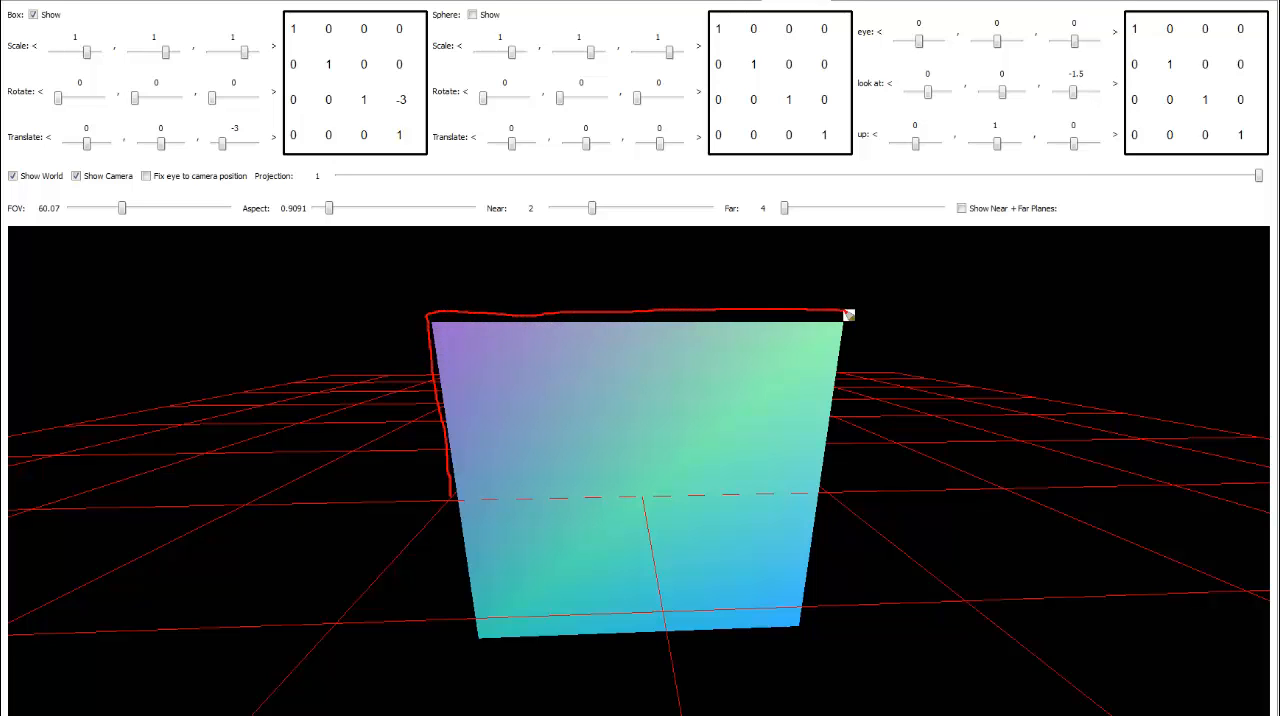
{"action": "left_click_drag", "start_coordinate": [848, 315], "coordinate": [432, 317]}
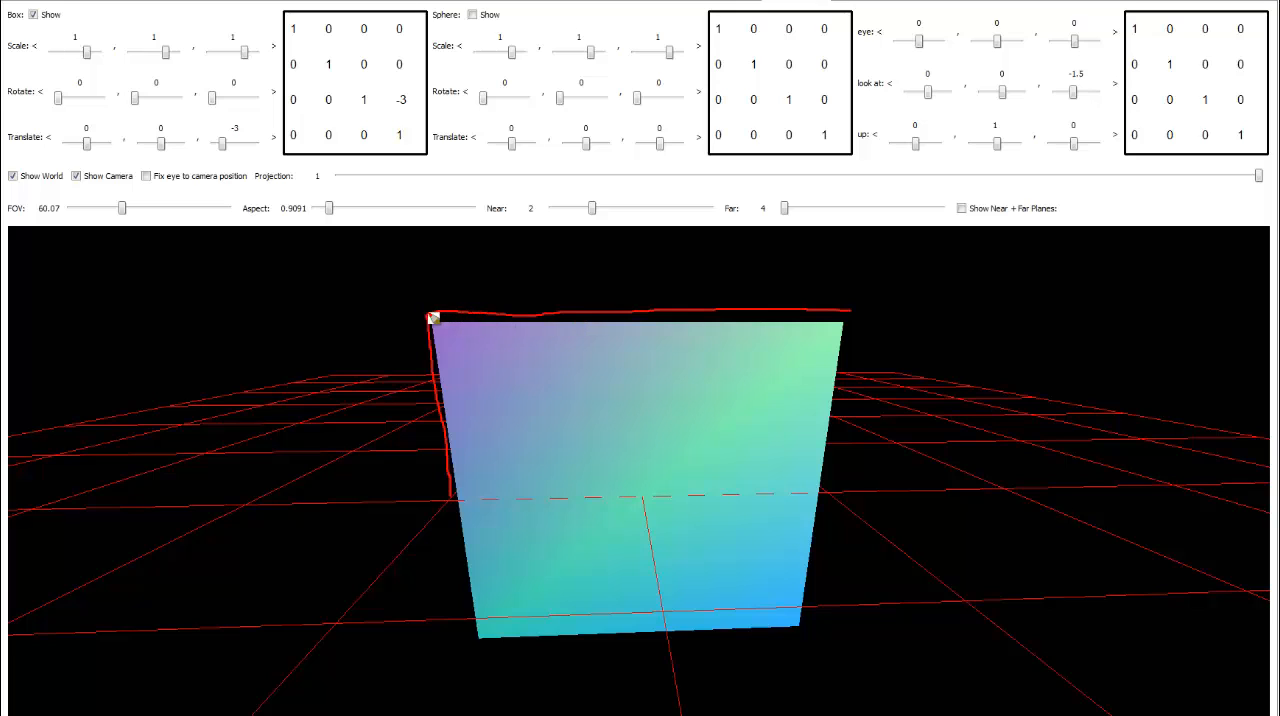
{"action": "mouse_move", "coordinate": [443, 410]}
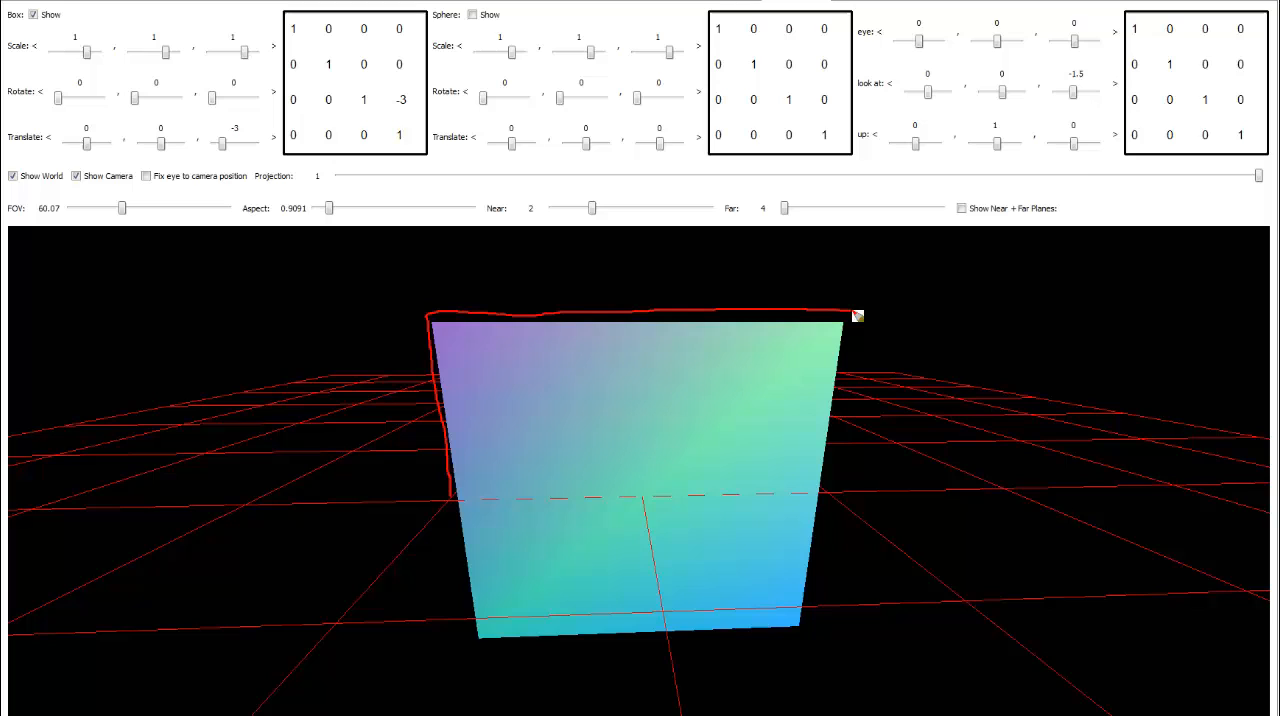
{"action": "left_click_drag", "start_coordinate": [857, 316], "coordinate": [834, 505]}
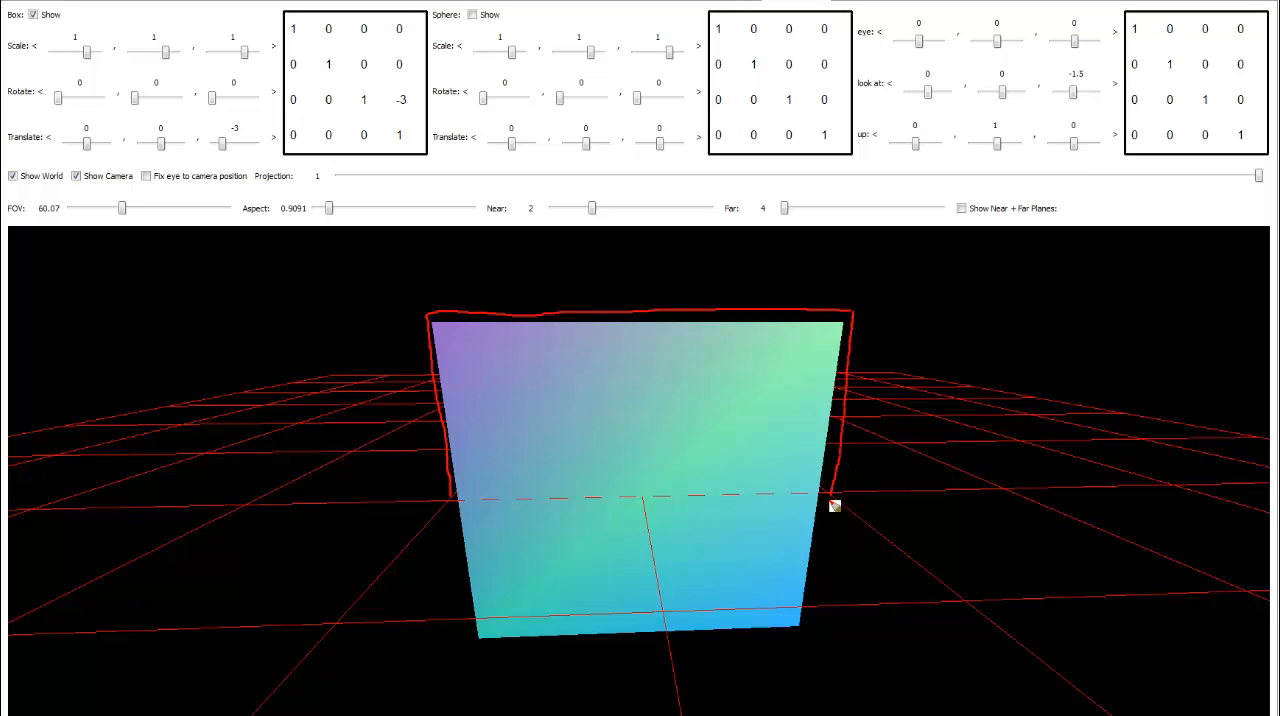
{"action": "mouse_move", "coordinate": [832, 497]}
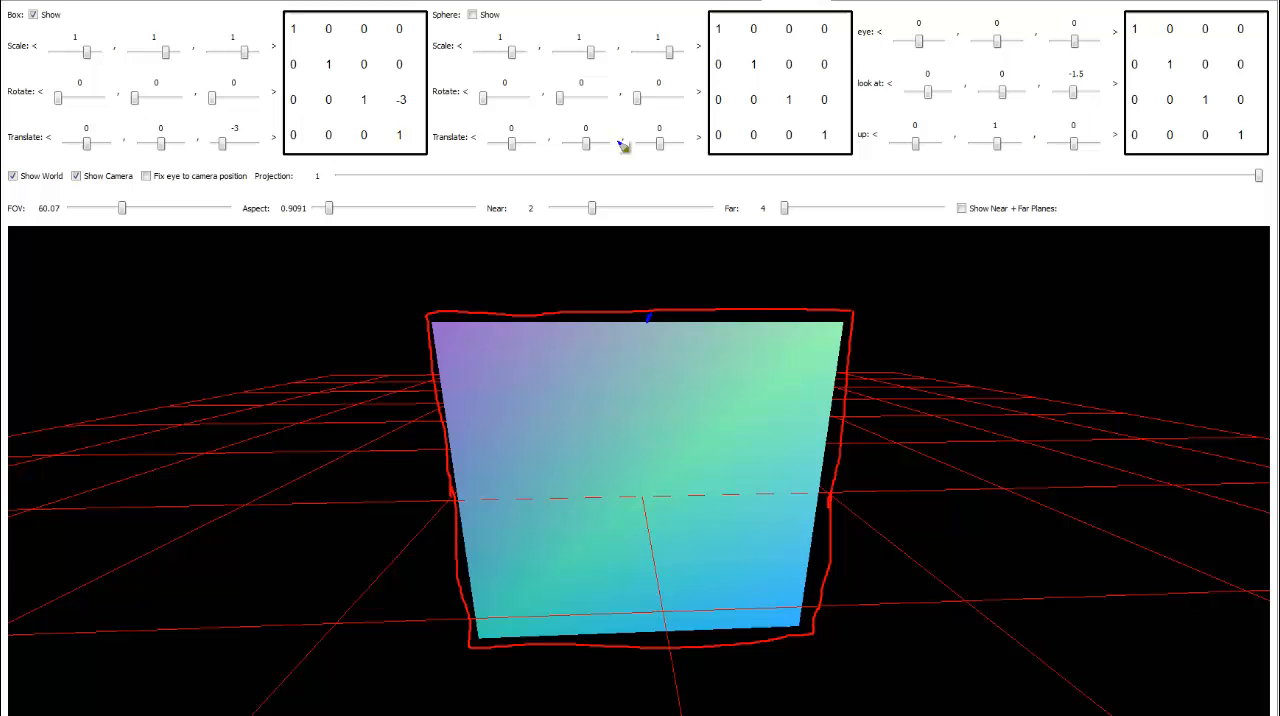
{"action": "mouse_move", "coordinate": [403, 497]}
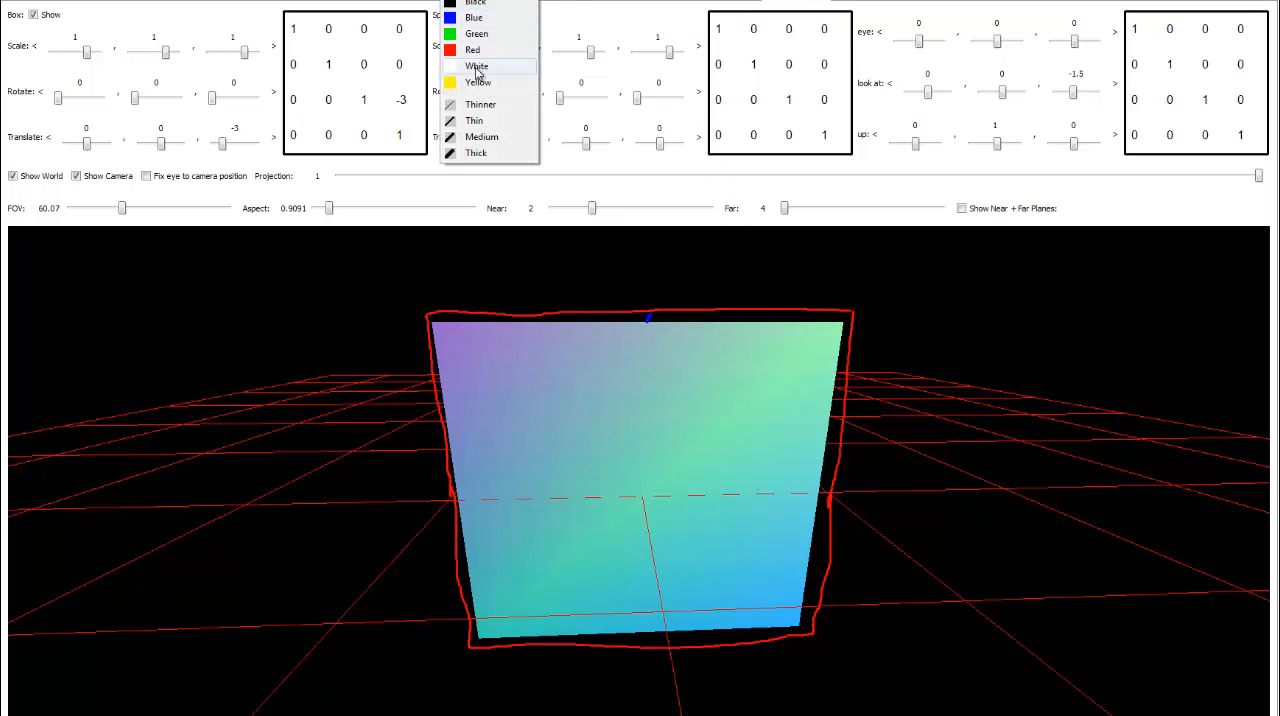
Label the outlined face edges +1/−1 in white ink and view from the camera's eye.
{"action": "left_click", "coordinate": [476, 66]}
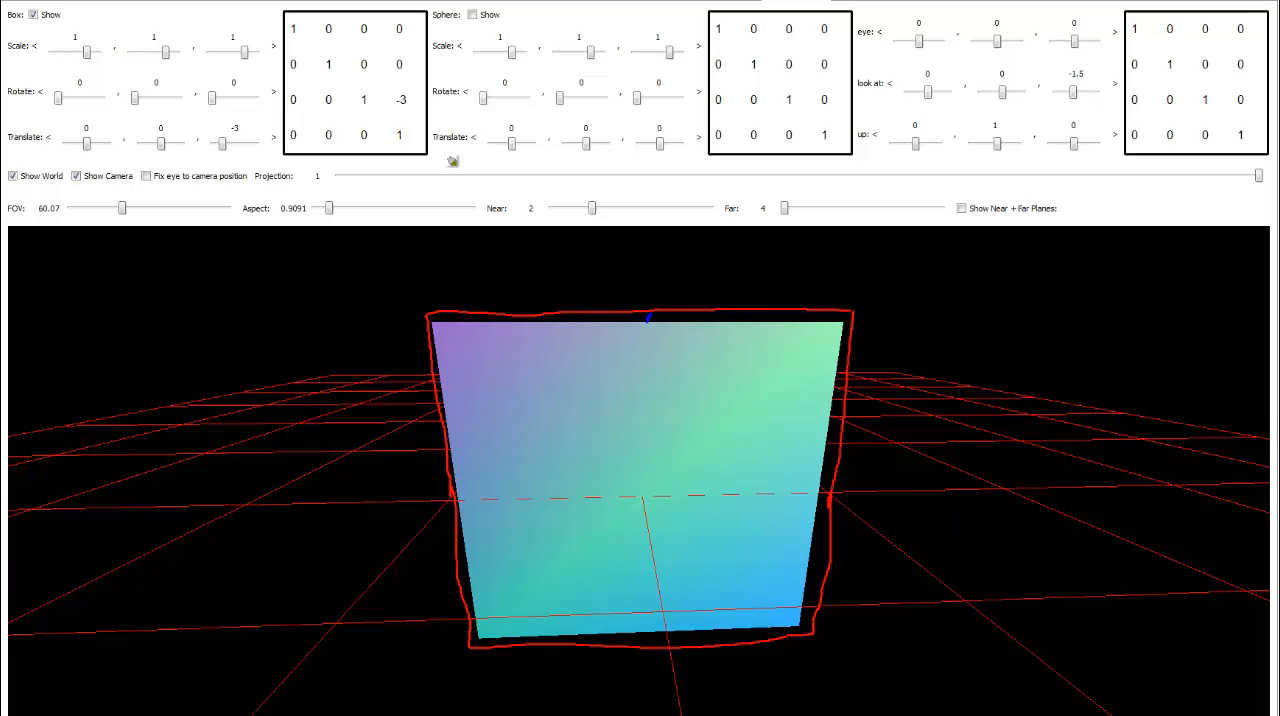
{"action": "mouse_move", "coordinate": [450, 508]}
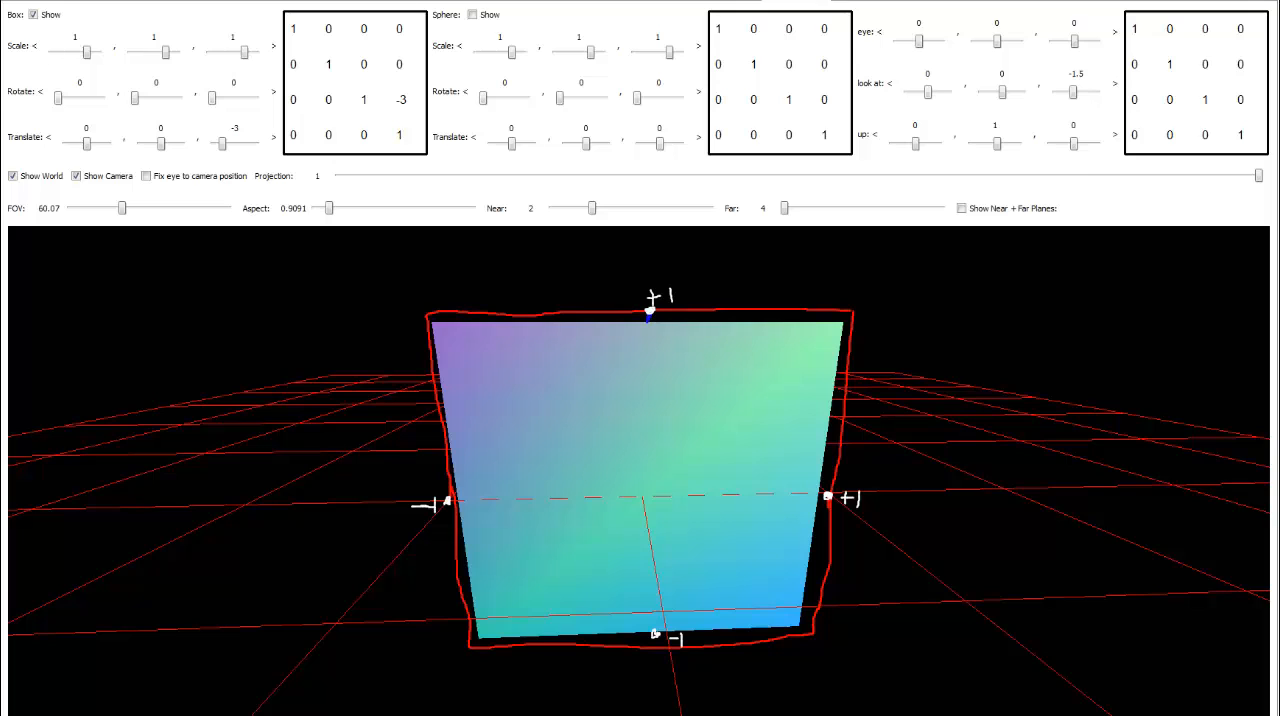
{"action": "left_click", "coordinate": [146, 175]}
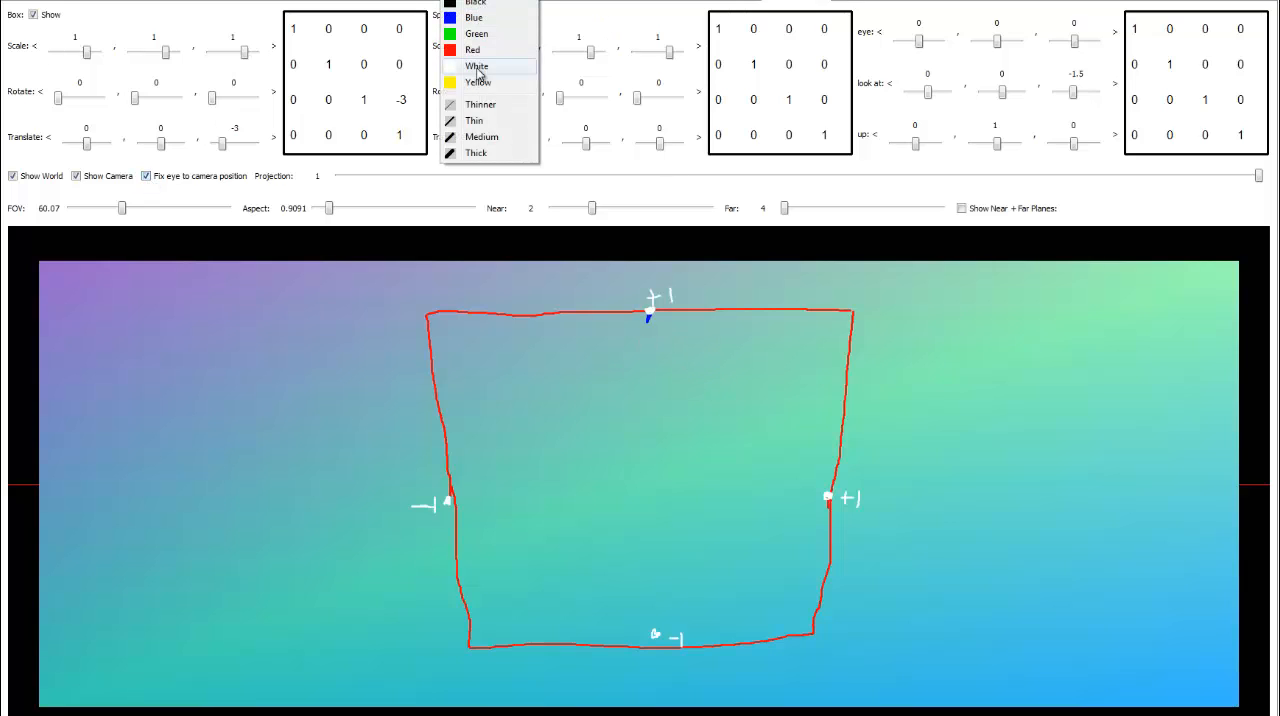
Draw red ±1 axes, toggle between world and camera views, then erase the annotations.
{"action": "left_click", "coordinate": [477, 66]}
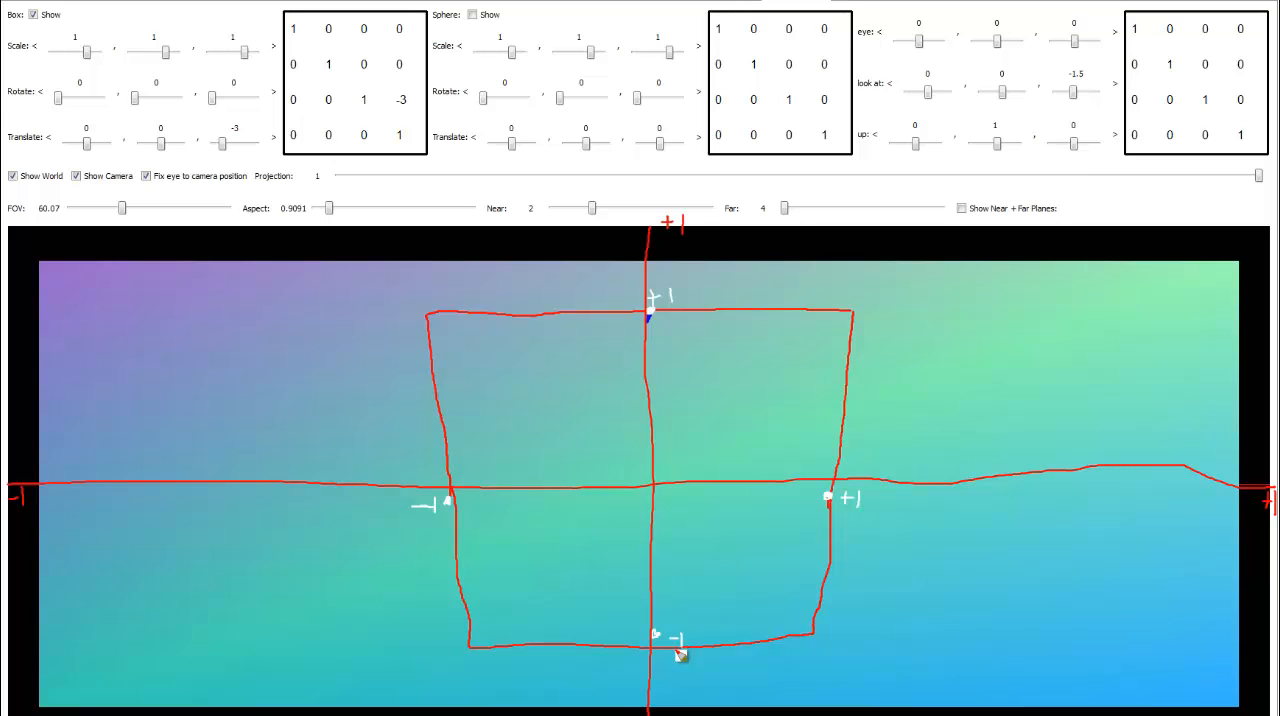
{"action": "mouse_move", "coordinate": [657, 635]}
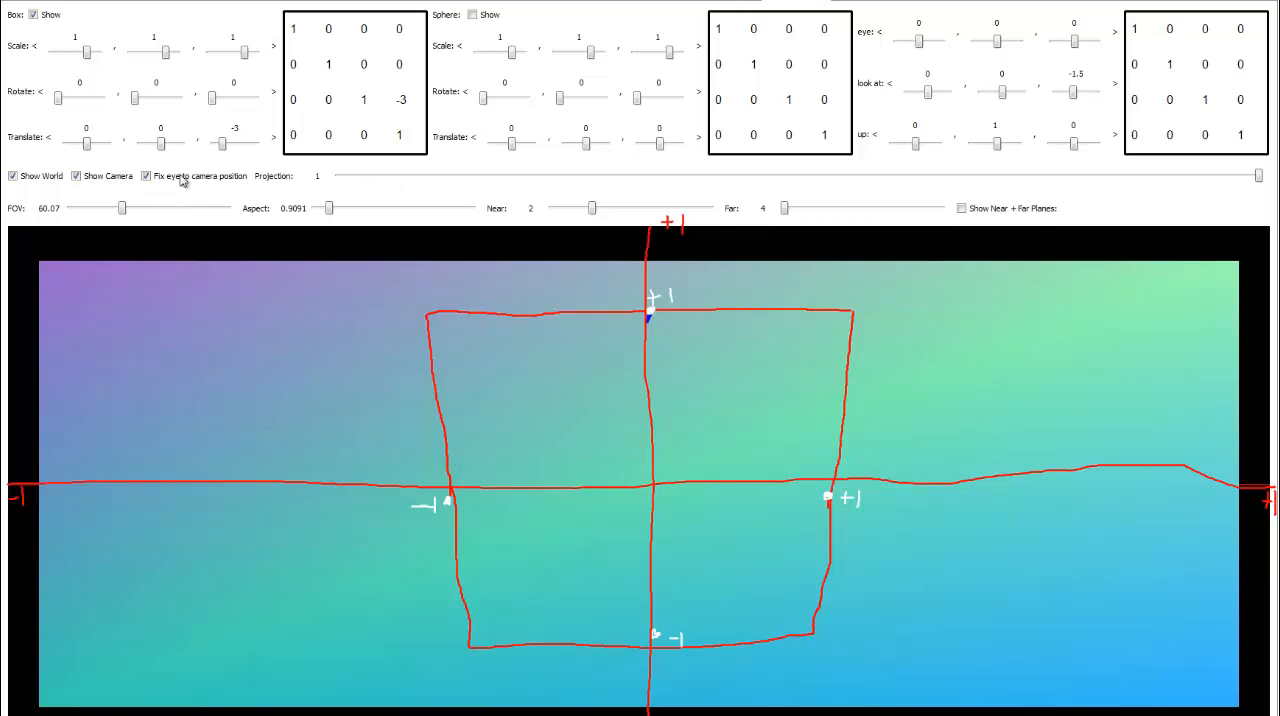
{"action": "left_click", "coordinate": [146, 175]}
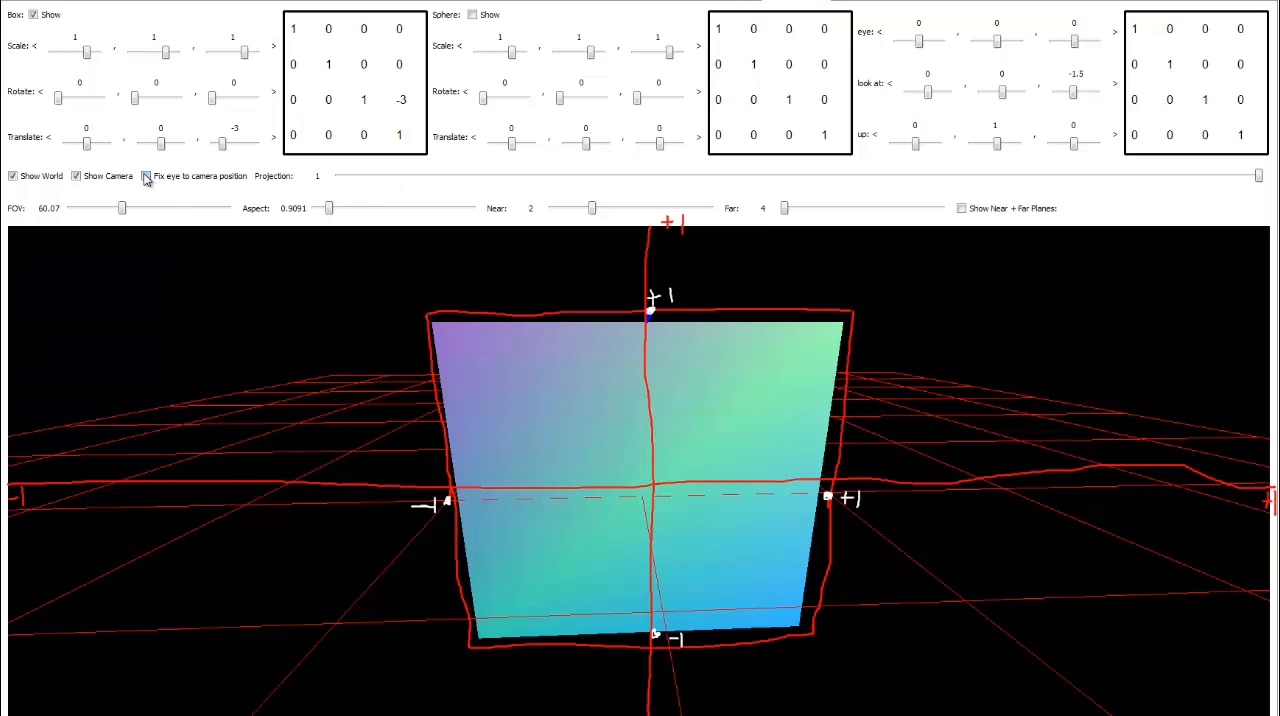
{"action": "left_click", "coordinate": [146, 175]}
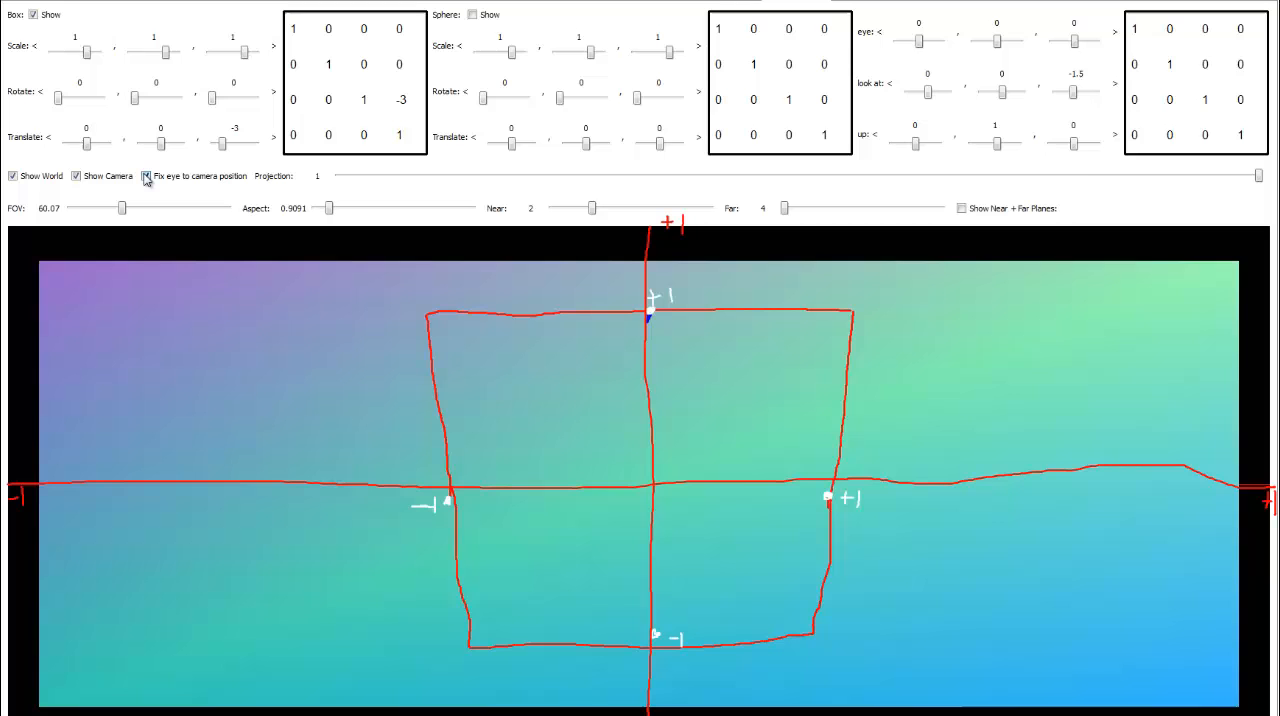
{"action": "left_click", "coordinate": [146, 175]}
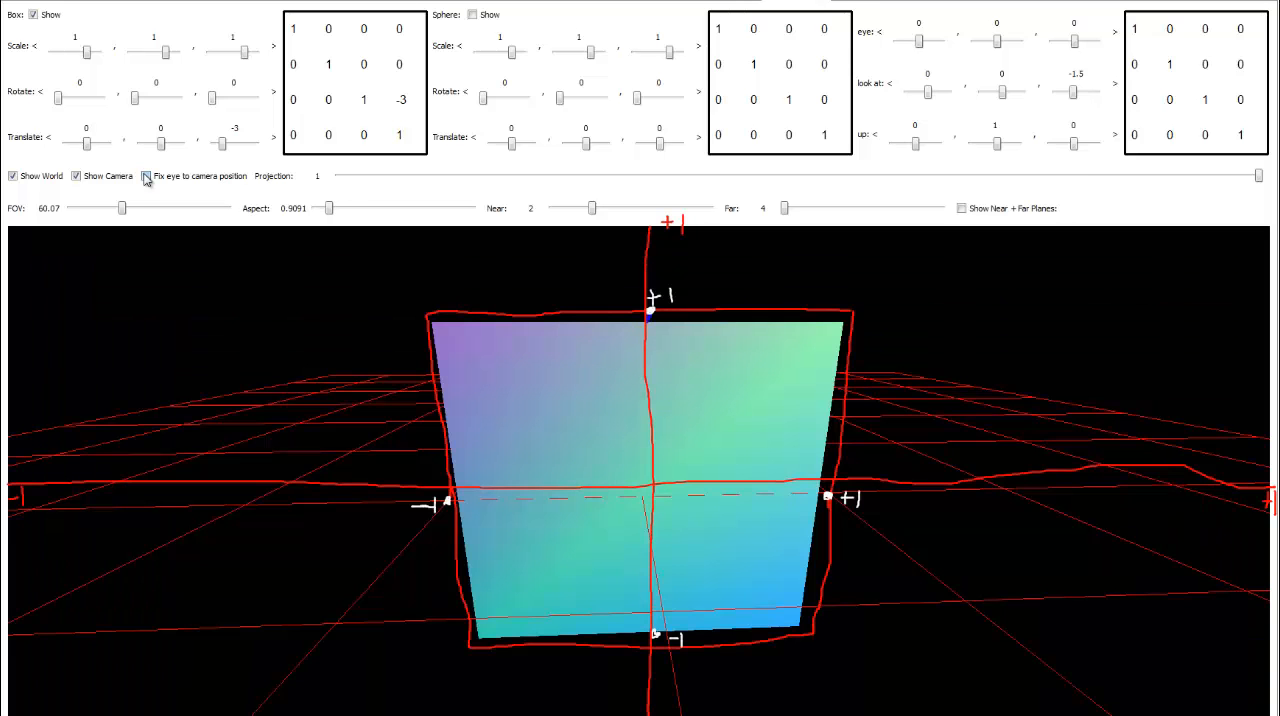
{"action": "left_click", "coordinate": [146, 175]}
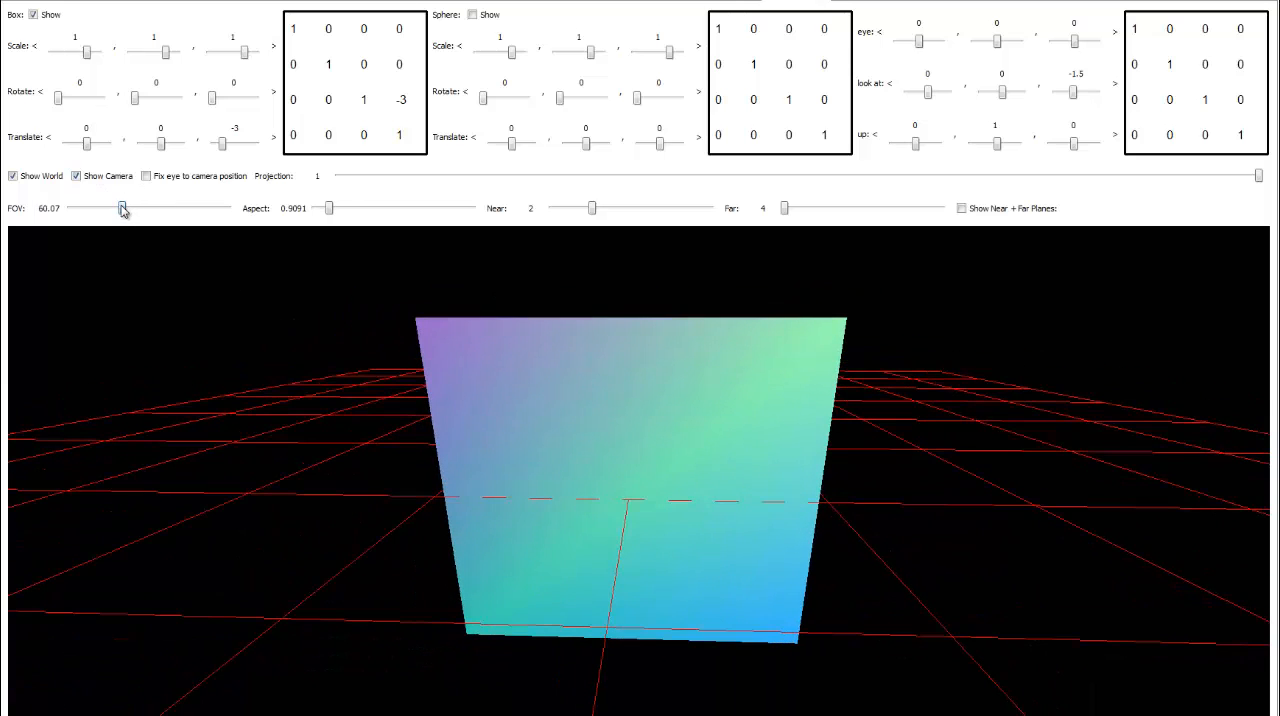
Sweep the field of view wide to about 128, then narrow to about 37, tilting the view downward.
{"action": "left_click_drag", "start_coordinate": [122, 208], "coordinate": [143, 208]}
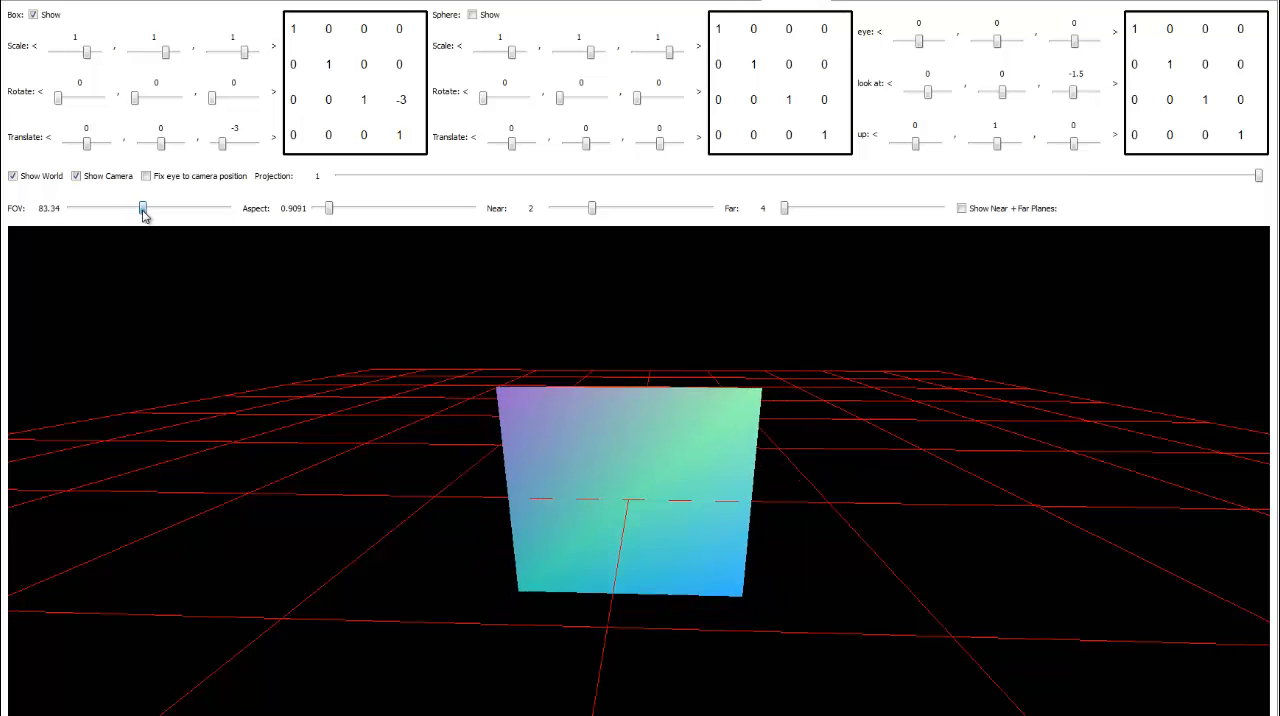
{"action": "left_click_drag", "start_coordinate": [142, 208], "coordinate": [181, 208]}
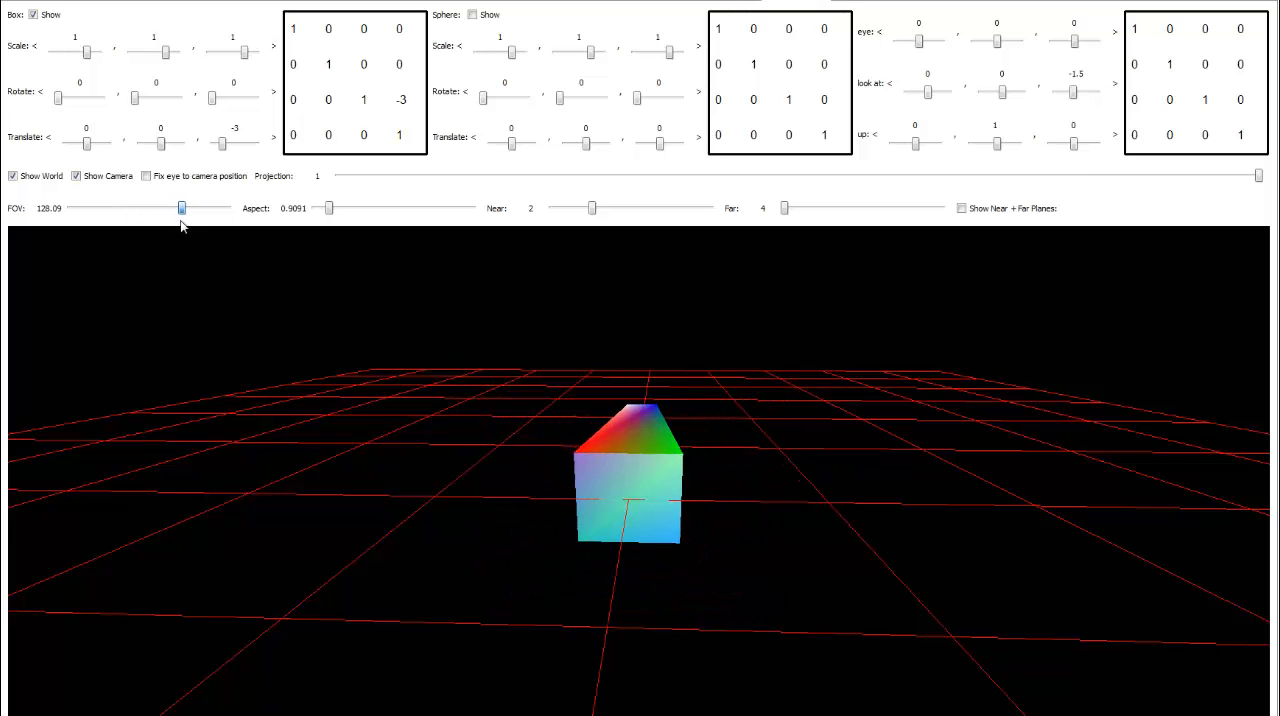
{"action": "left_click_drag", "start_coordinate": [181, 208], "coordinate": [167, 208]}
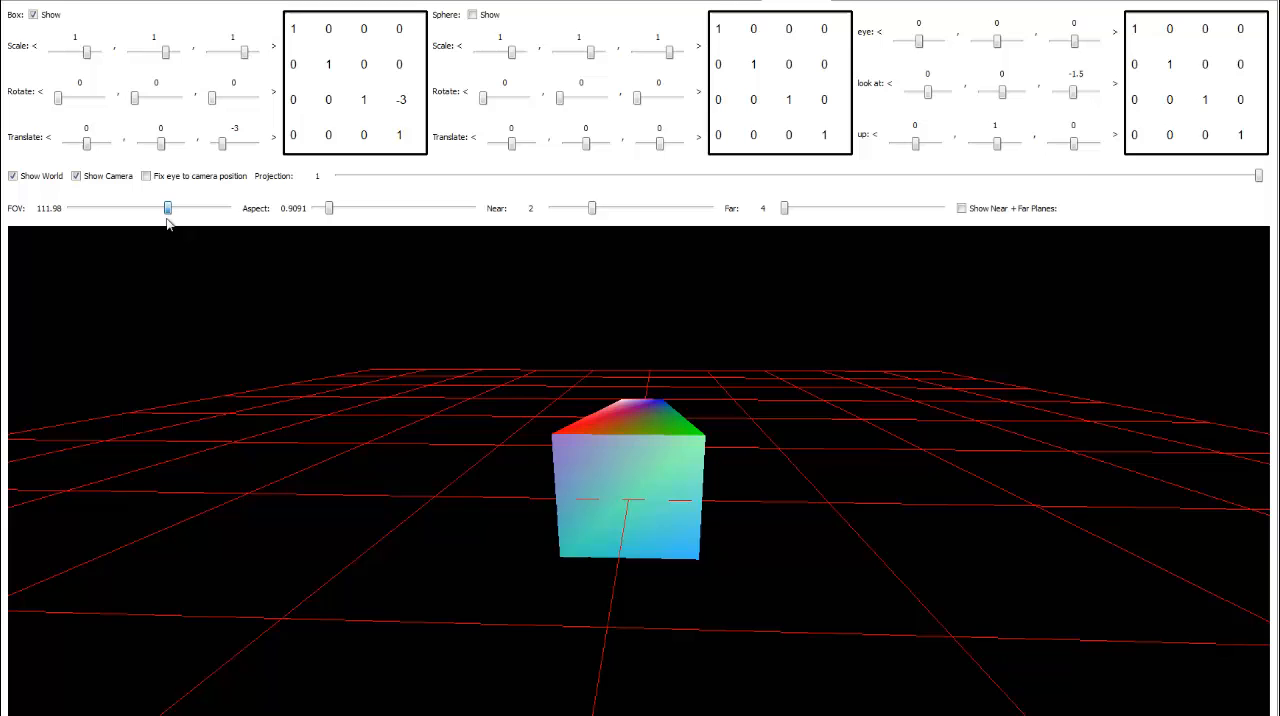
{"action": "left_click_drag", "start_coordinate": [167, 208], "coordinate": [138, 208]}
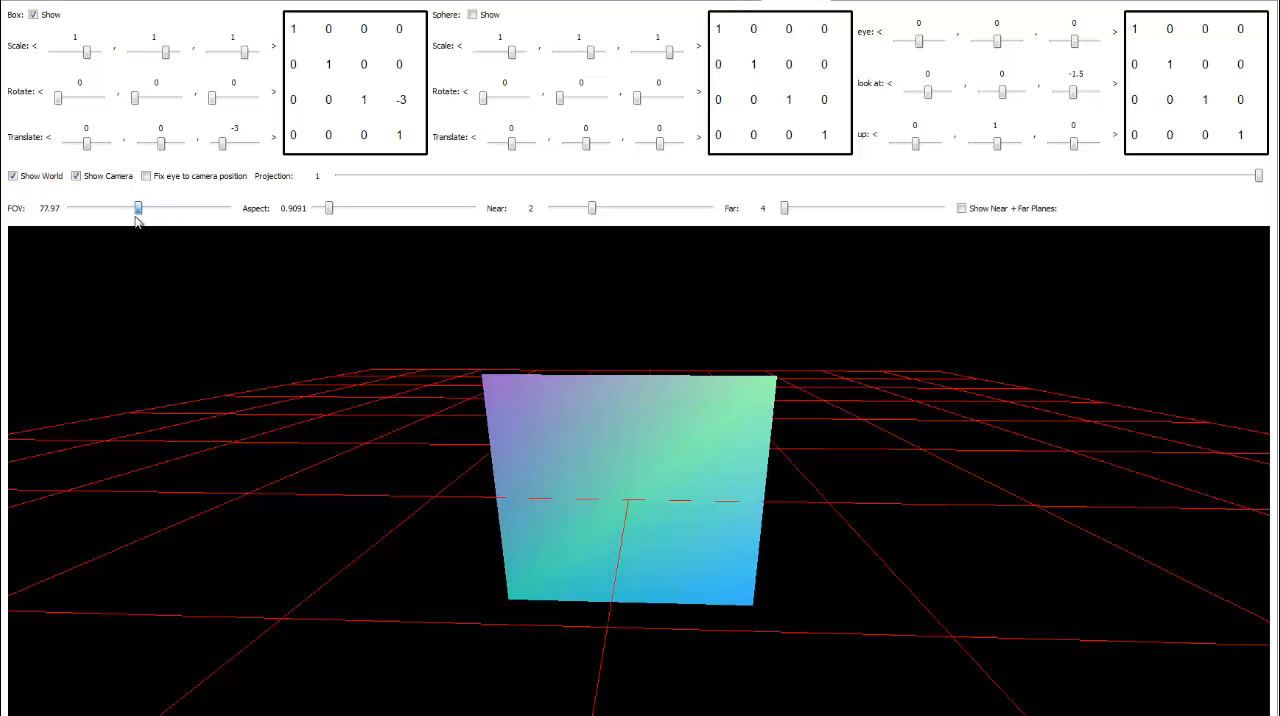
{"action": "left_click_drag", "start_coordinate": [138, 208], "coordinate": [101, 208]}
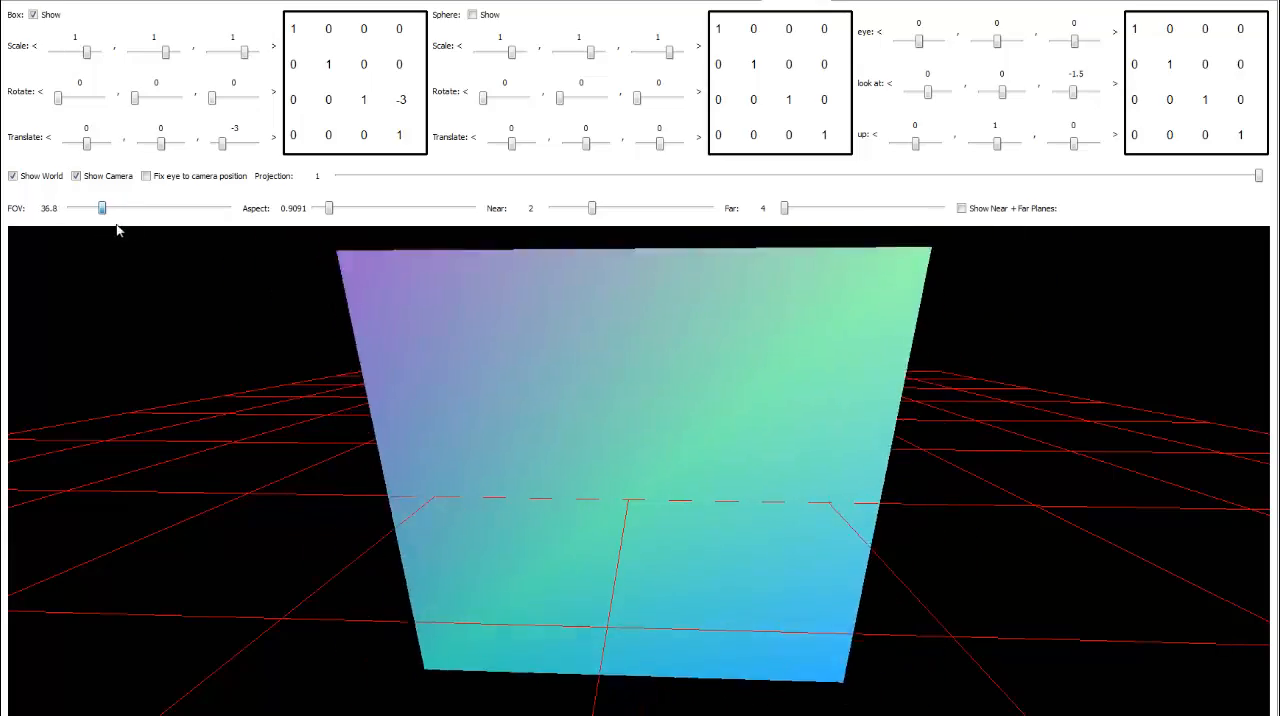
{"action": "left_click_drag", "start_coordinate": [100, 207], "coordinate": [123, 207]}
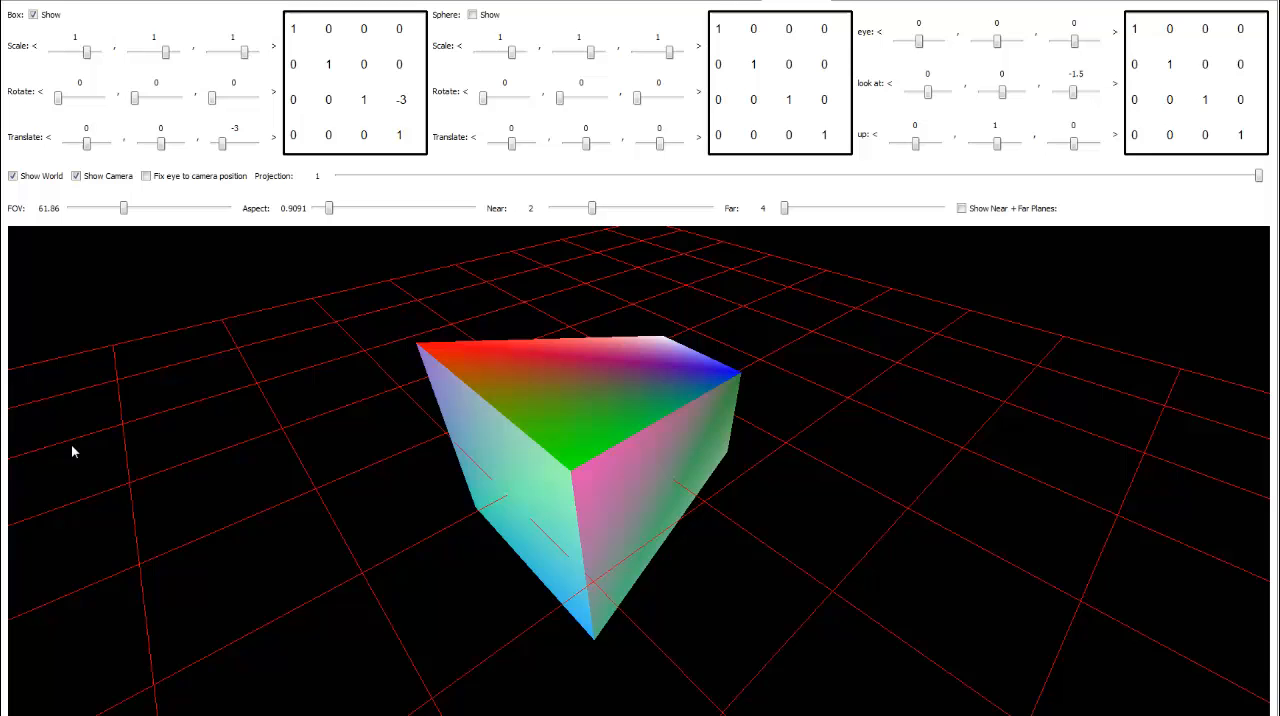
Sweep the field of view down to 38, out to 169, then back to 117.35.
{"action": "left_click_drag", "start_coordinate": [123, 208], "coordinate": [153, 208]}
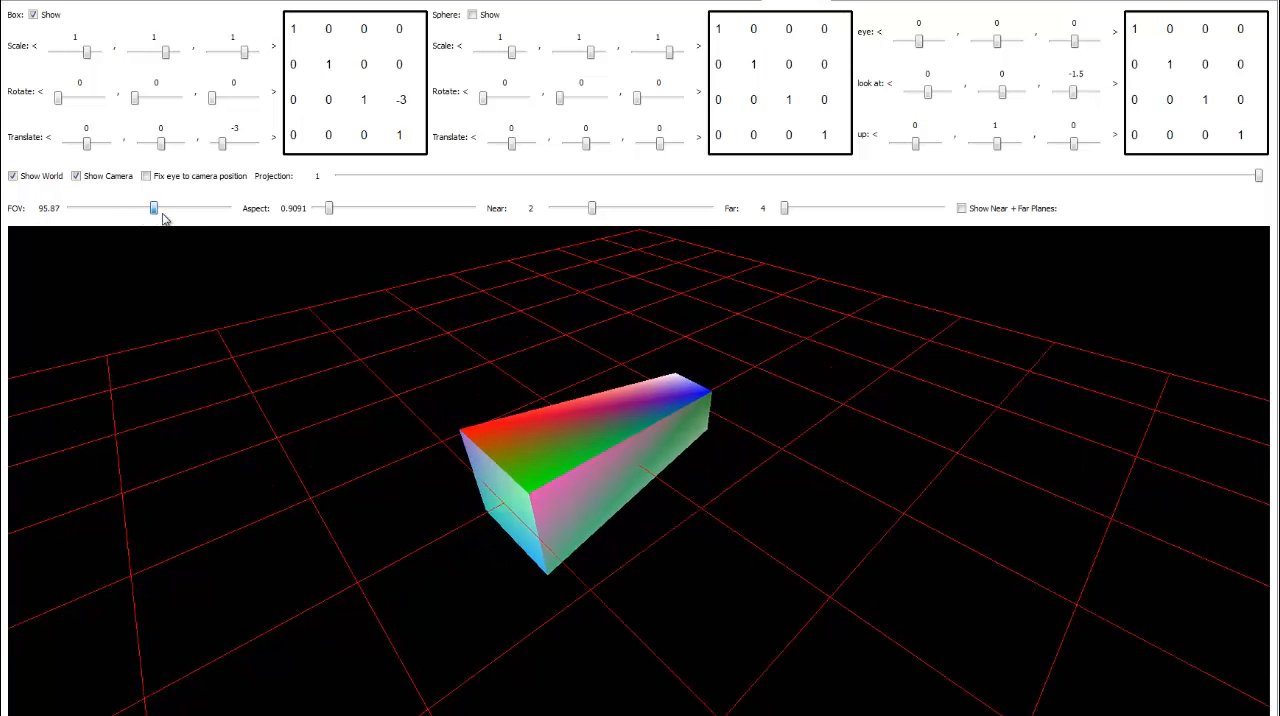
{"action": "left_click_drag", "start_coordinate": [152, 207], "coordinate": [104, 207]}
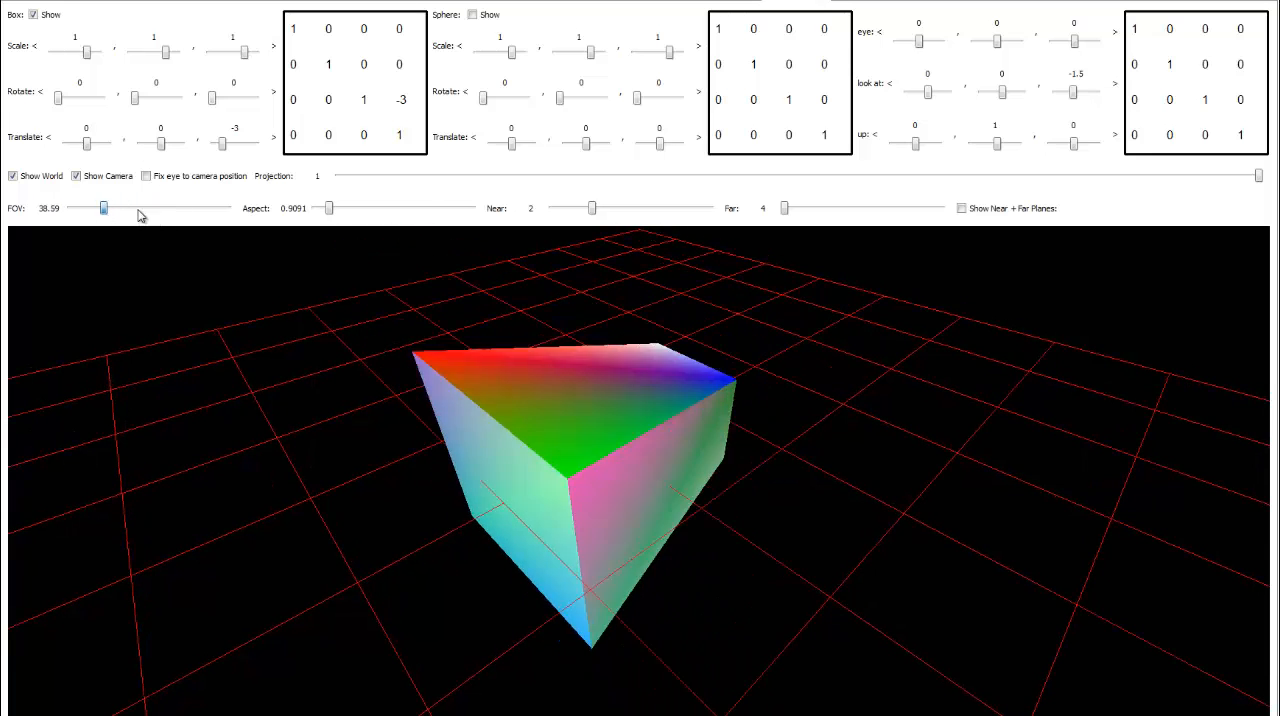
{"action": "left_click_drag", "start_coordinate": [104, 208], "coordinate": [218, 208]}
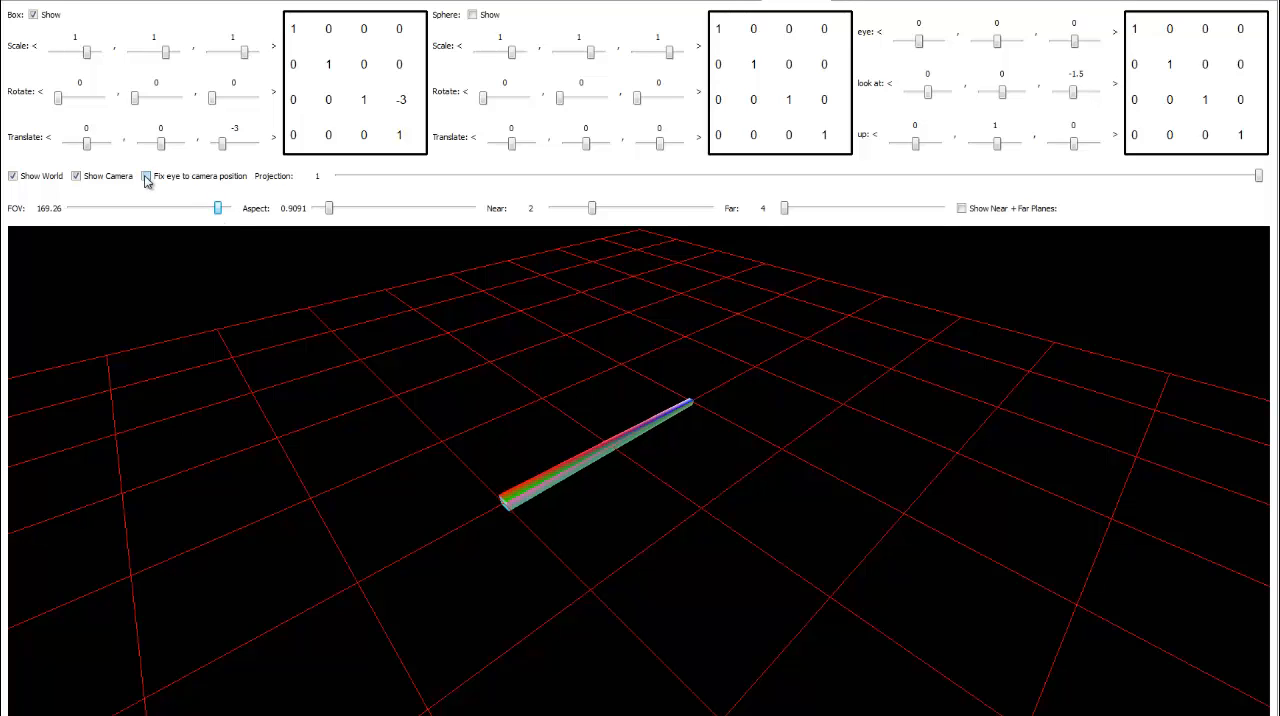
{"action": "left_click", "coordinate": [146, 176]}
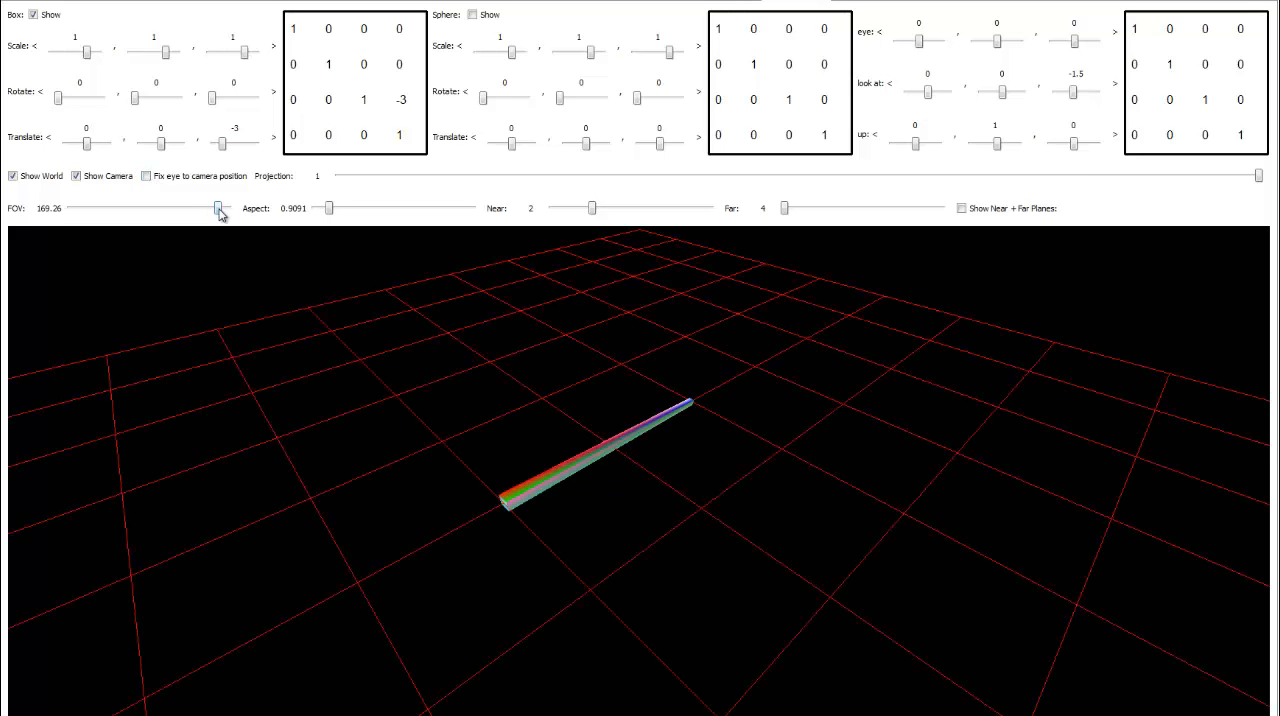
{"action": "left_click_drag", "start_coordinate": [218, 208], "coordinate": [202, 208]}
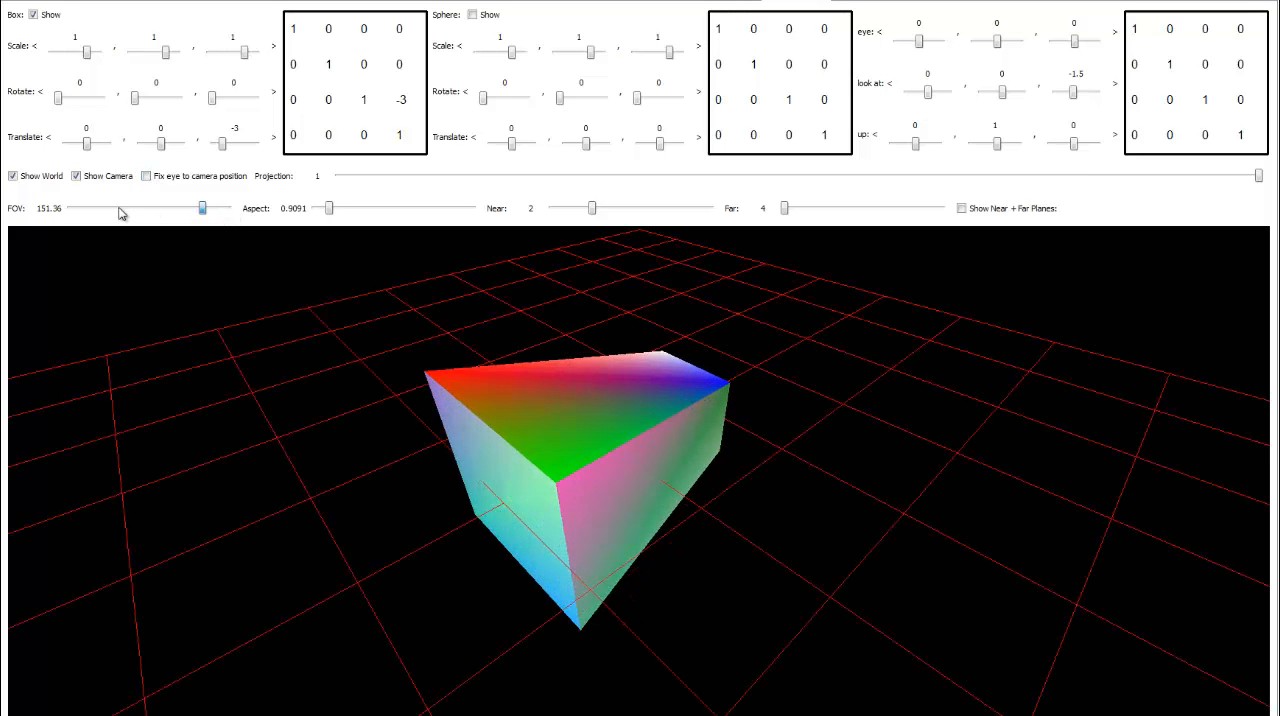
{"action": "left_click_drag", "start_coordinate": [202, 208], "coordinate": [170, 208]}
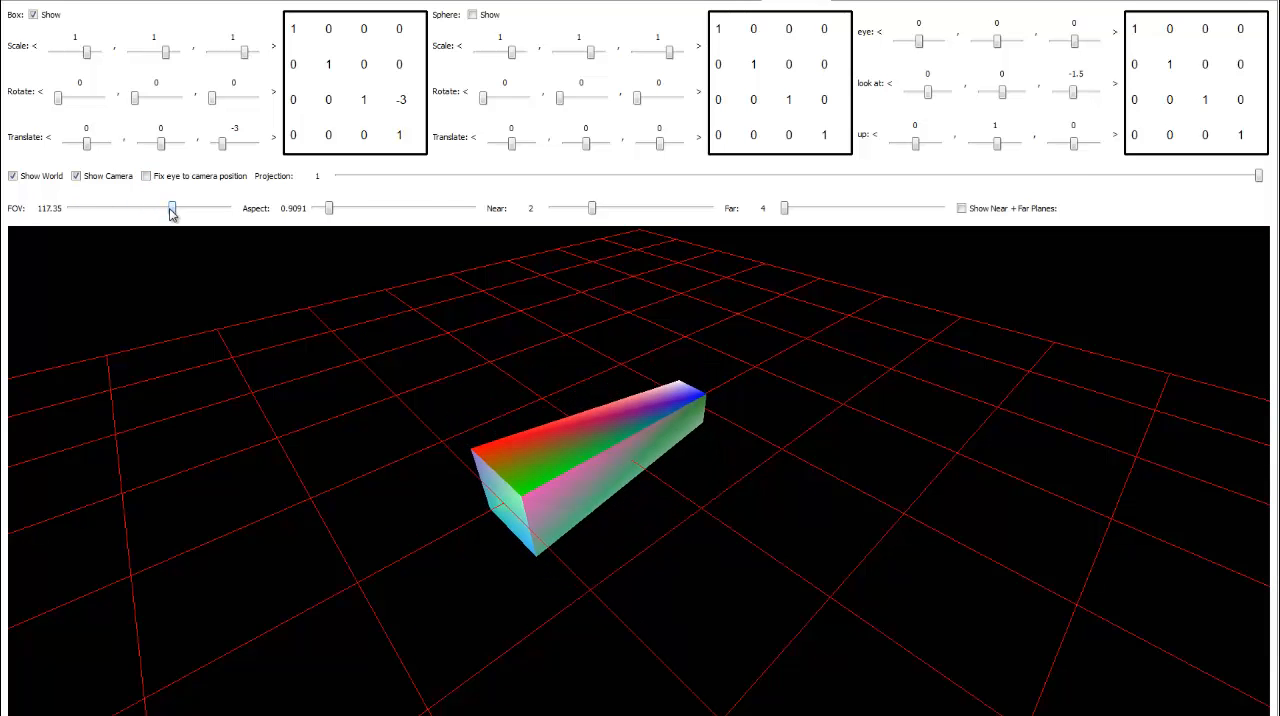